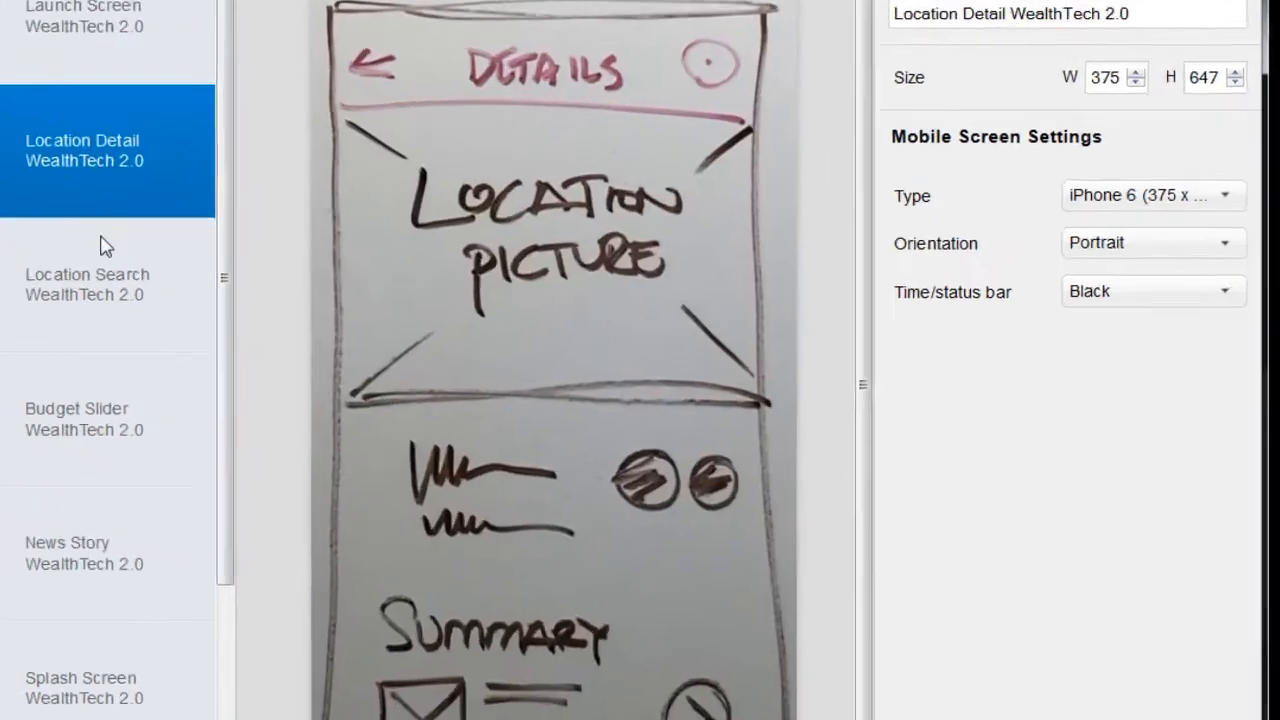
Open the Giant Grocery vendor screen of PayPartner Site Redesign v2 with the widget's Actions panel showing
{"action": "left_click", "coordinate": [1152, 196]}
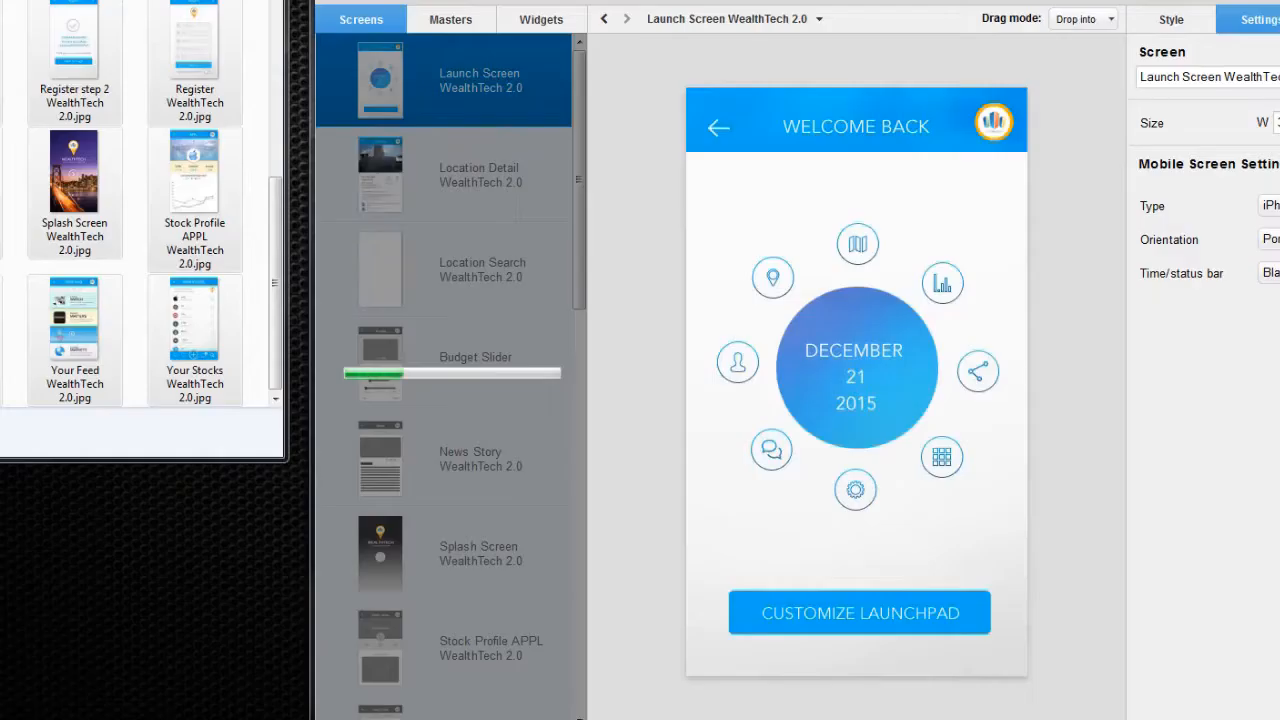
{"action": "left_click", "coordinate": [480, 268]}
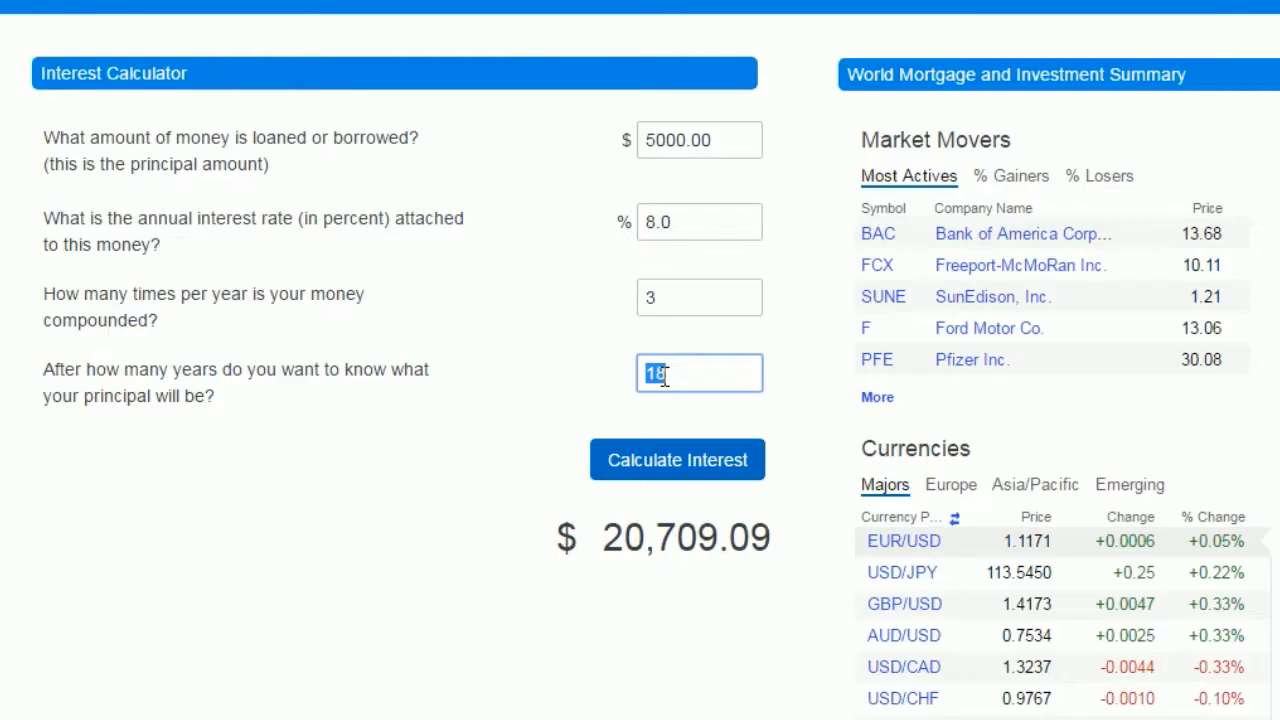
{"action": "left_click", "coordinate": [676, 458]}
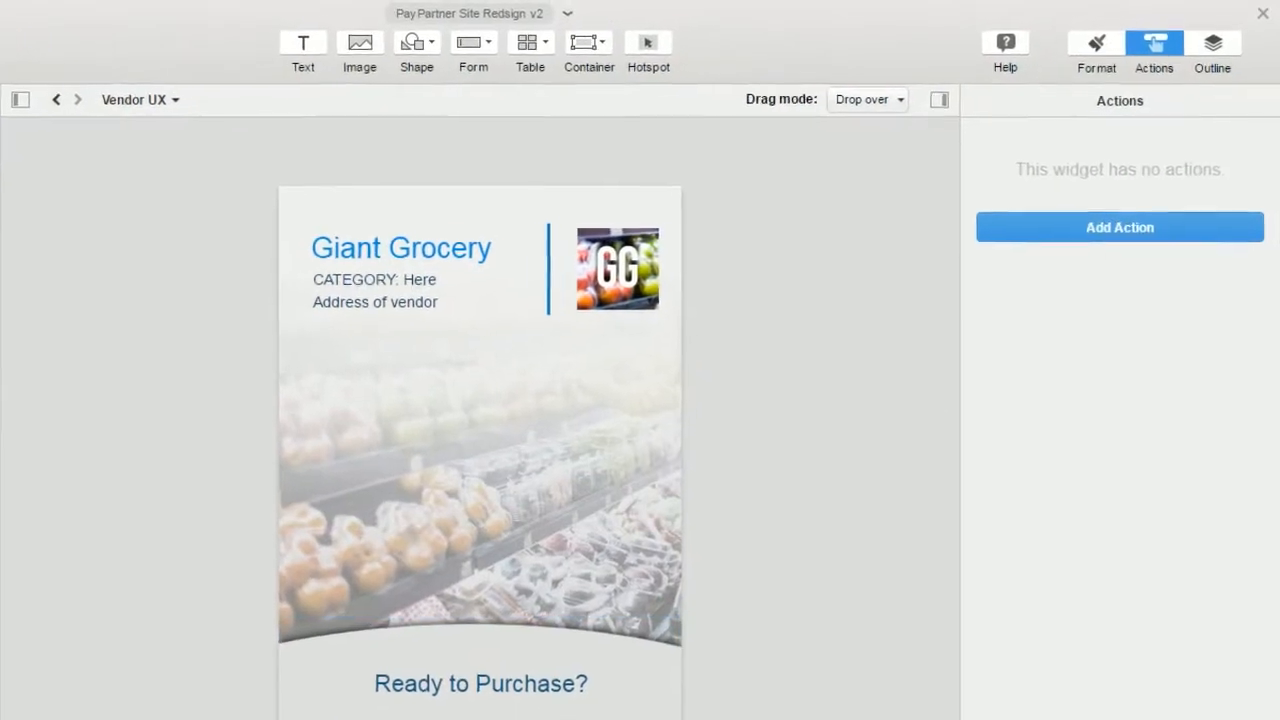
Add a Swipe right trigger that switches to the Pay row - After view with a 0.5 s Fade effect
{"action": "left_click", "coordinate": [1120, 226]}
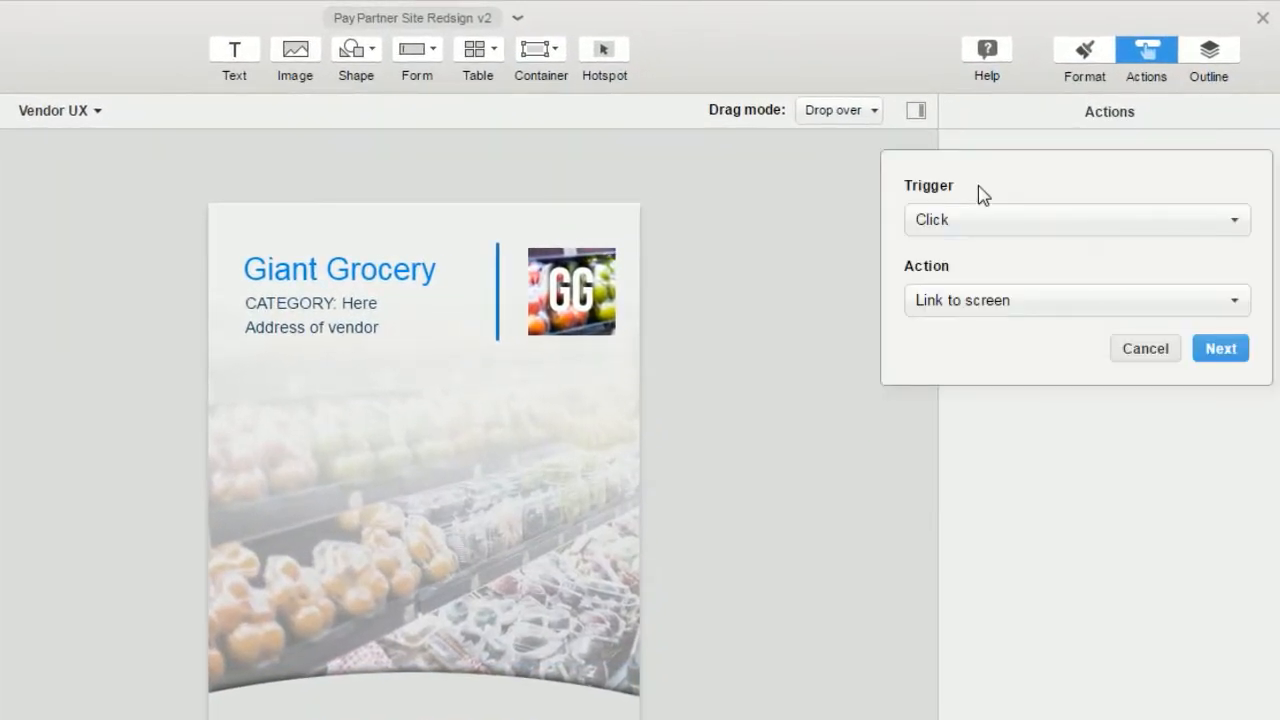
{"action": "left_click", "coordinate": [1076, 218]}
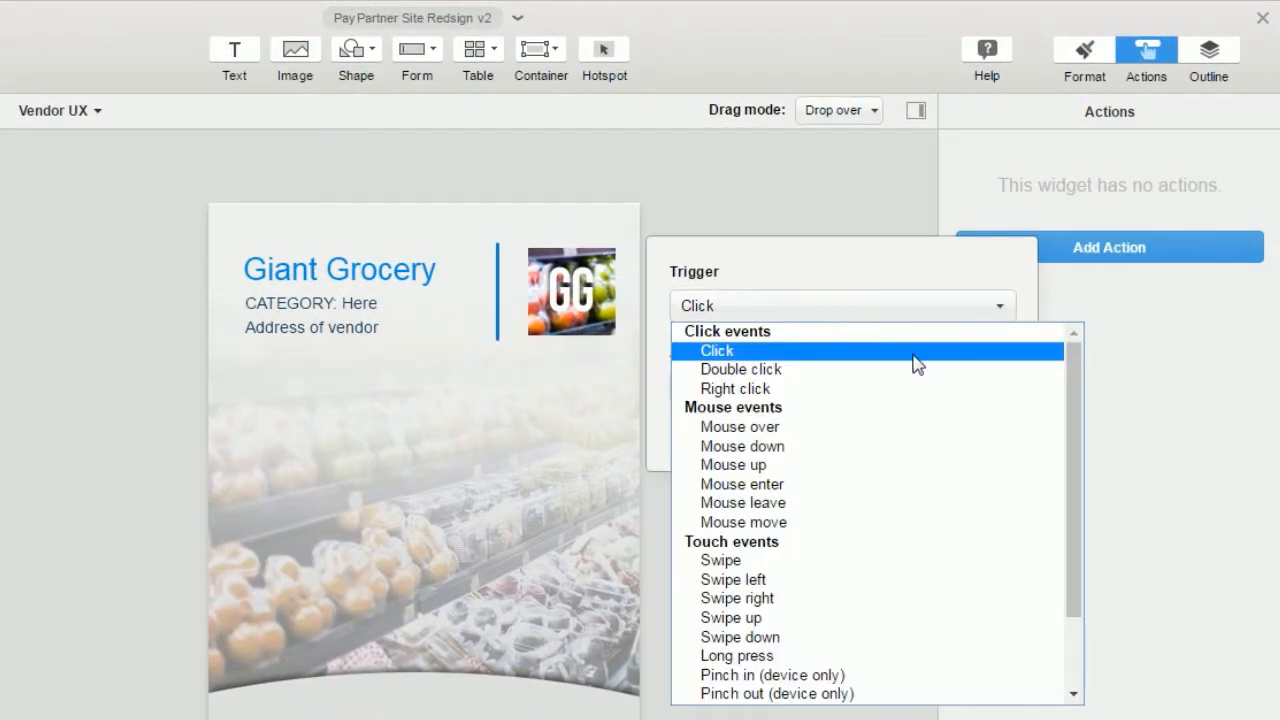
{"action": "mouse_move", "coordinate": [948, 560]}
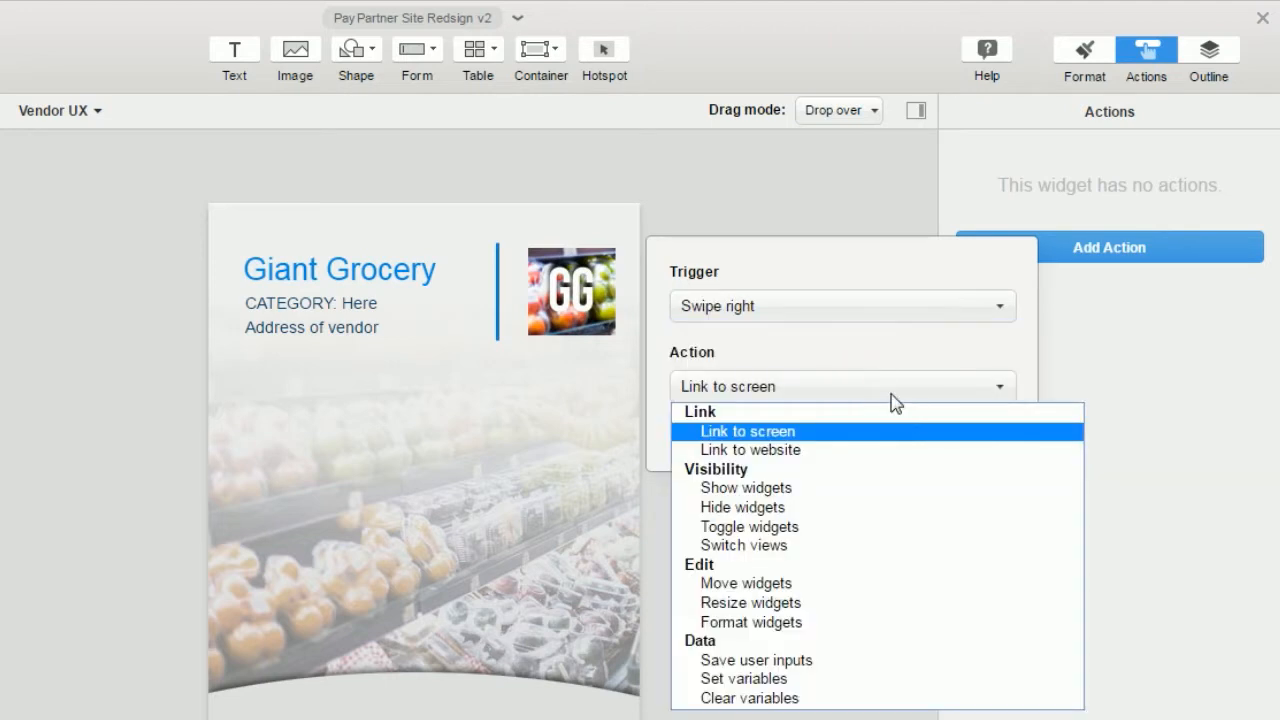
{"action": "mouse_move", "coordinate": [744, 544]}
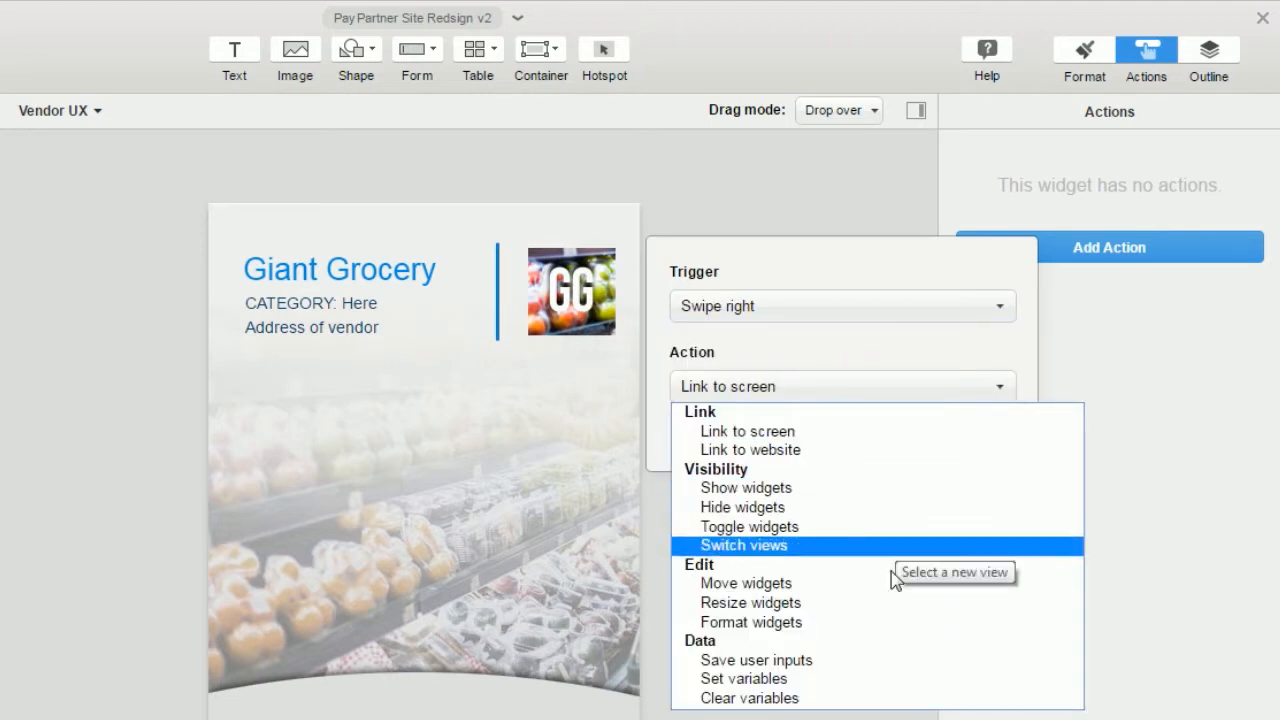
{"action": "left_click", "coordinate": [744, 544]}
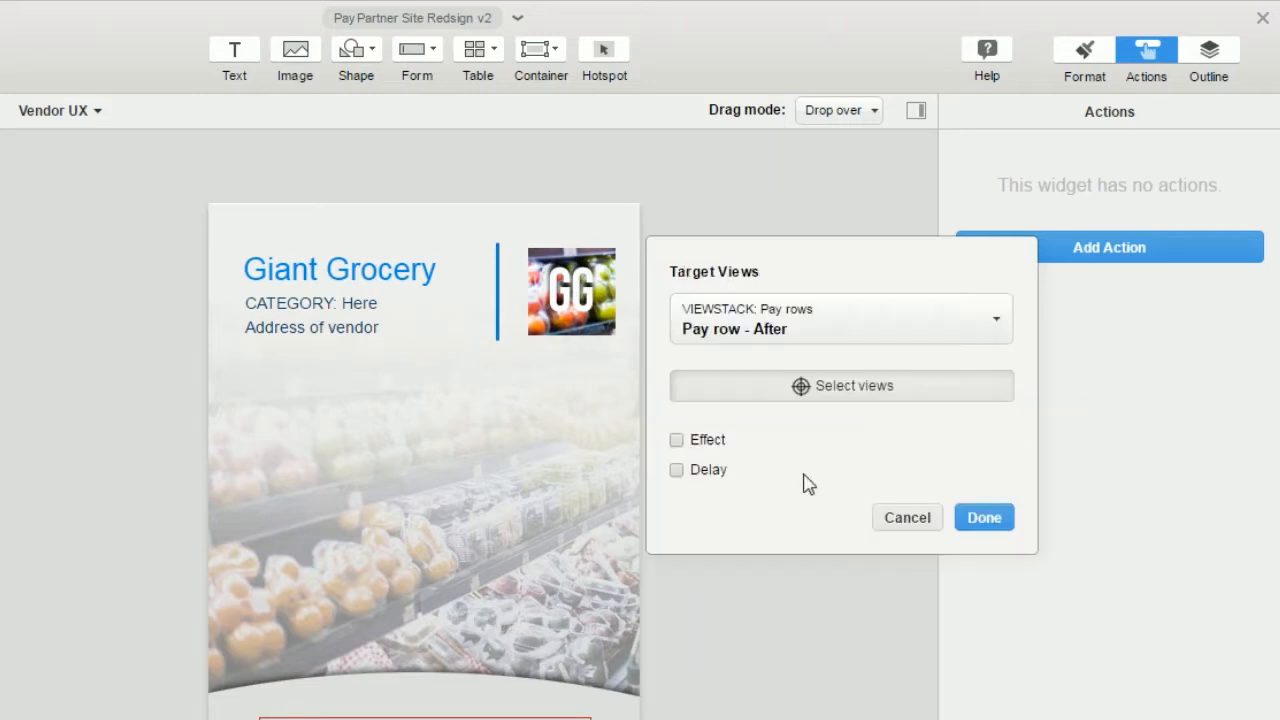
{"action": "left_click", "coordinate": [676, 440]}
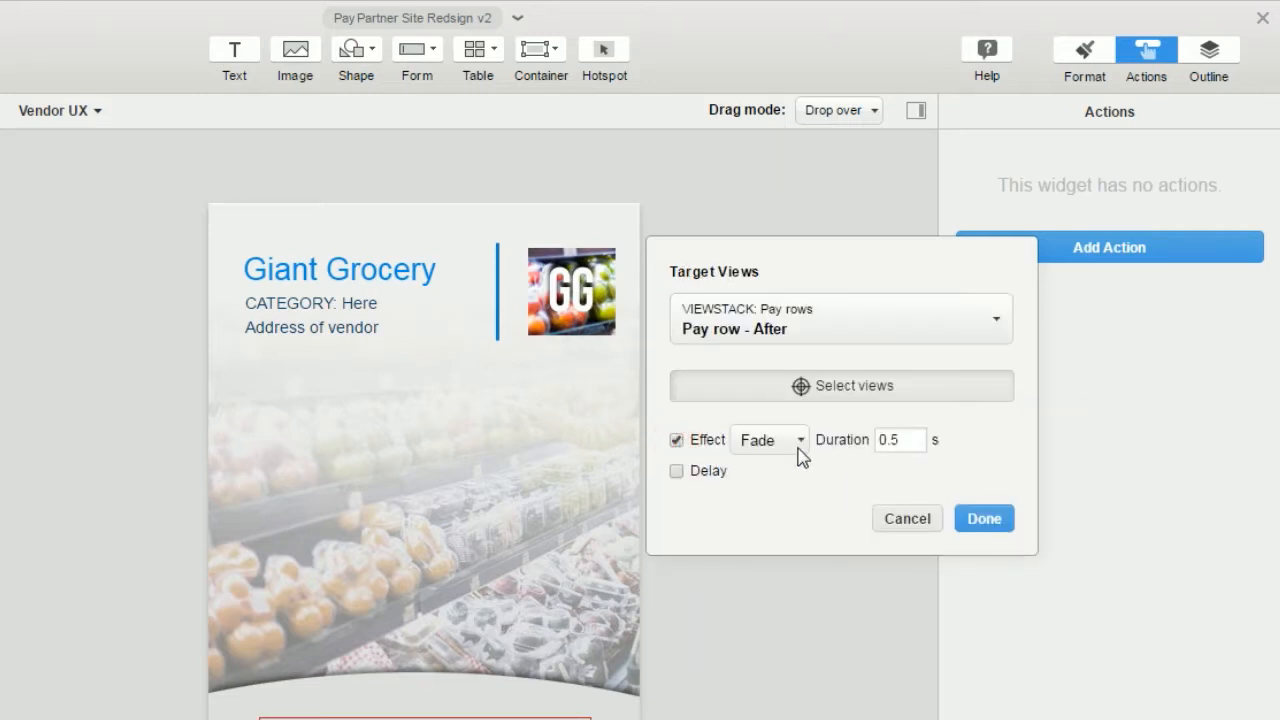
{"action": "left_click", "coordinate": [768, 440]}
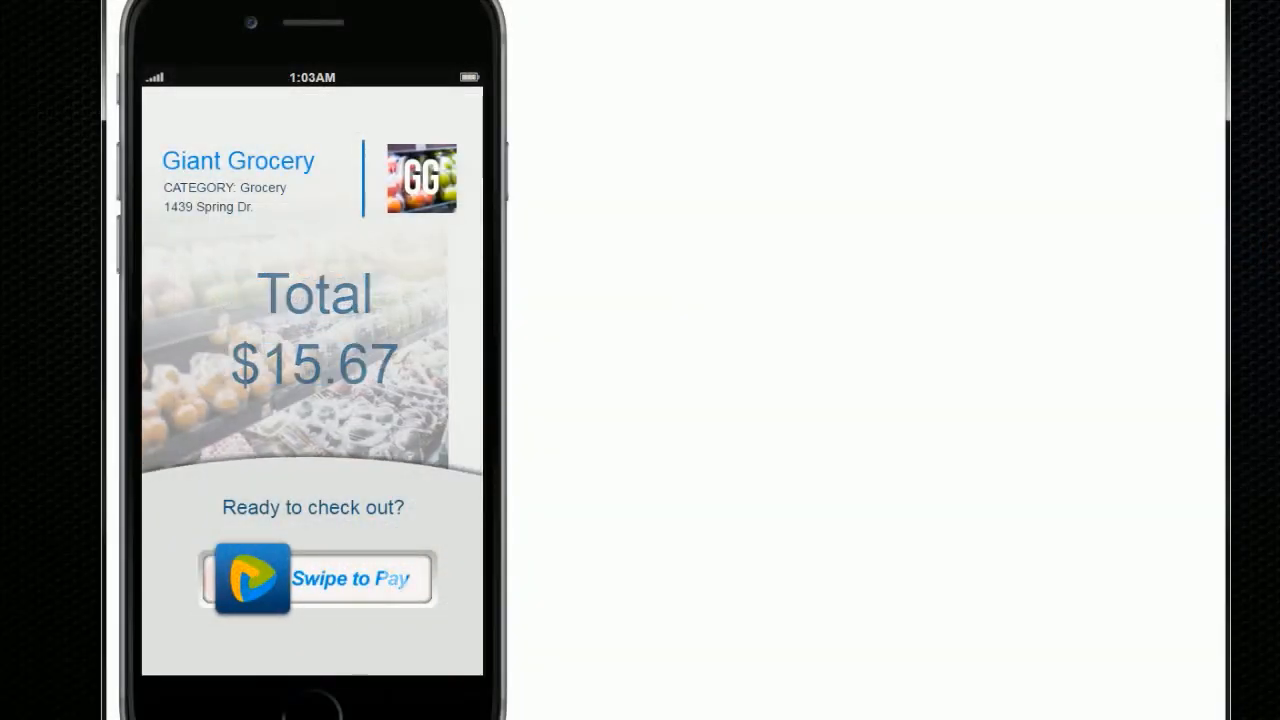
Drag the Swipe to Pay slider across to complete the $15.67 Giant Grocery payment
{"action": "left_click_drag", "start_coordinate": [256, 578], "coordinate": [420, 578]}
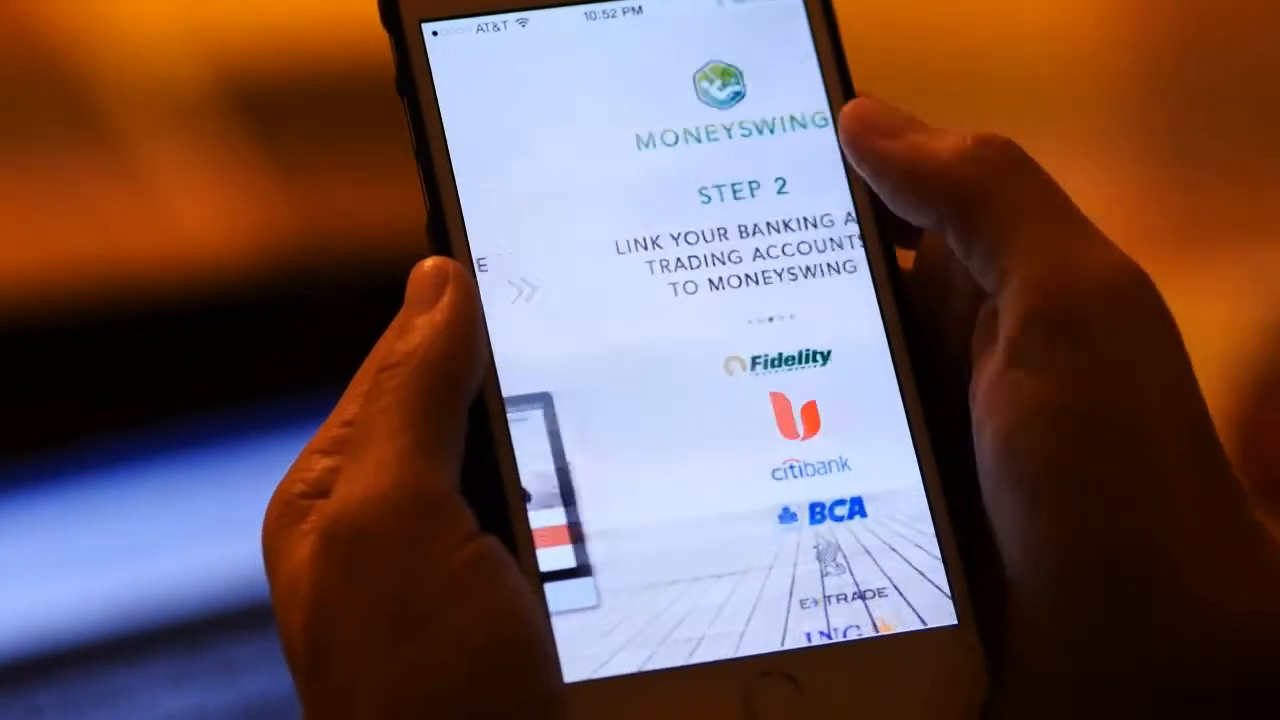
{"action": "scroll", "scroll_direction": "left", "scroll_amount": 3}
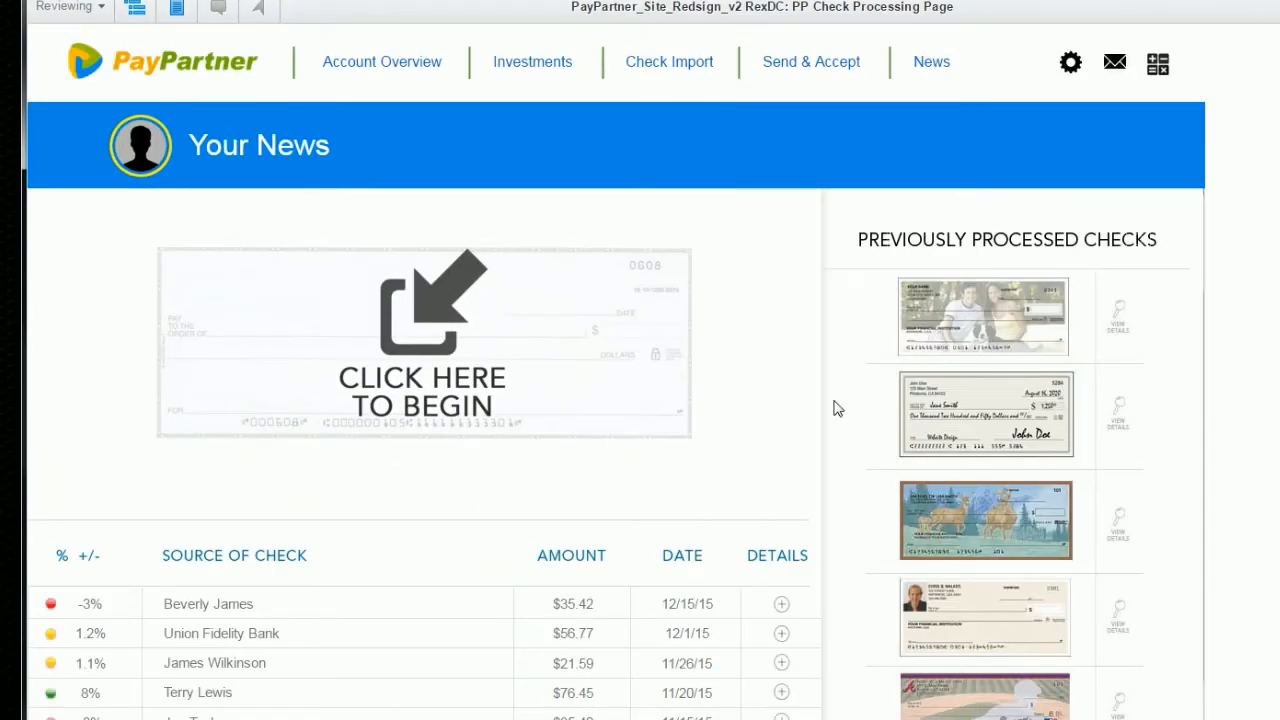
Begin a new check deposit and enter a check amount of 1250.00
{"action": "left_click", "coordinate": [422, 344]}
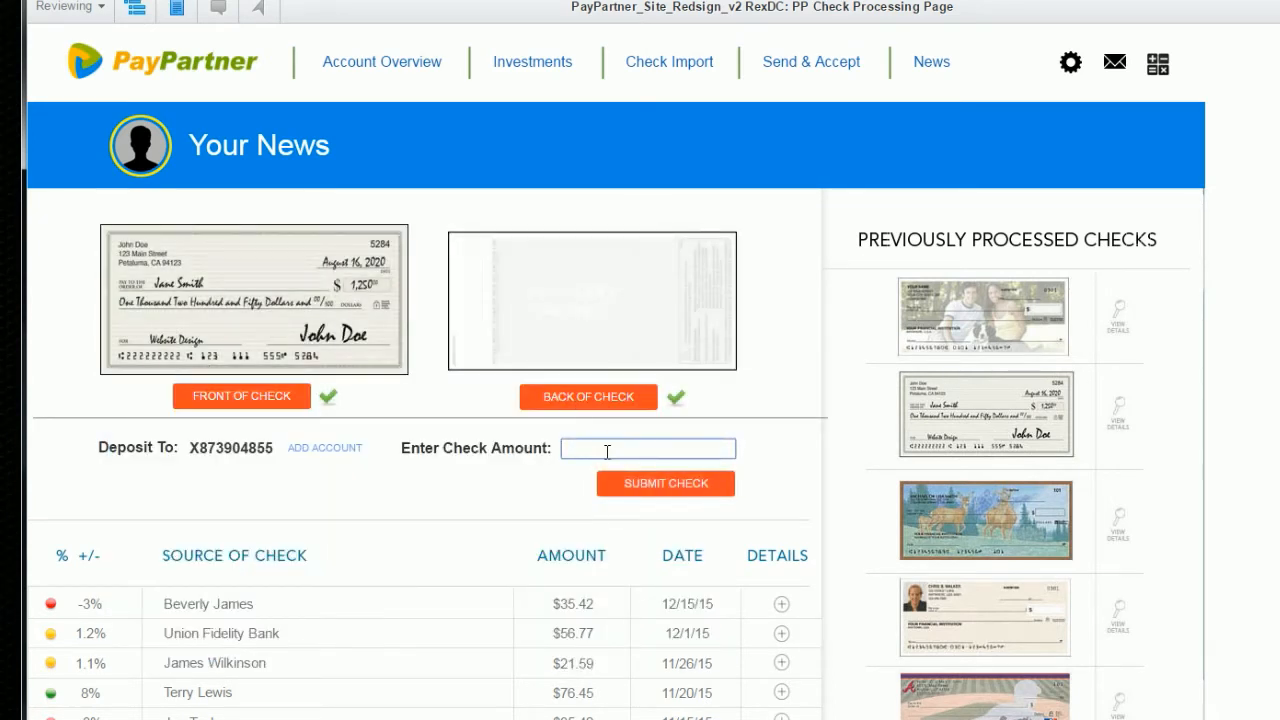
{"action": "type", "text": "1250.00"}
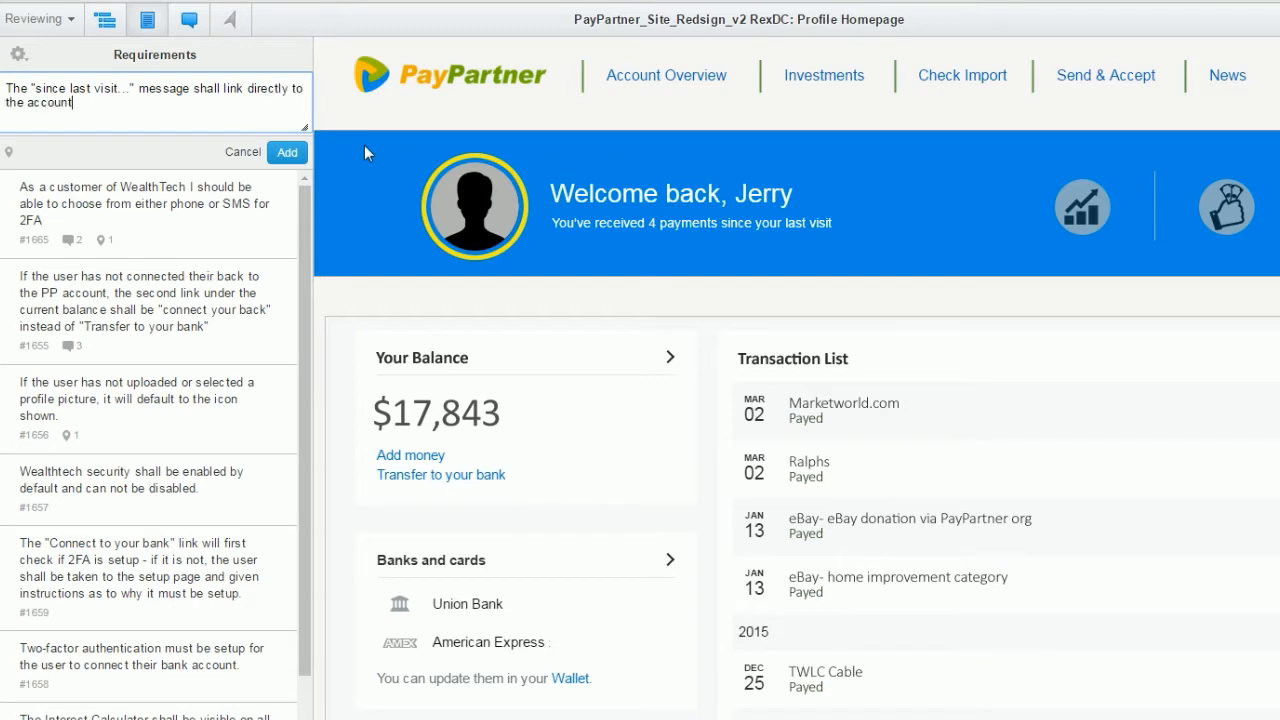
Finish the requirement with 'overview page', pin it to the 'You've received 4 payments' message, and add it
{"action": "type", "text": "overview page."}
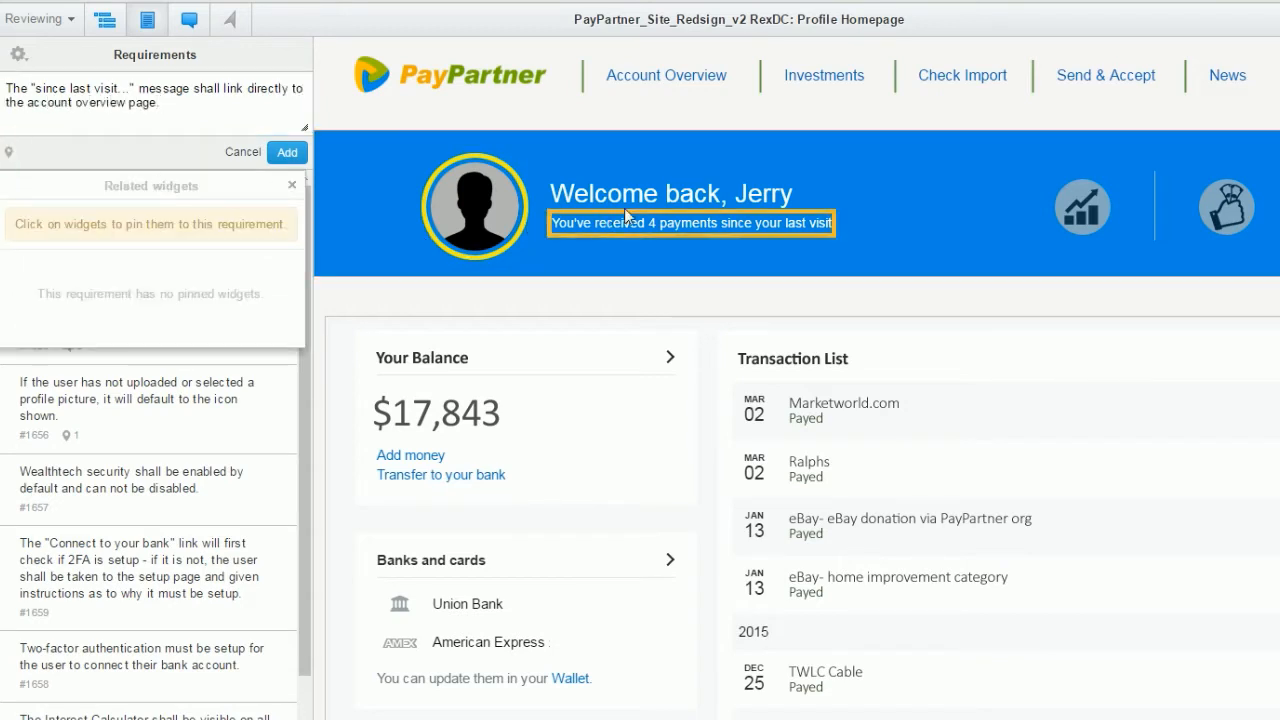
{"action": "left_click", "coordinate": [288, 152]}
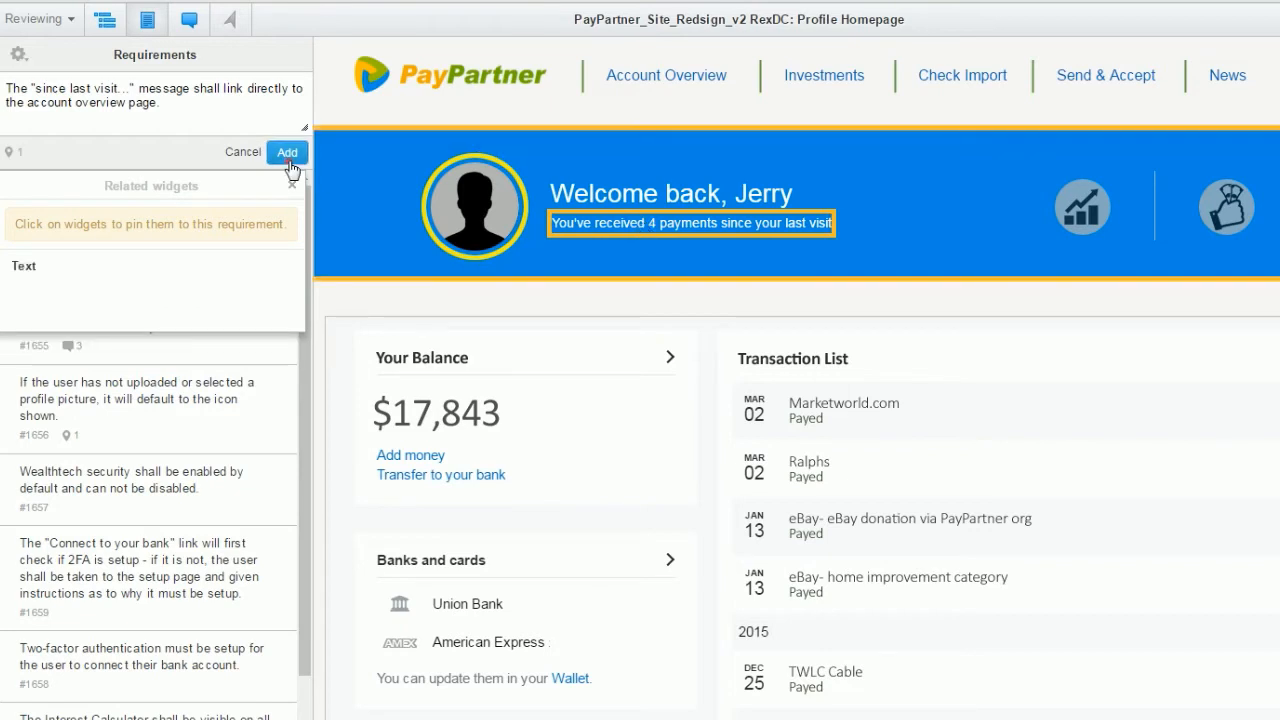
{"action": "left_click", "coordinate": [70, 176]}
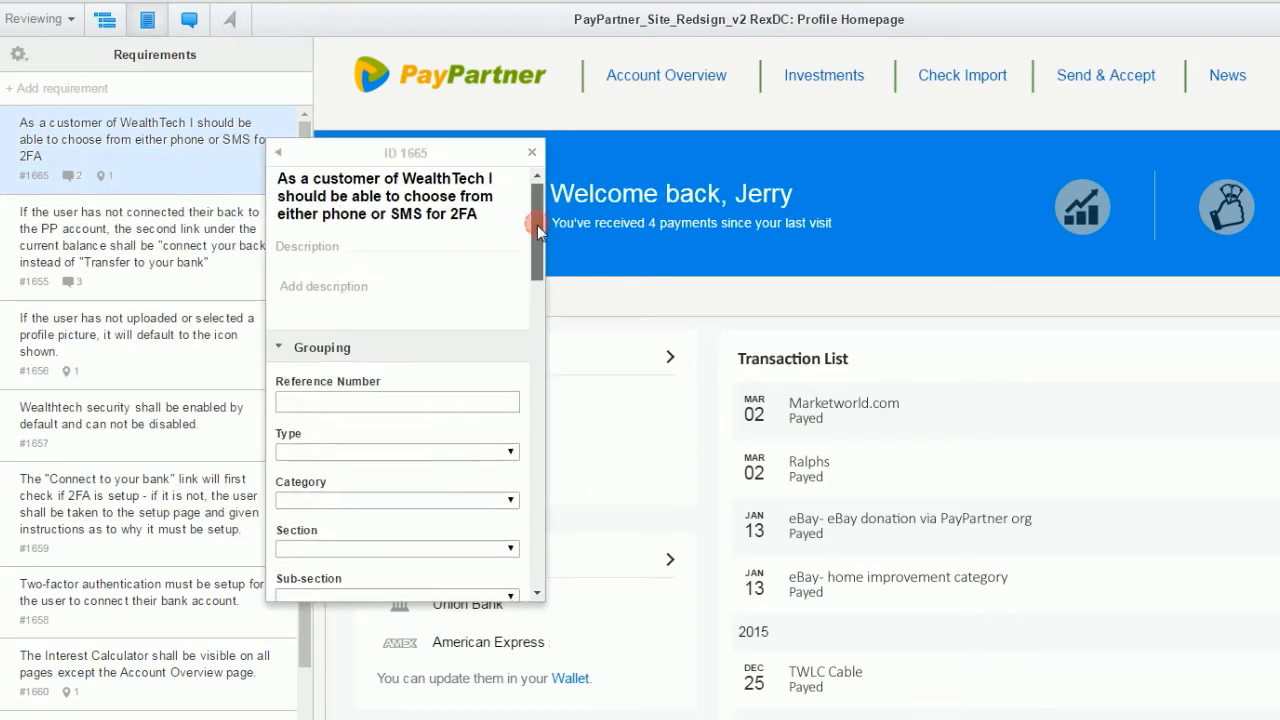
Review the fields of requirement #1665 and move on to the project permissions
{"action": "scroll", "scroll_direction": "down", "scroll_amount": 3}
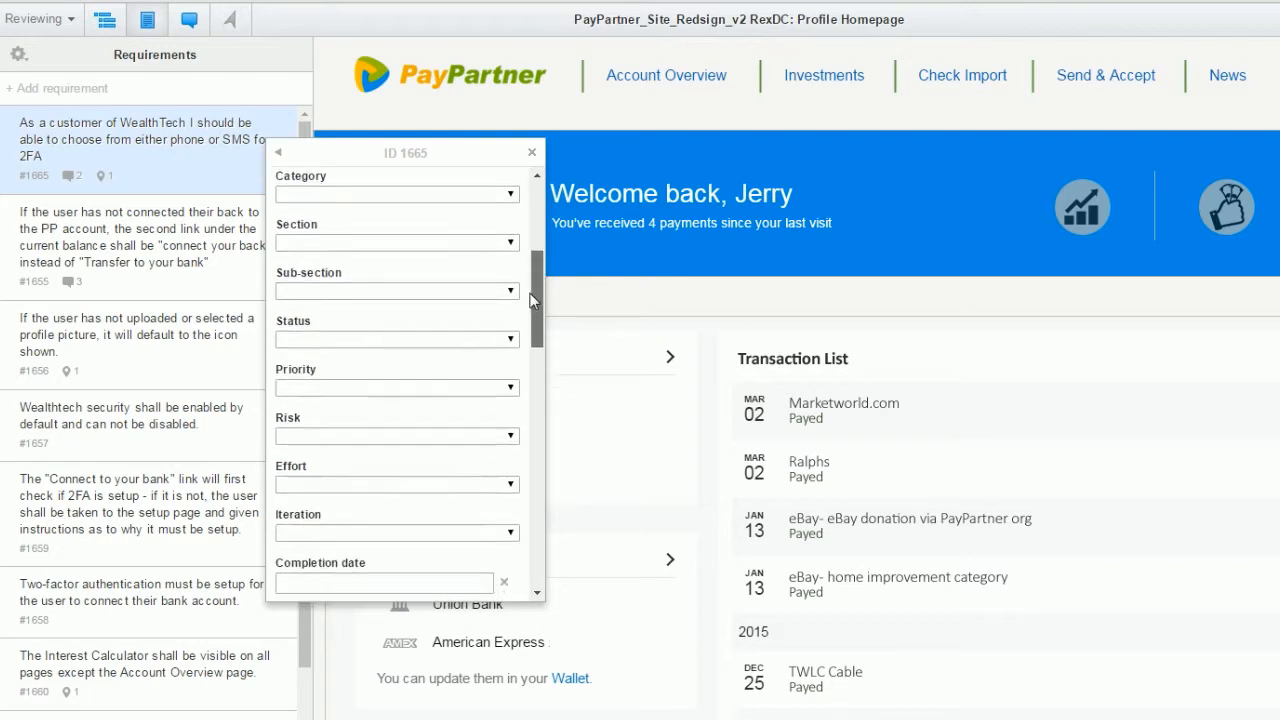
{"action": "scroll", "scroll_direction": "down", "scroll_amount": 3}
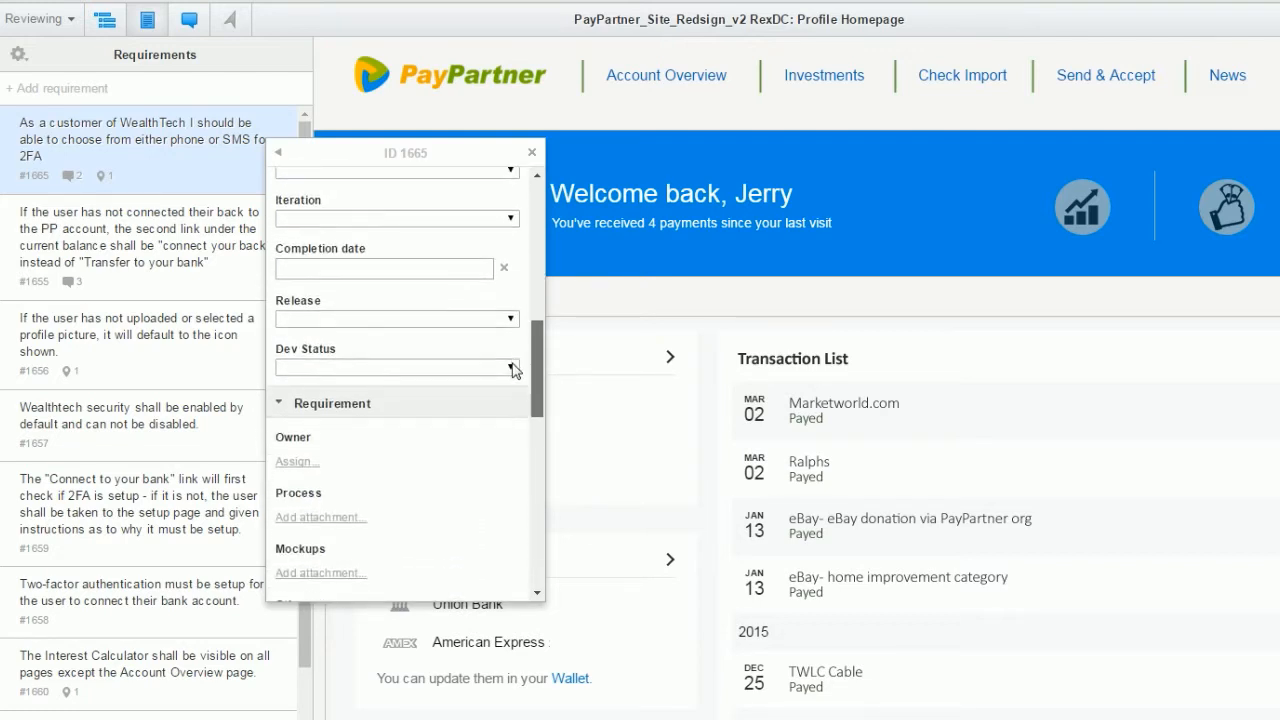
{"action": "scroll", "scroll_direction": "down", "scroll_amount": 3}
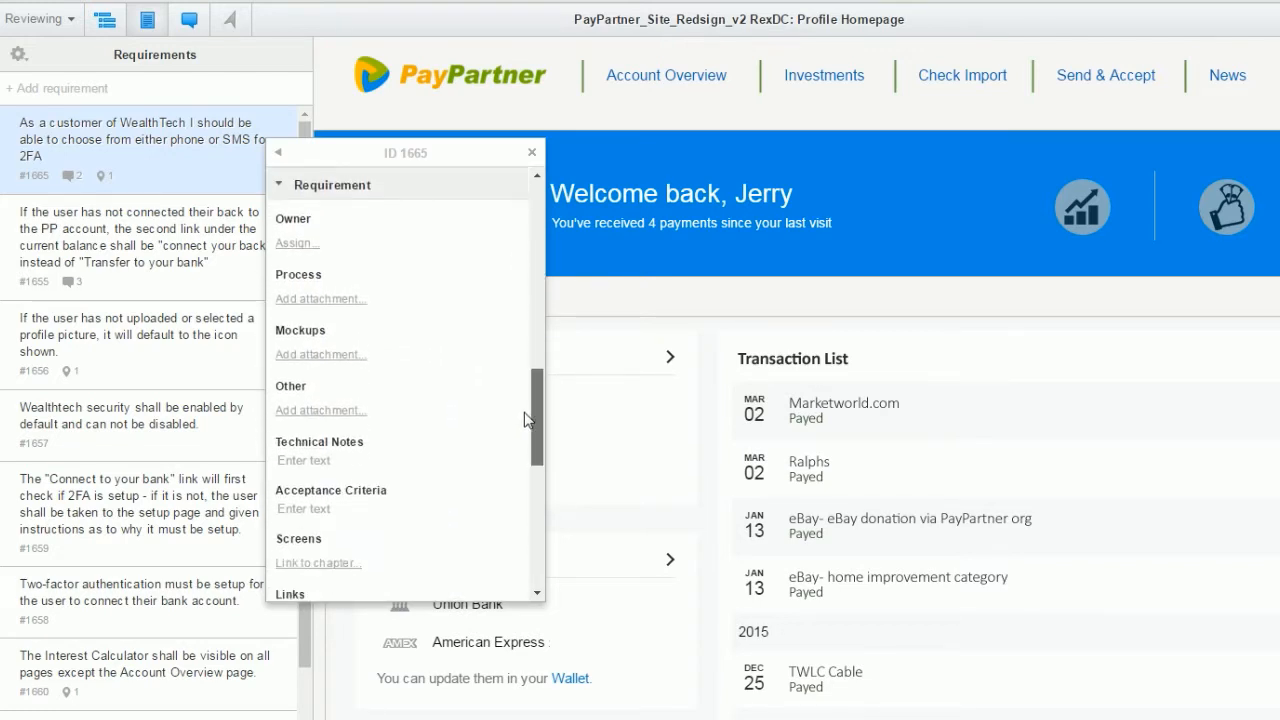
{"action": "scroll", "scroll_direction": "down", "scroll_amount": 3}
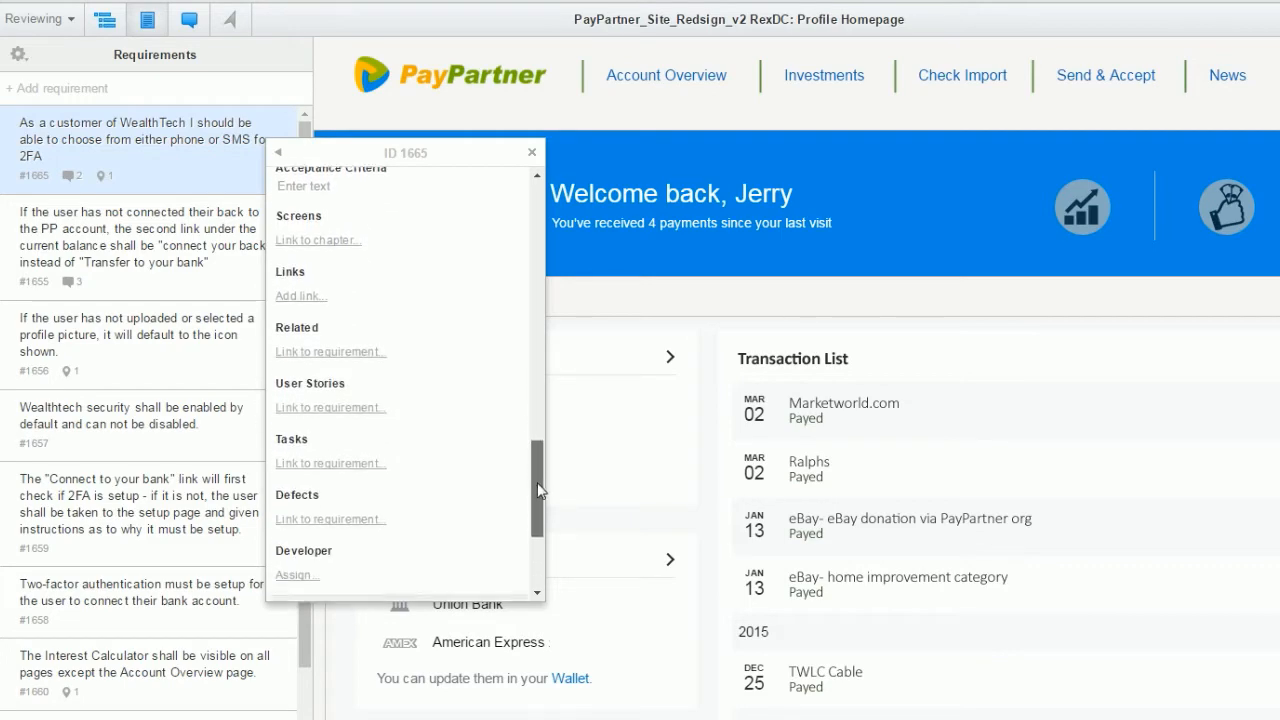
{"action": "left_click", "coordinate": [532, 152]}
{"action": "type", "text": "dev"}
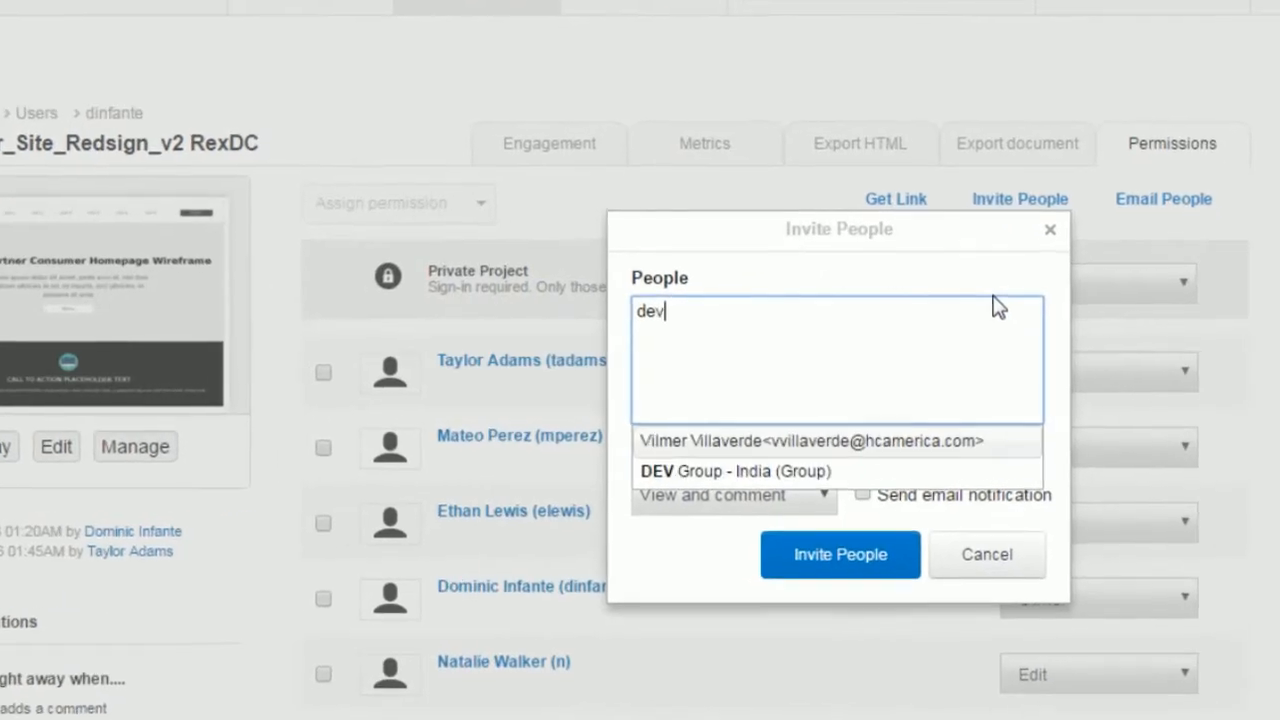
{"action": "left_click", "coordinate": [736, 472]}
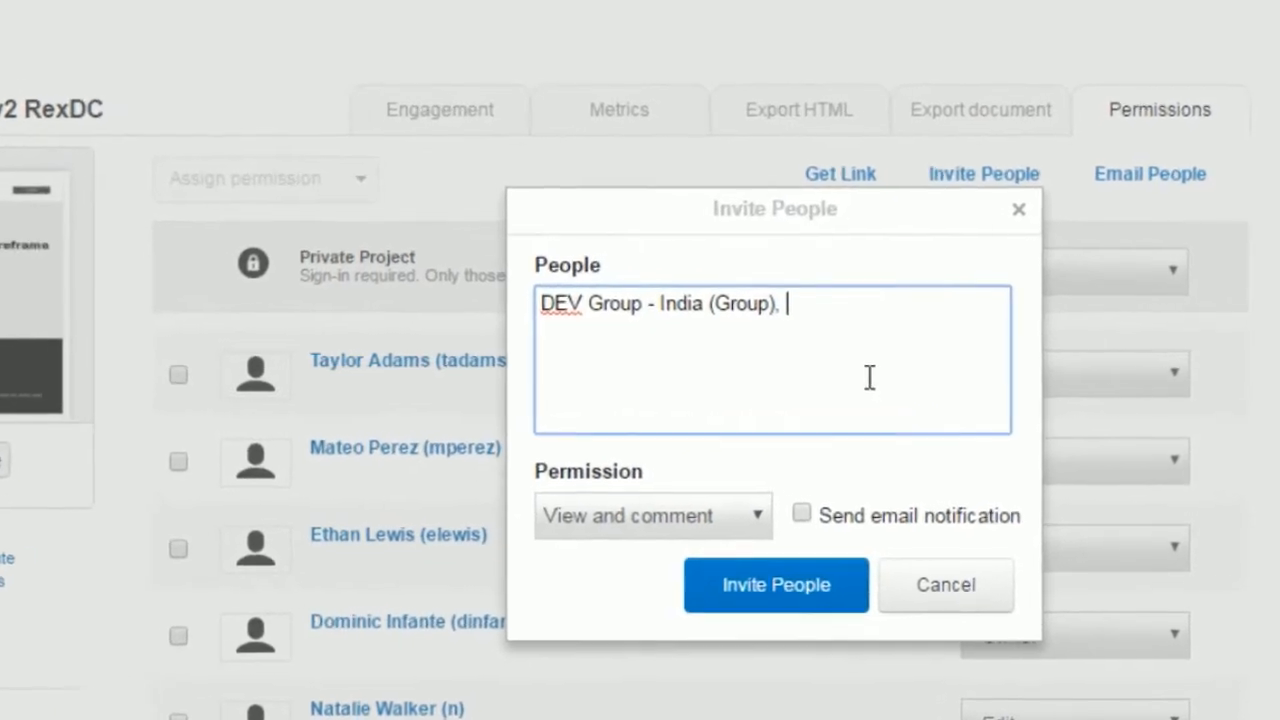
{"action": "type", "text": "lind"}
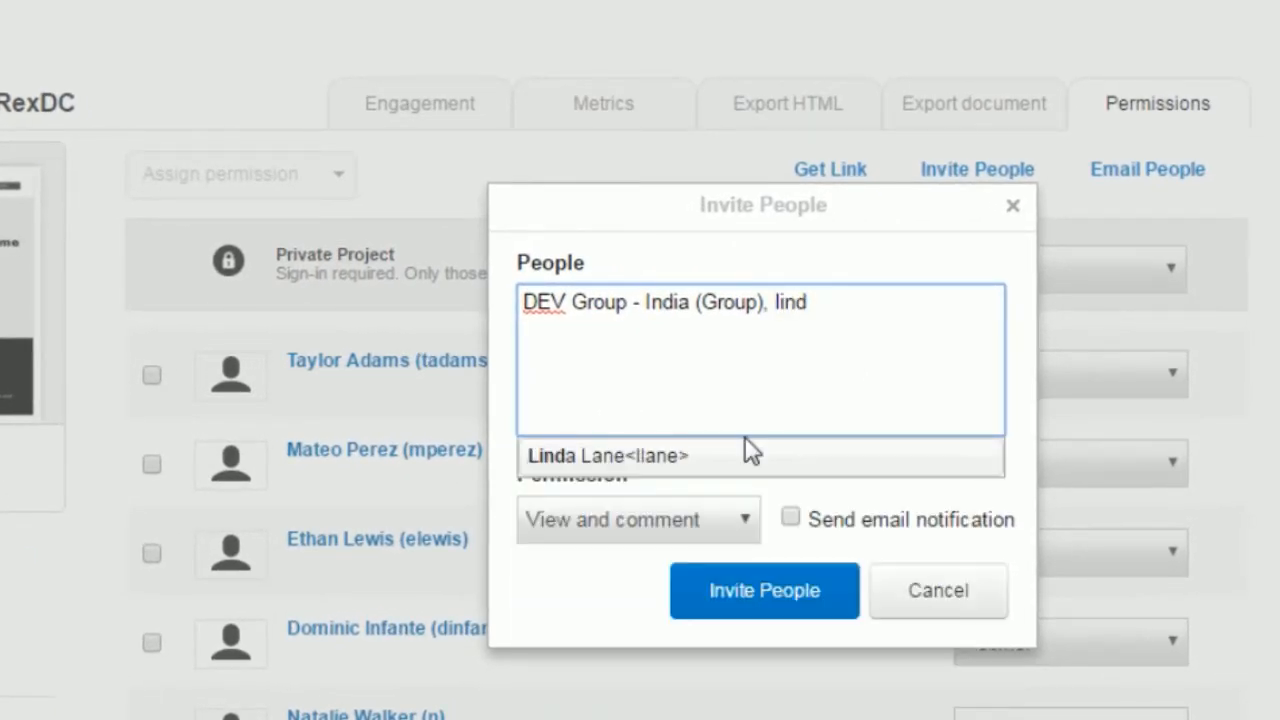
{"action": "left_click", "coordinate": [740, 520]}
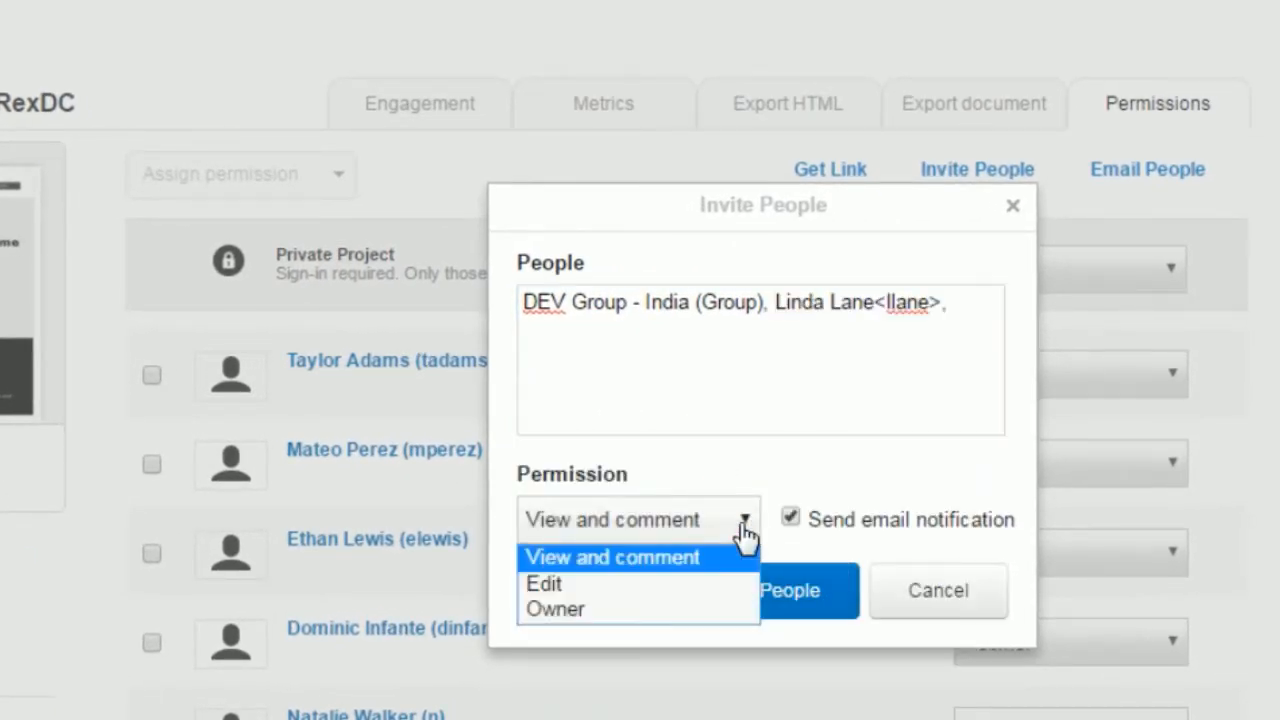
{"action": "left_click", "coordinate": [544, 584]}
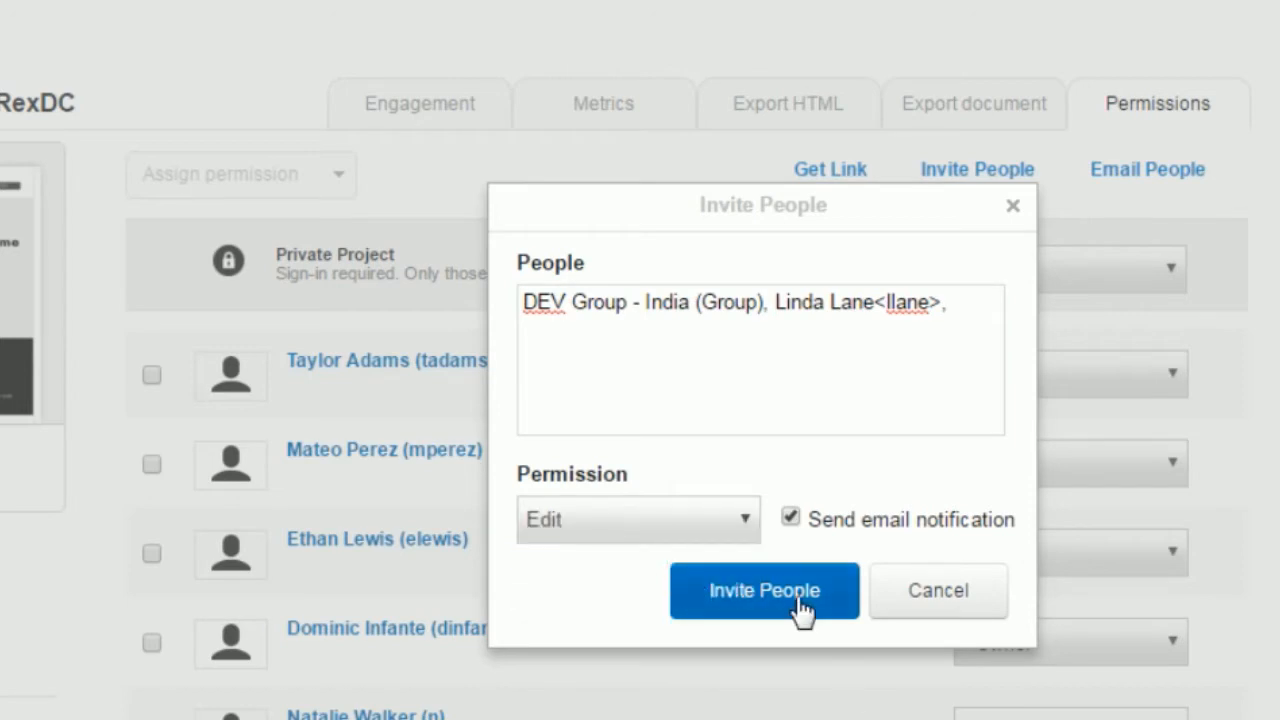
{"action": "left_click", "coordinate": [764, 590]}
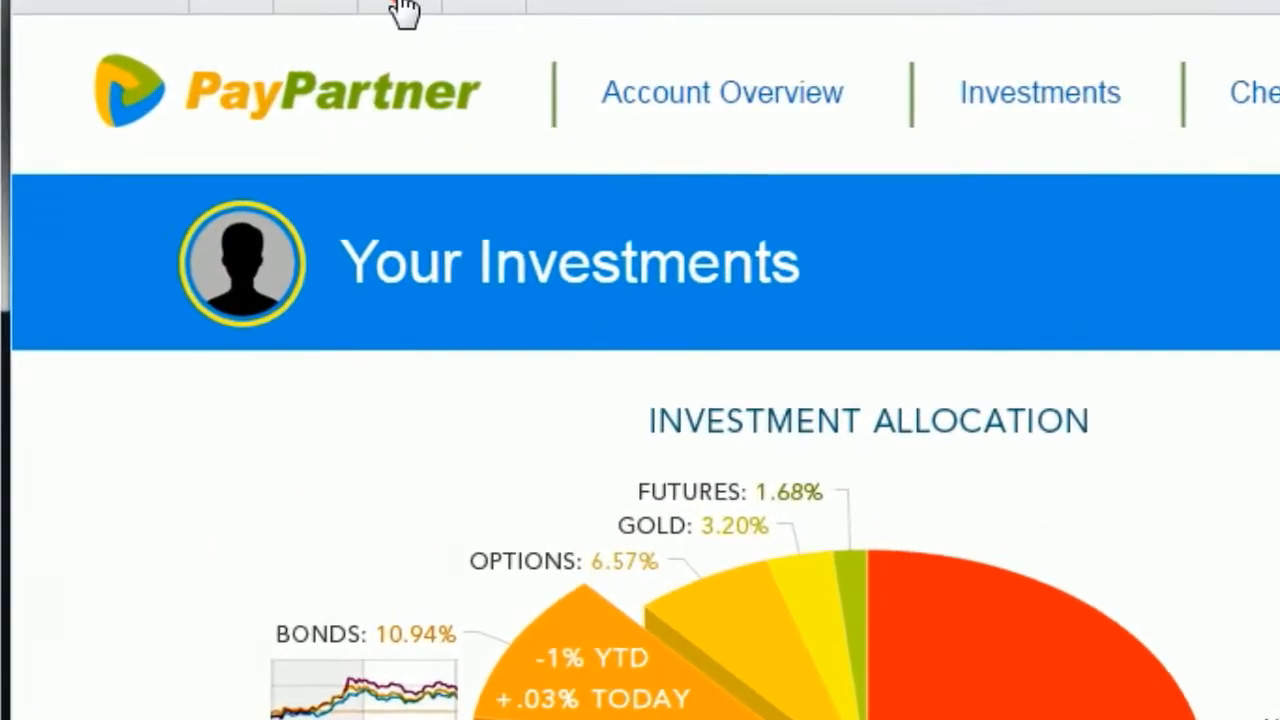
Post a Green-tagged comment asking 'Can we add a help overlay' on the investments page
{"action": "type", "text": "Can we add a help overlay screen to this page?"}
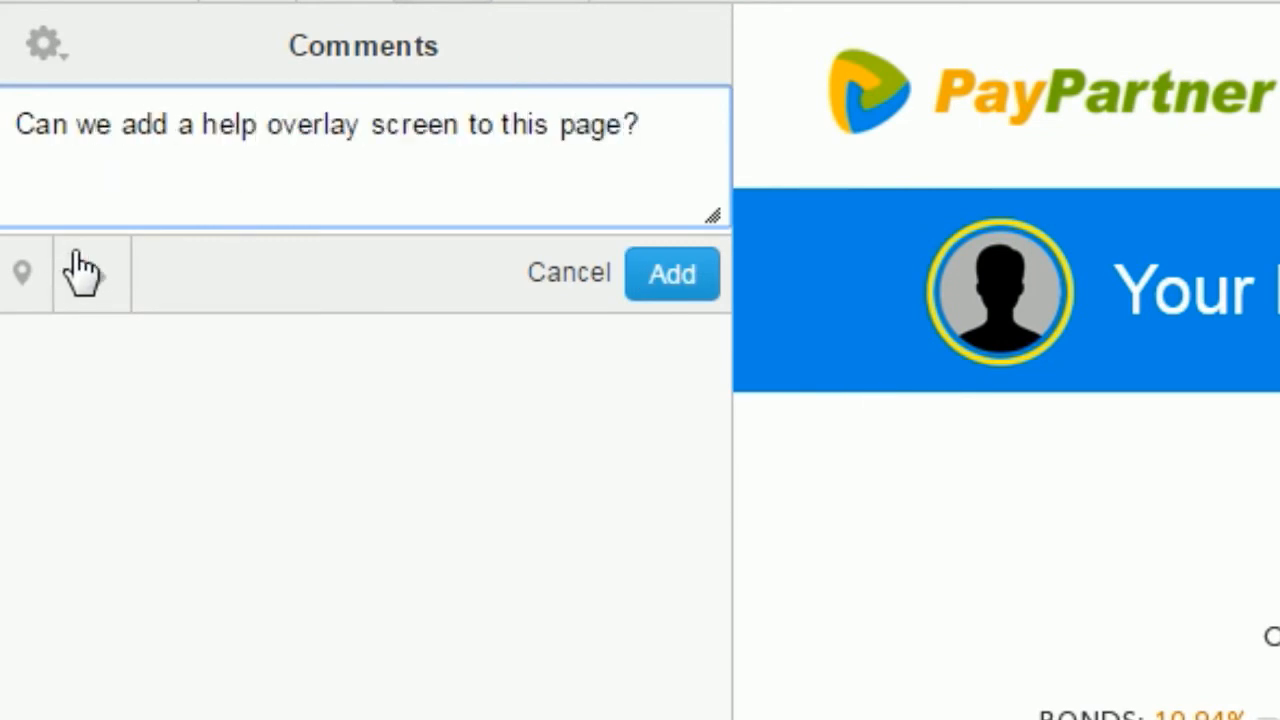
{"action": "left_click", "coordinate": [90, 272]}
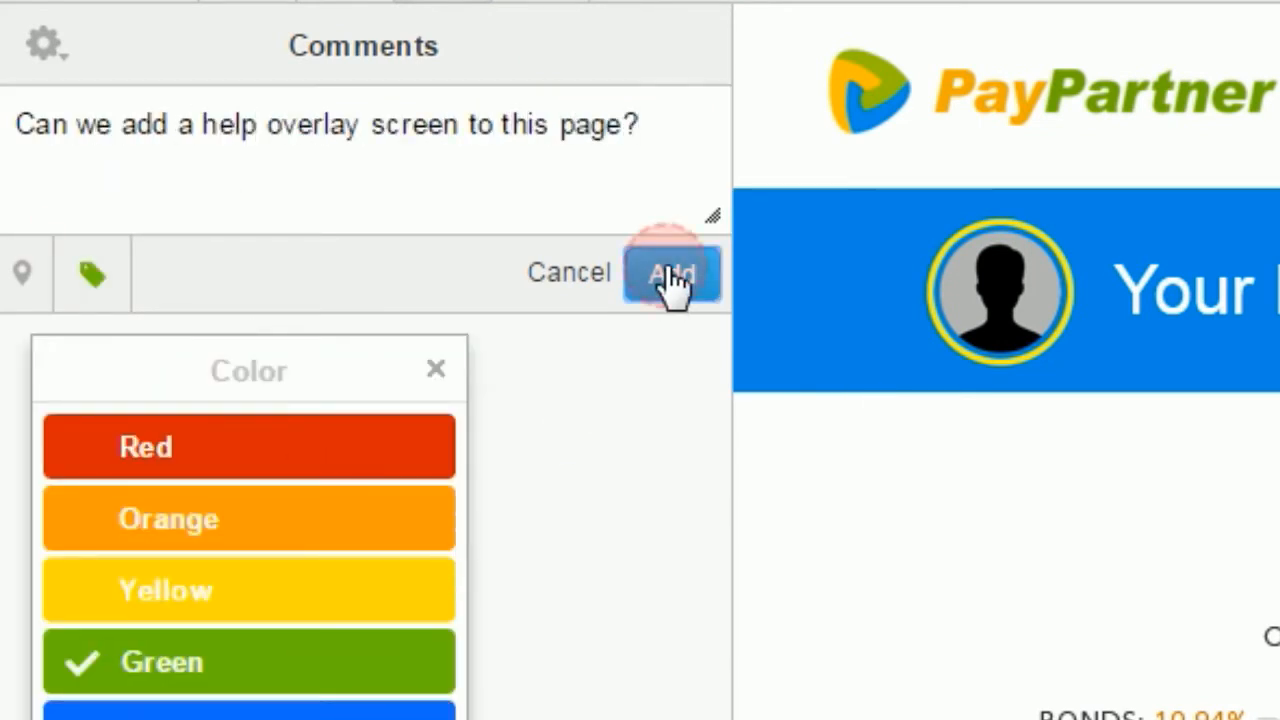
{"action": "left_click", "coordinate": [672, 272]}
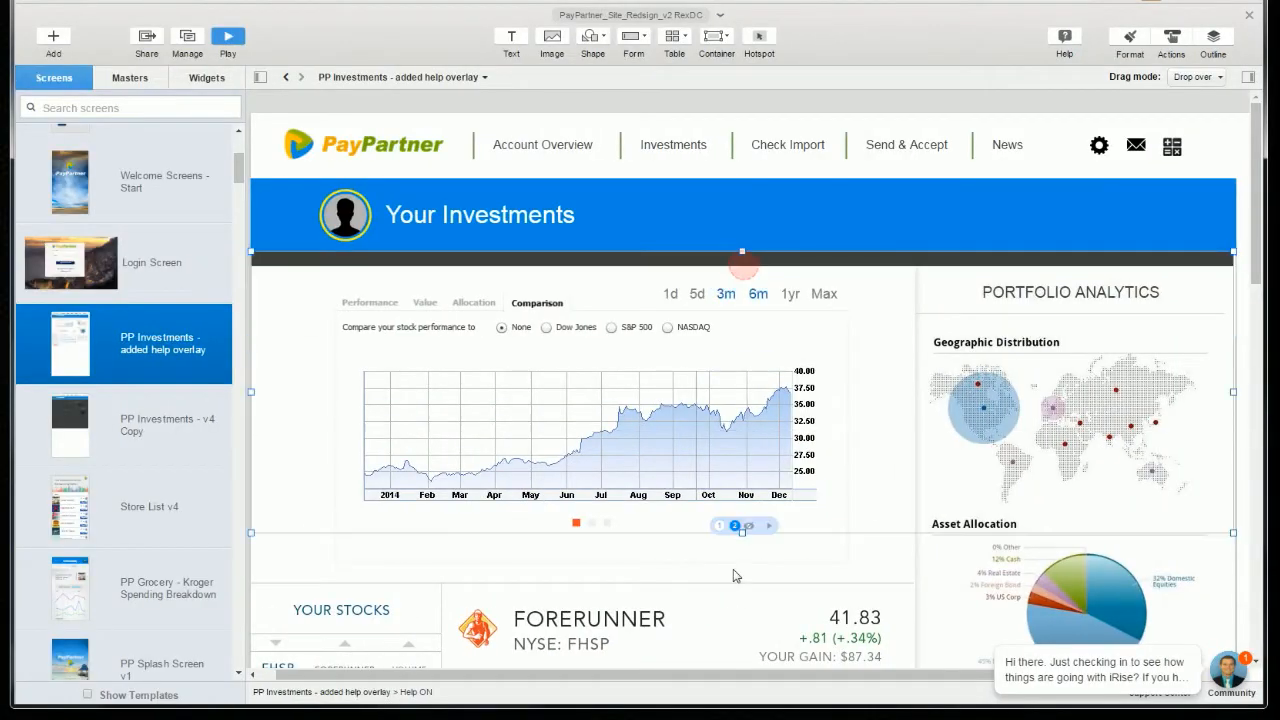
Place the Help Overlay and Help Icon widgets on the investments screen
{"action": "left_click", "coordinate": [206, 76]}
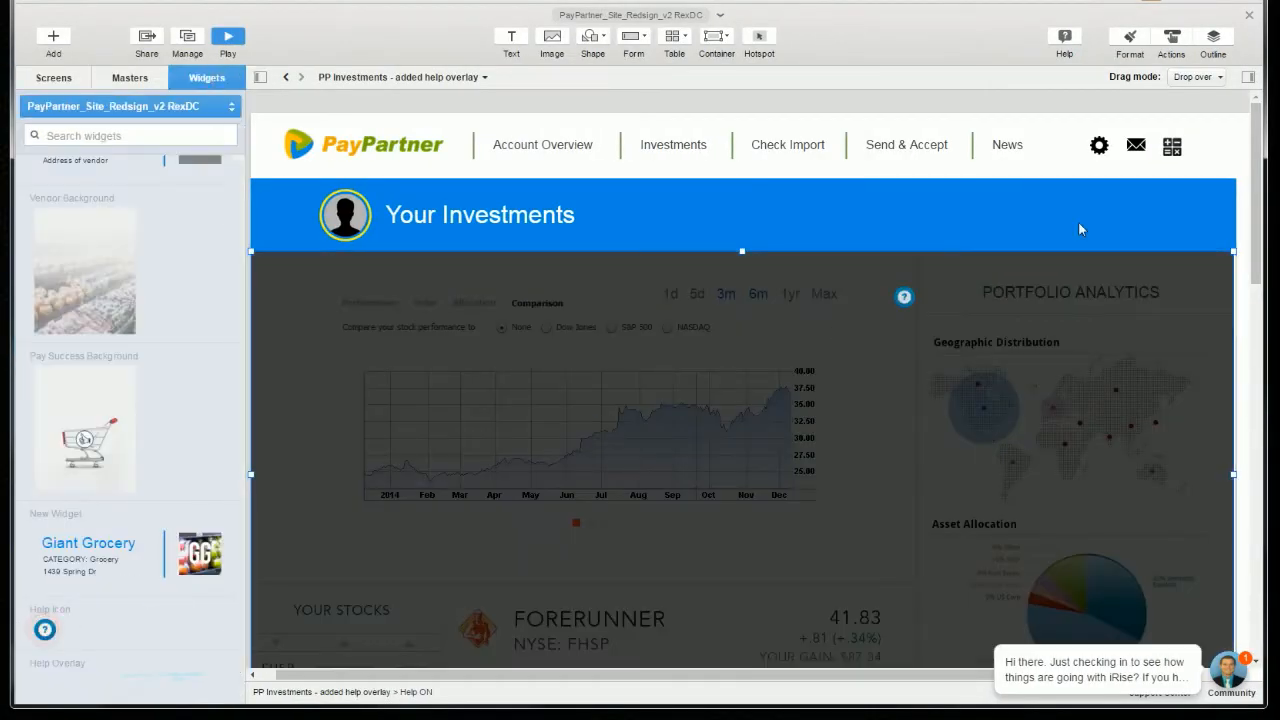
{"action": "left_click", "coordinate": [1208, 144]}
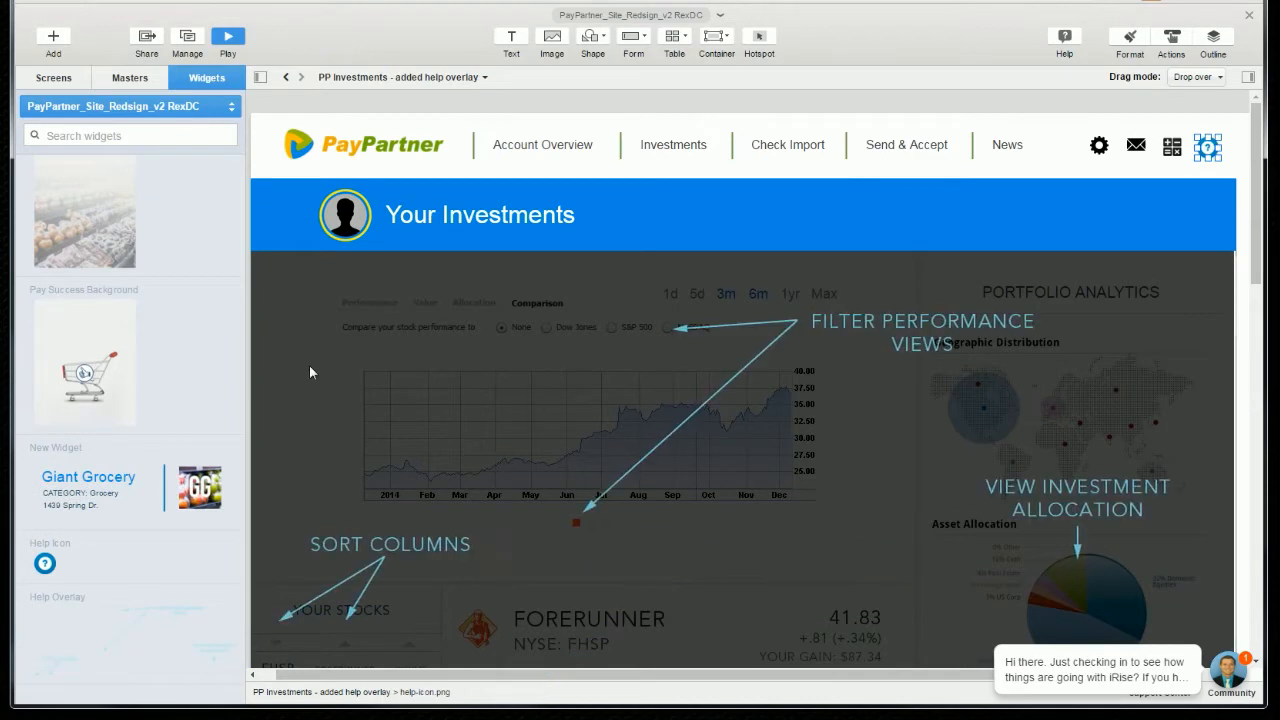
Reply 'Added. Please review and see if it's what you…' to the help overlay comment thread
{"action": "type", "text": "Added."}
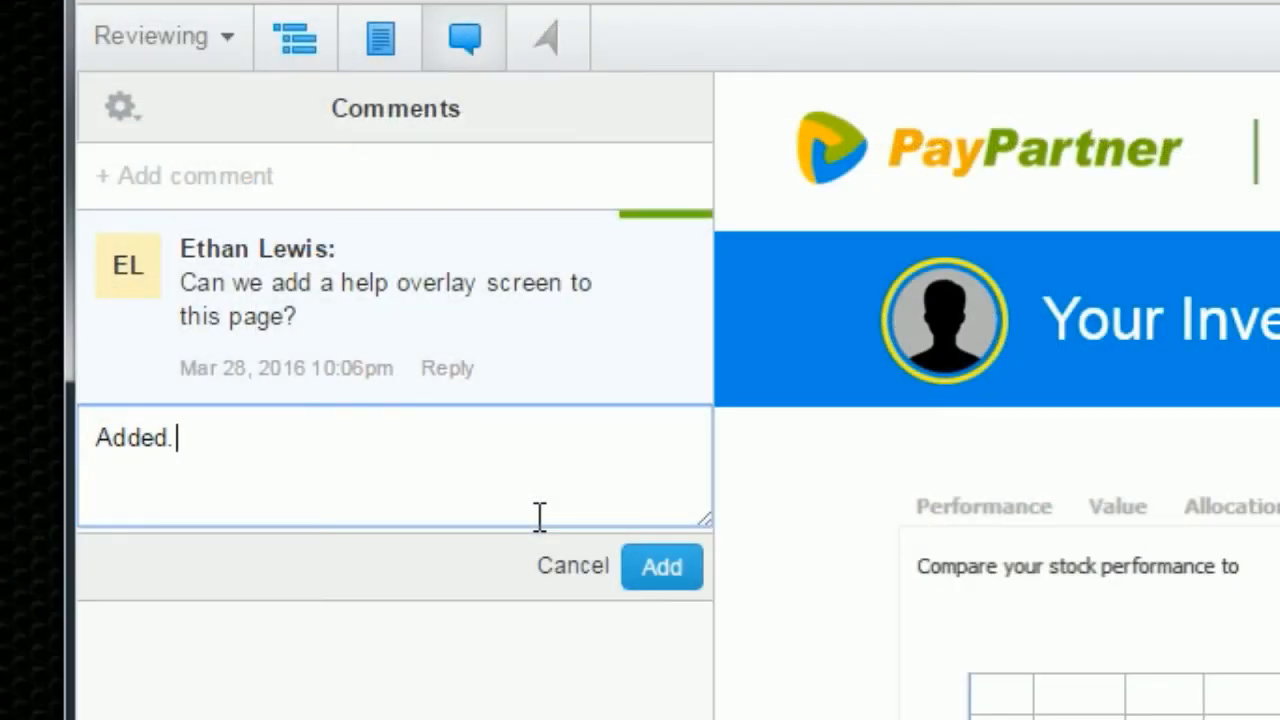
{"action": "type", "text": "Please review and see if it's what you"}
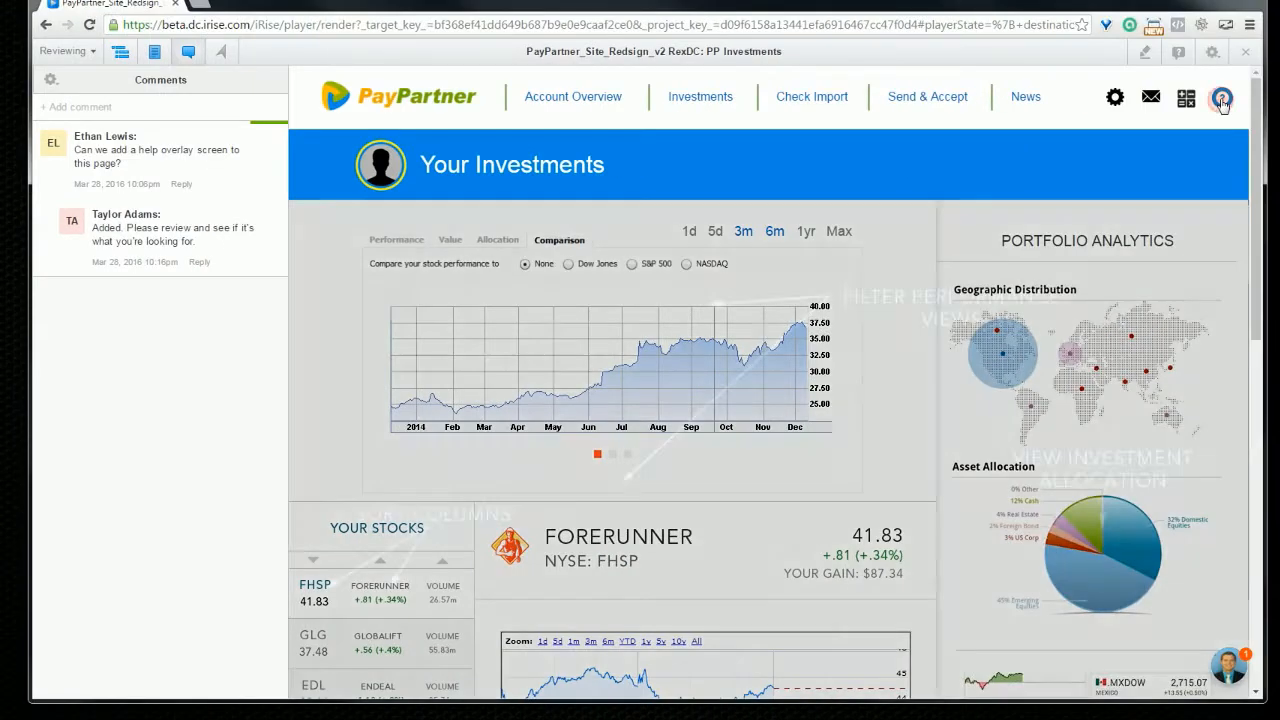
{"action": "left_click", "coordinate": [1220, 96]}
{"action": "type", "text": "Look"}
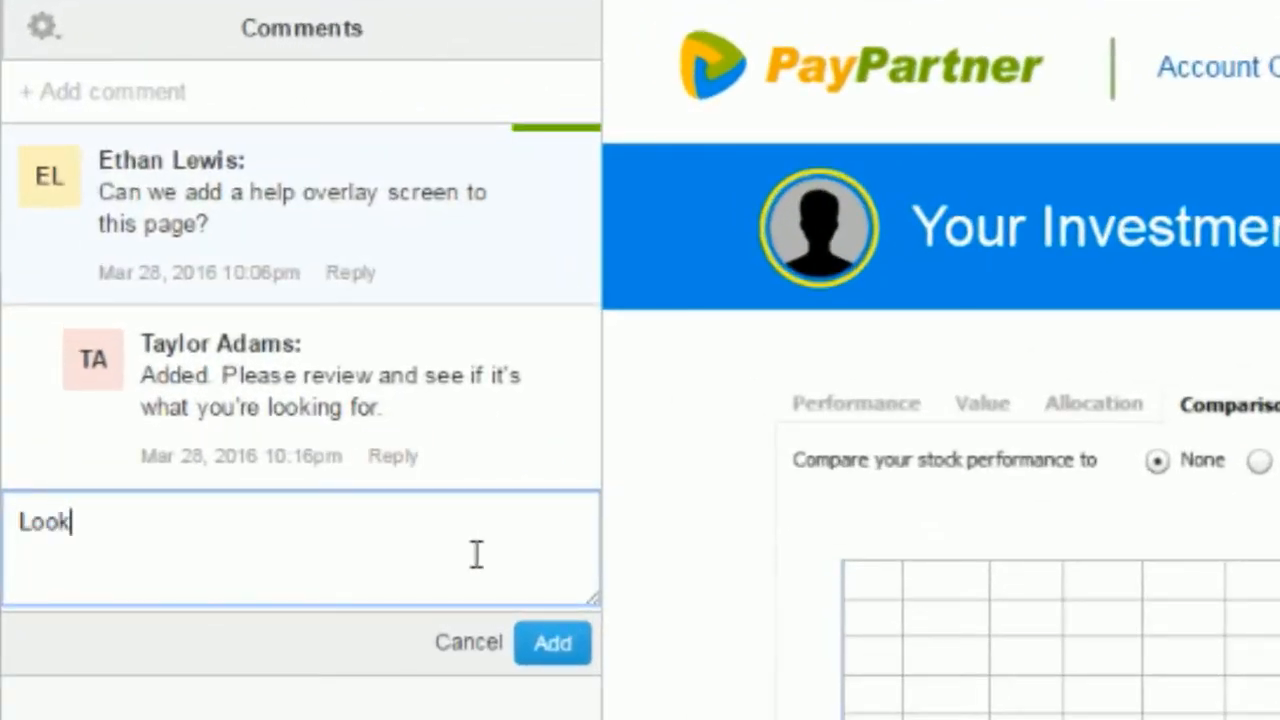
{"action": "left_click", "coordinate": [552, 642]}
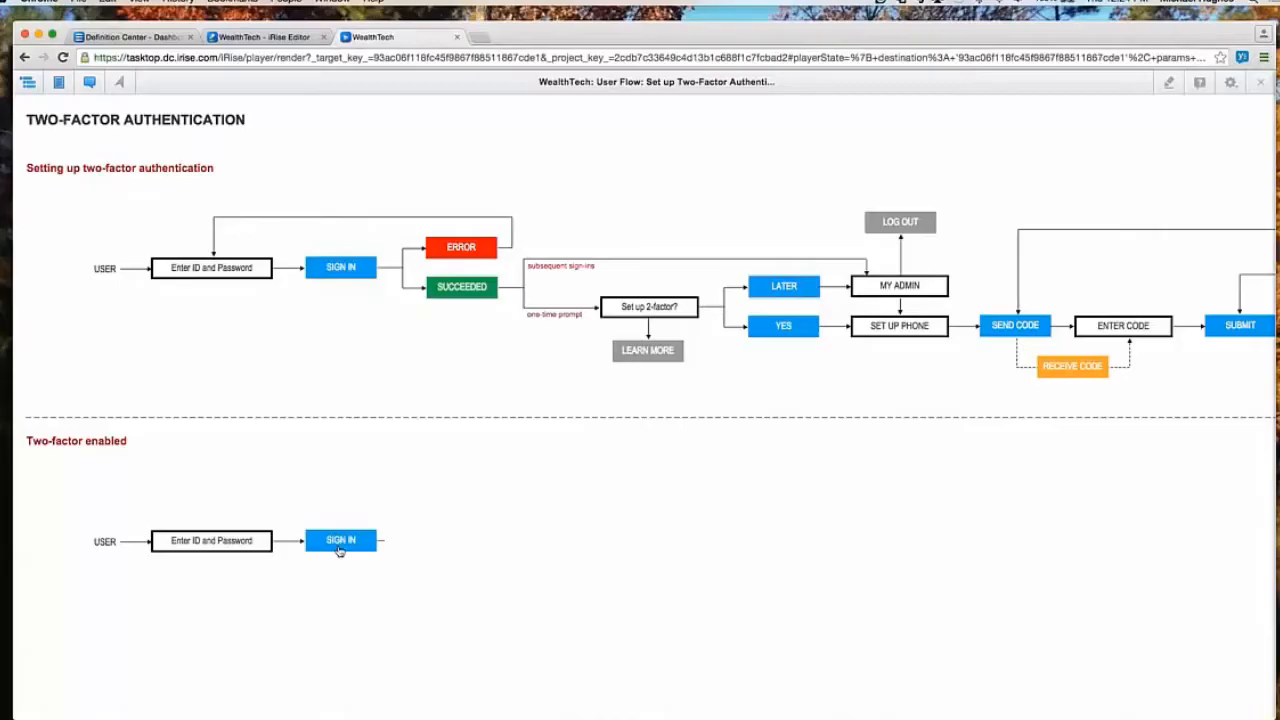
Step from the two-factor flow into the Apple Pay on Apple Watch diagram and reveal its next step
{"action": "left_click", "coordinate": [340, 540]}
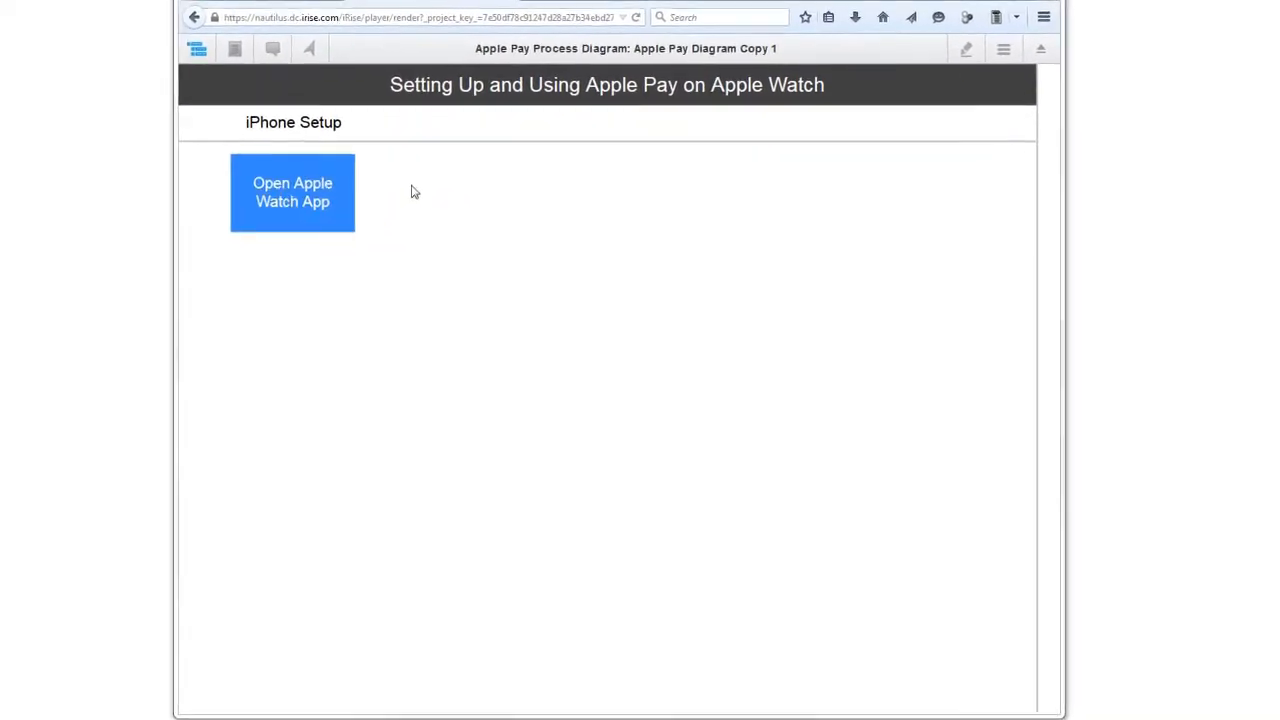
{"action": "left_click", "coordinate": [292, 192]}
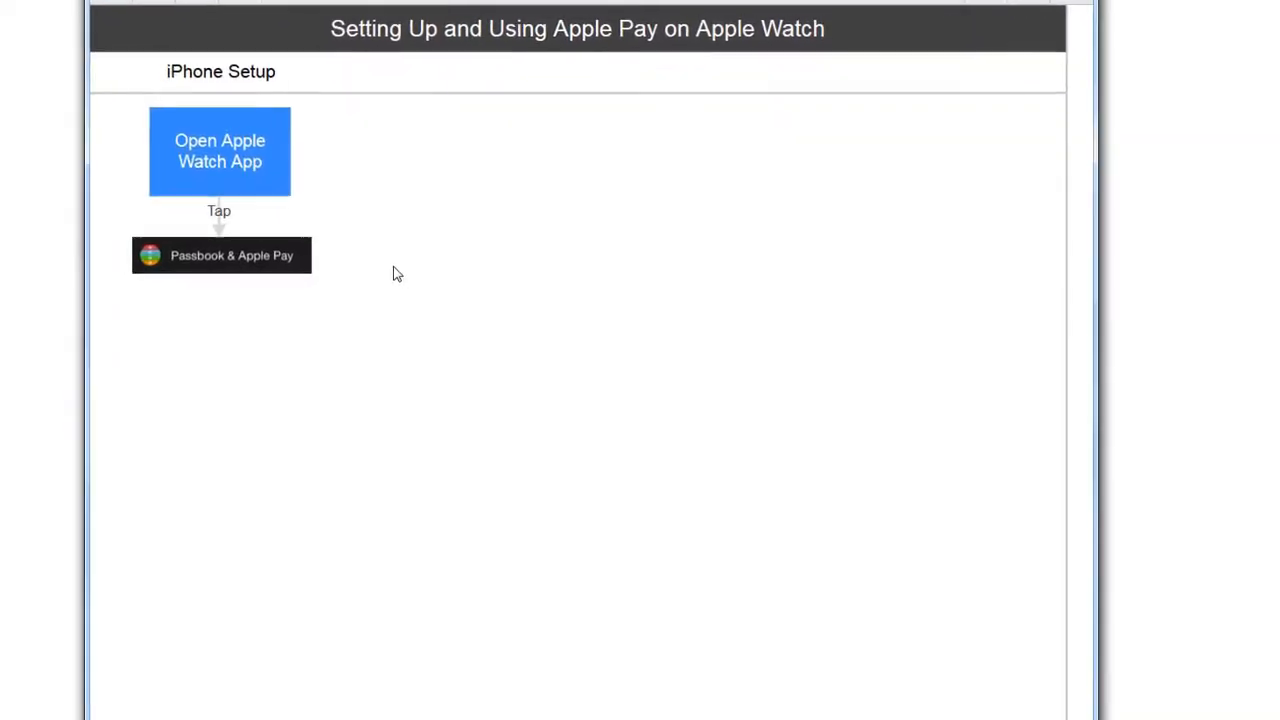
{"action": "scroll", "scroll_direction": "down", "scroll_amount": 3}
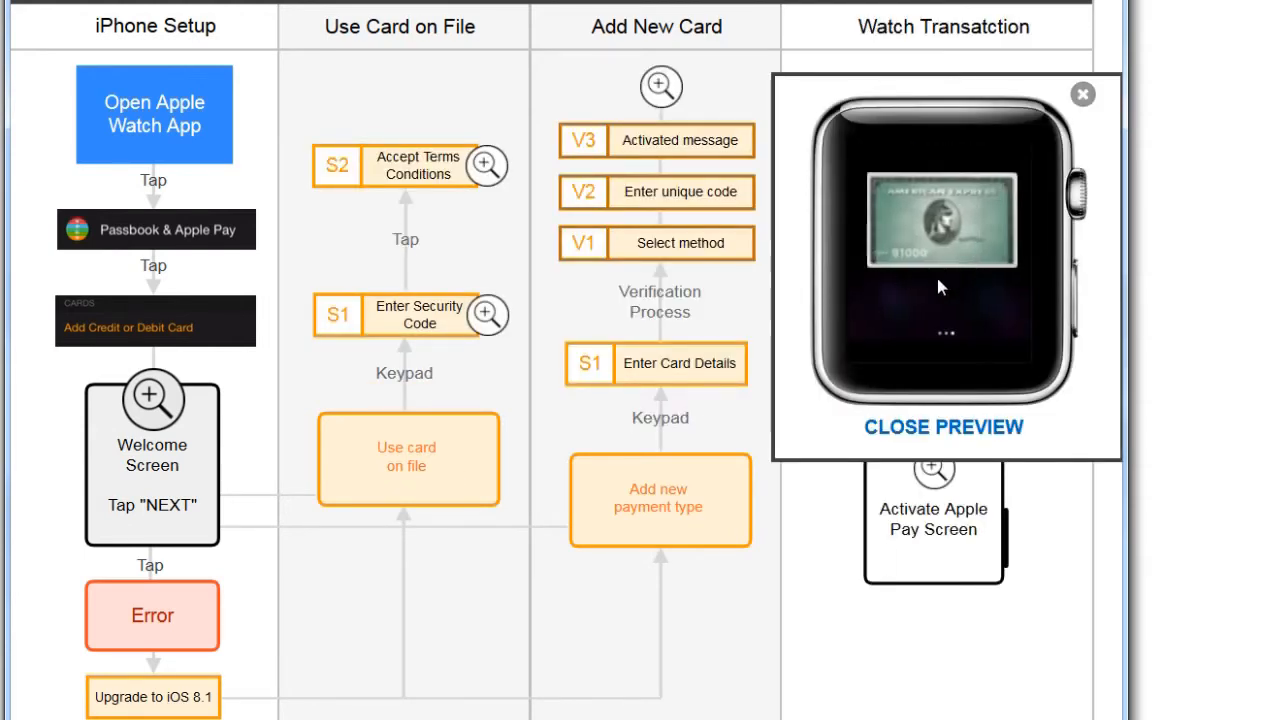
{"action": "mouse_move", "coordinate": [866, 310]}
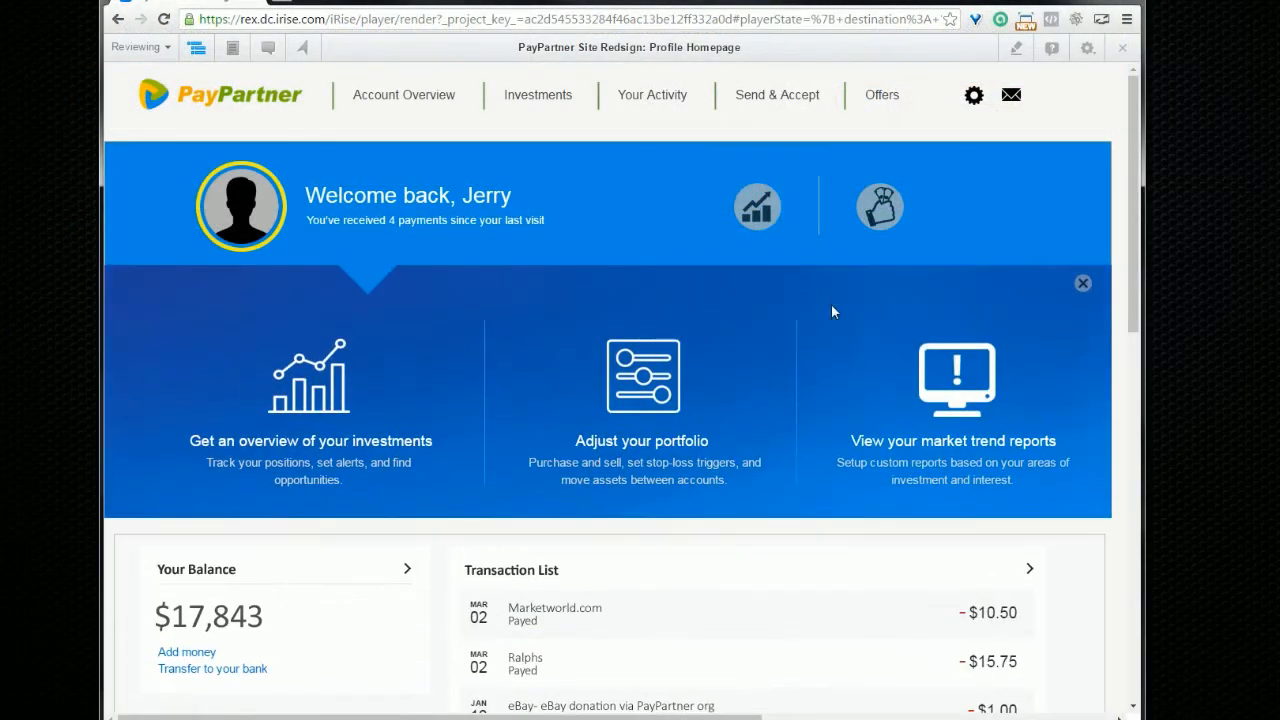
Close the homepage promotional banner and go to the 4c. Requirement Status board
{"action": "left_click", "coordinate": [878, 206]}
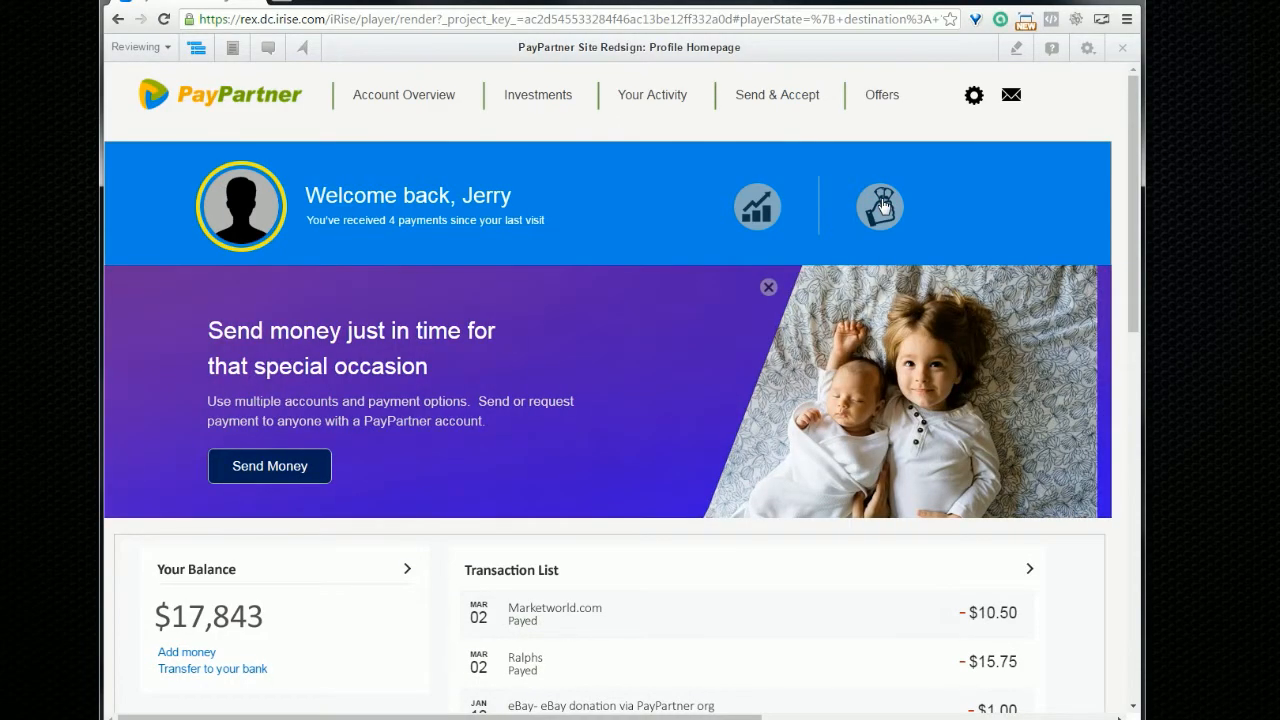
{"action": "left_click", "coordinate": [768, 288]}
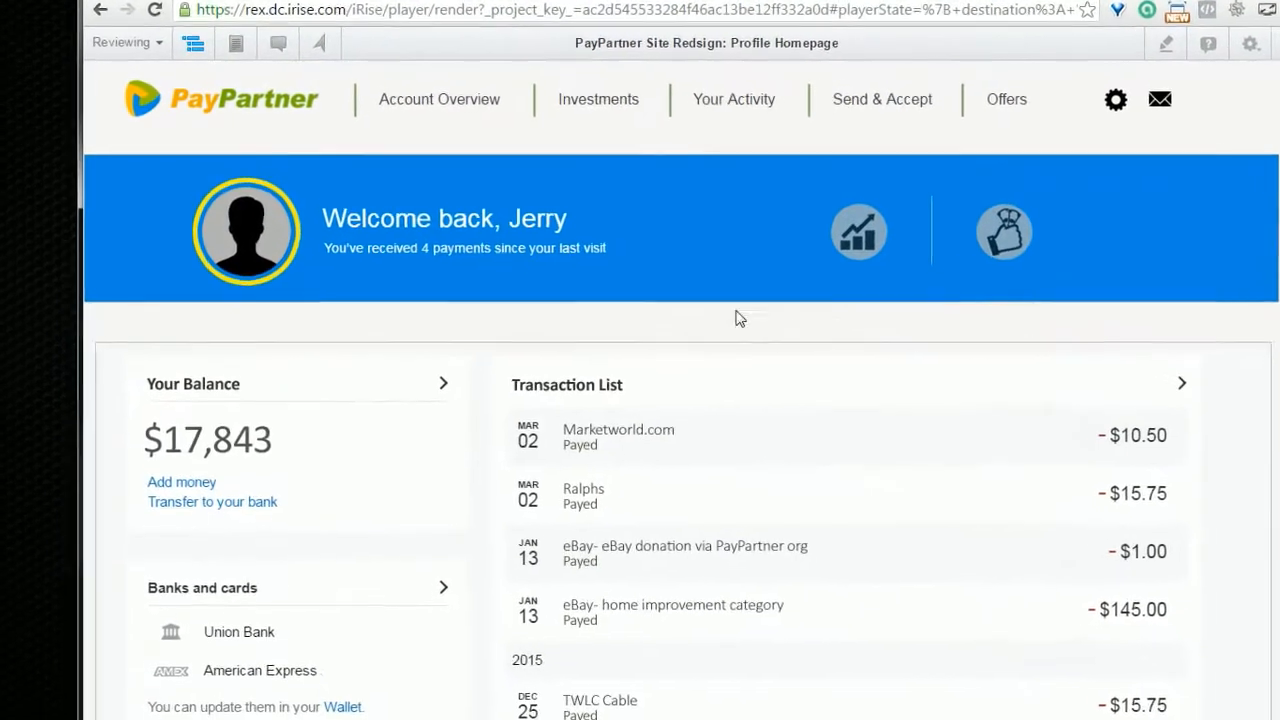
{"action": "left_click", "coordinate": [124, 42]}
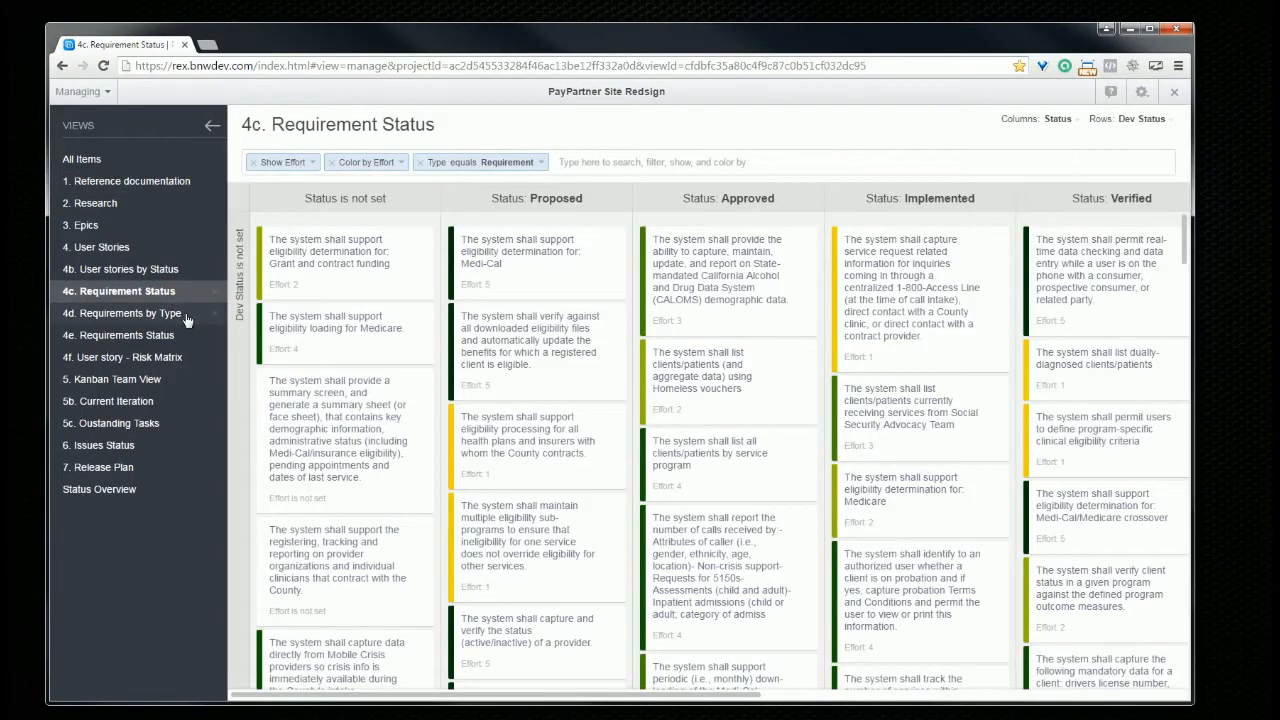
Browse the Risk Matrix and Status Overview boards, then the Reference documentation view
{"action": "left_click", "coordinate": [128, 356]}
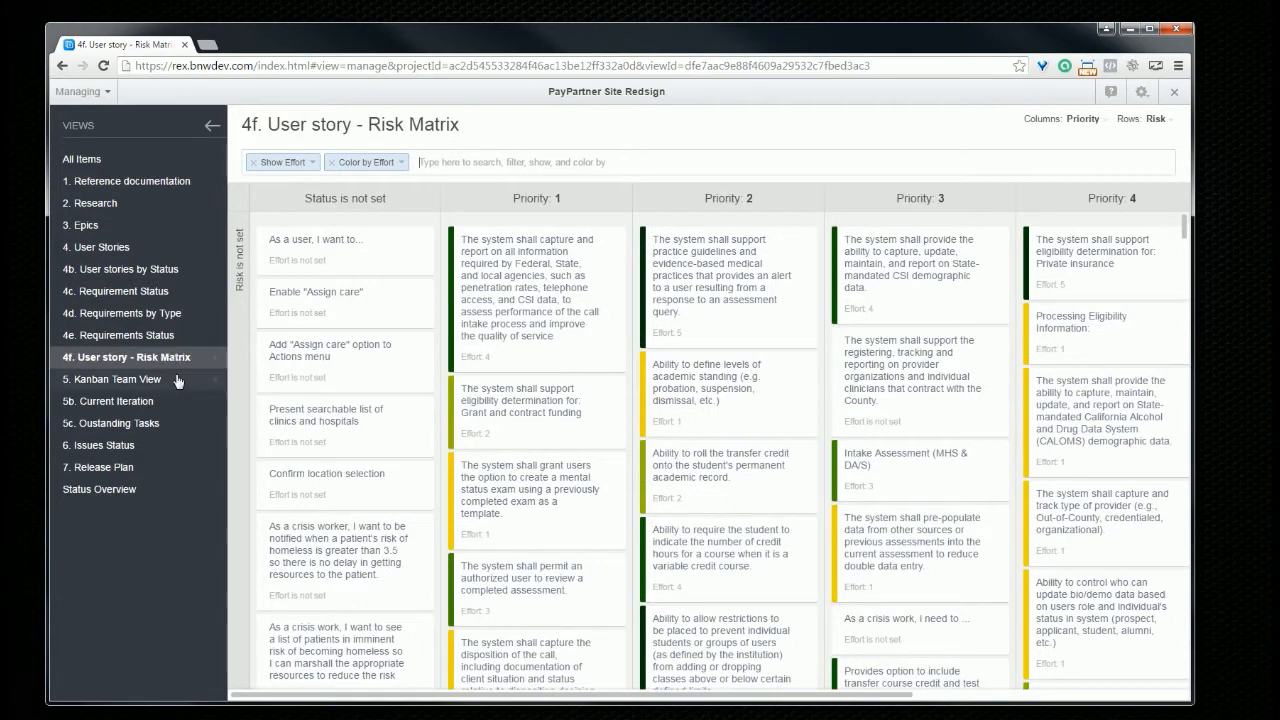
{"action": "left_click", "coordinate": [100, 488]}
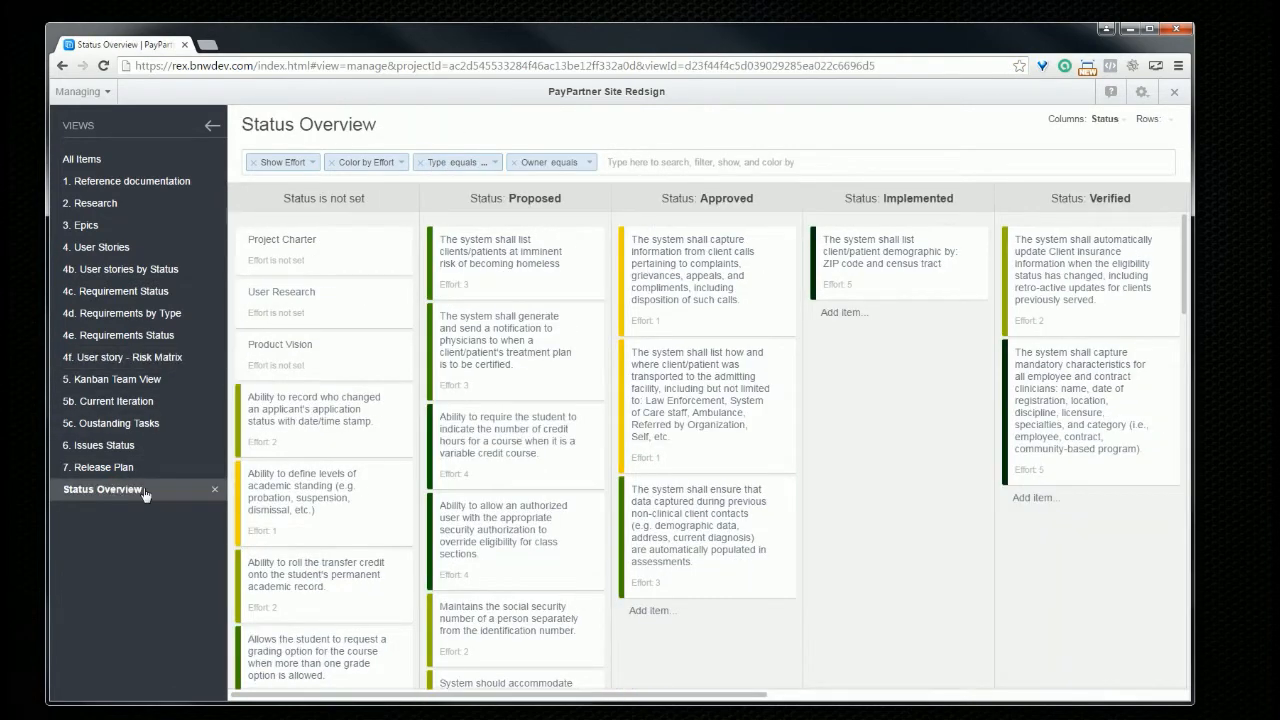
{"action": "left_click", "coordinate": [282, 162]}
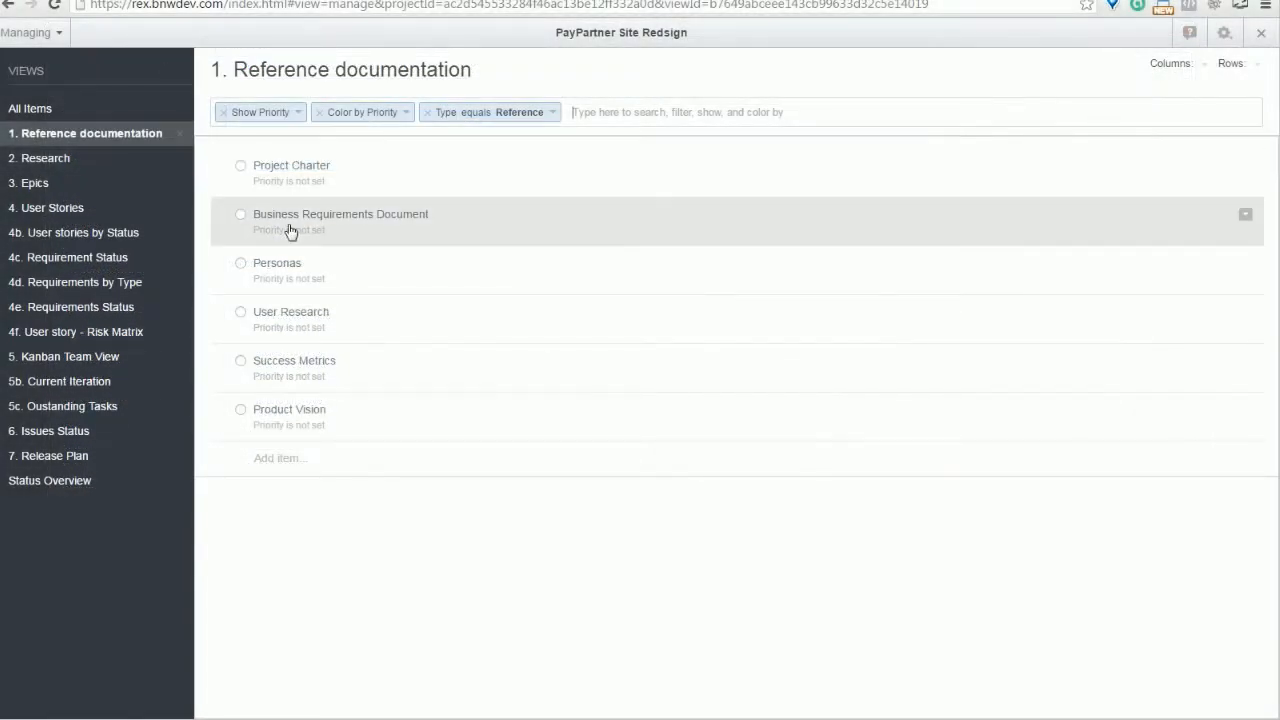
View the Business Requirements Document details and return to the User Stories board
{"action": "left_click", "coordinate": [340, 214]}
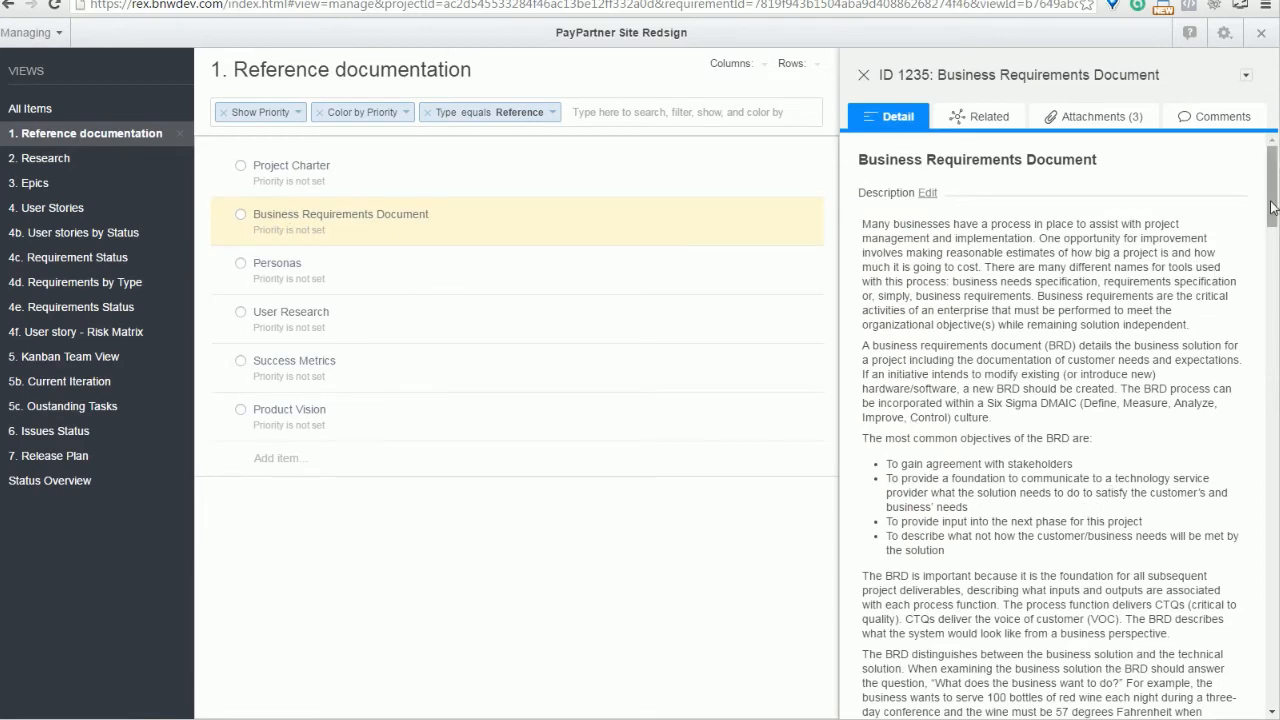
{"action": "left_click", "coordinate": [52, 206]}
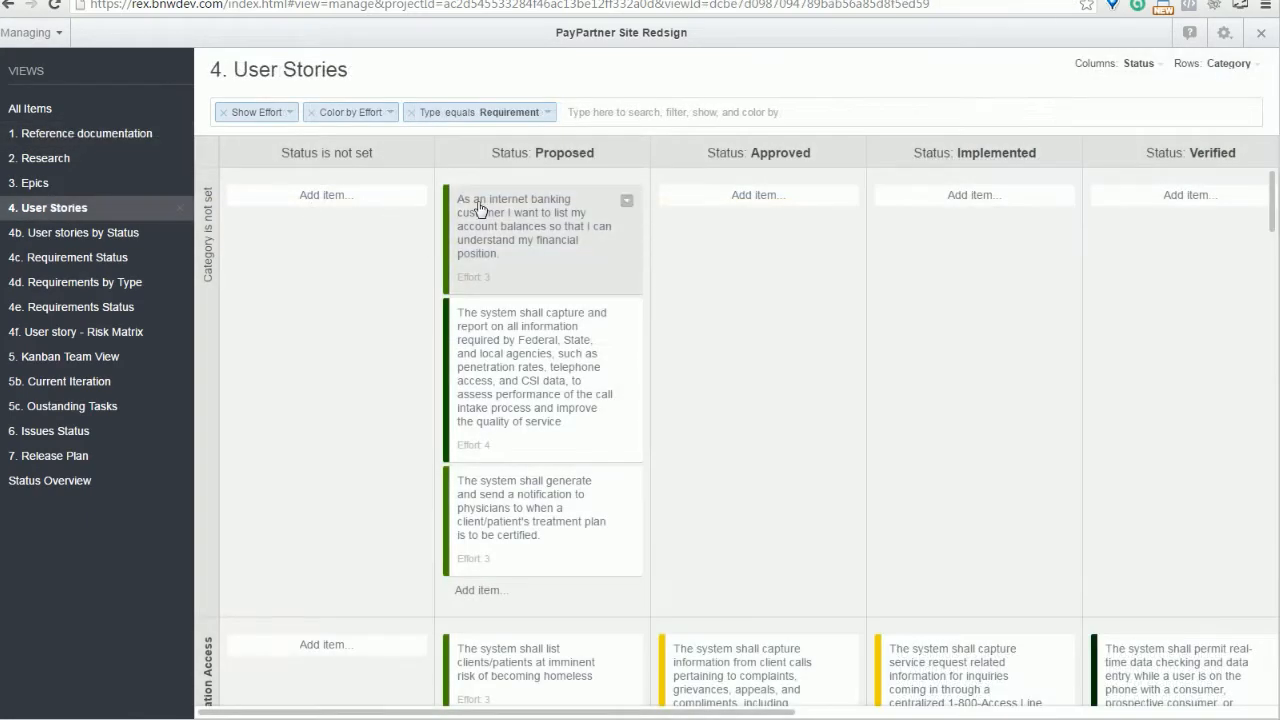
Give the internet banking customer story a completion date of Apr 7, 2016
{"action": "left_click", "coordinate": [532, 224]}
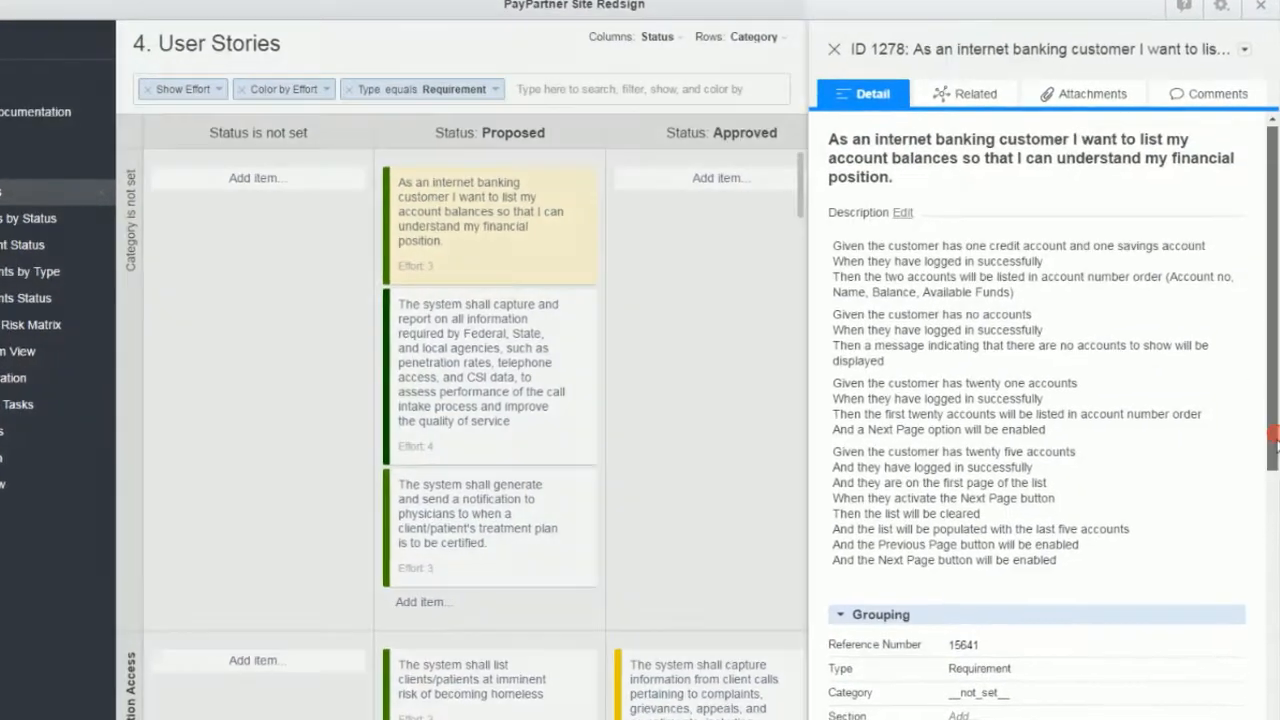
{"action": "scroll", "scroll_direction": "down", "scroll_amount": 3}
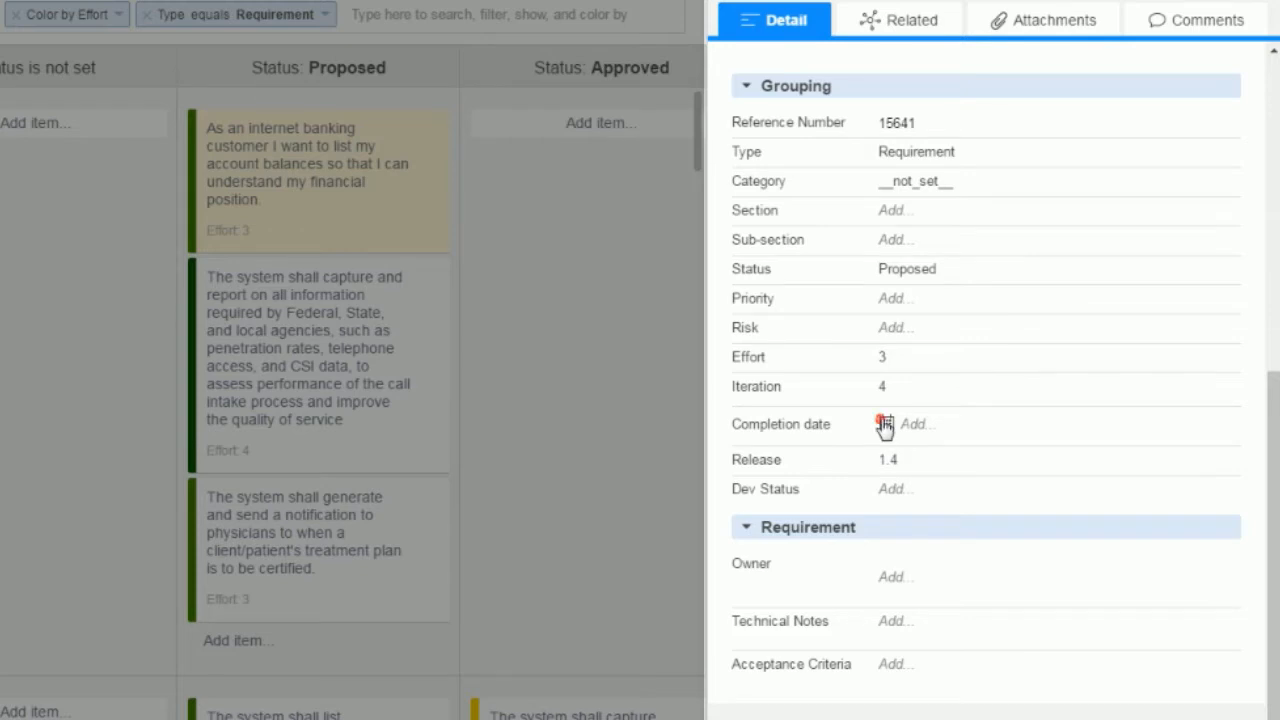
{"action": "left_click", "coordinate": [884, 424]}
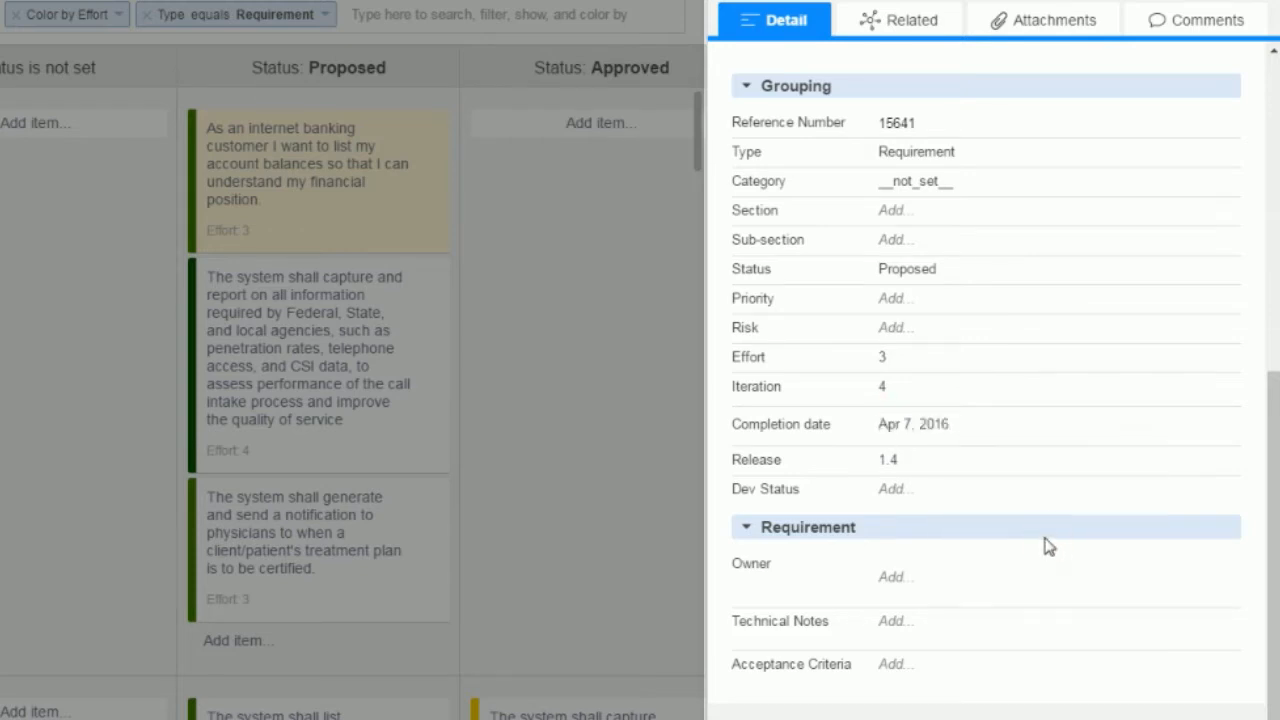
Set the requirement's Dev Status to Doing
{"action": "left_click", "coordinate": [896, 488]}
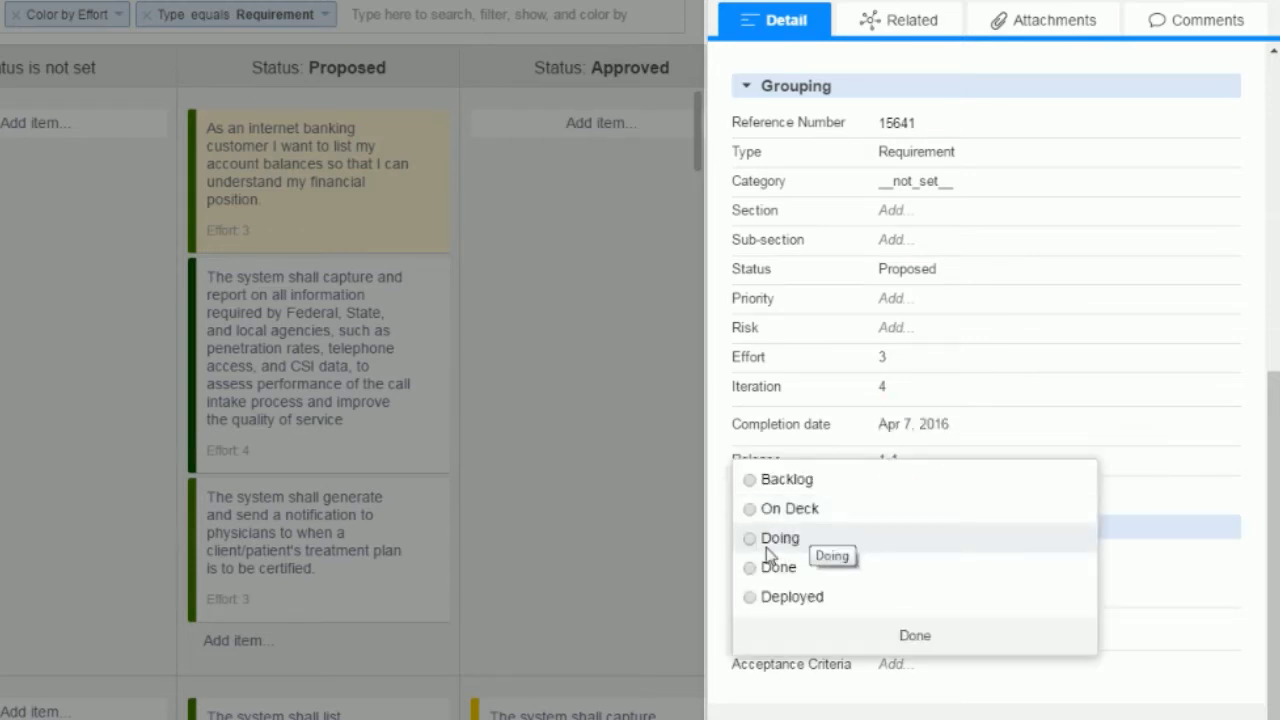
{"action": "left_click", "coordinate": [780, 536]}
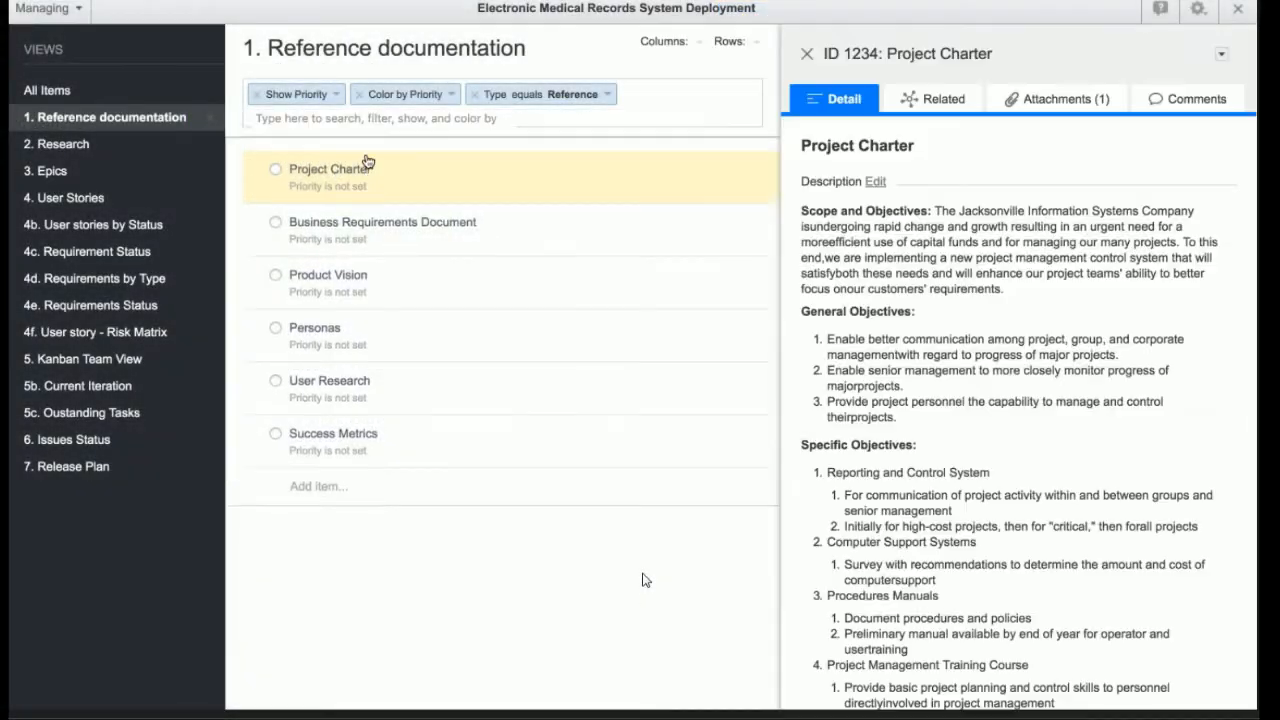
View the Personas reference item's Persona 1.png attachment and dismiss the preview
{"action": "scroll", "scroll_direction": "down", "scroll_amount": 3}
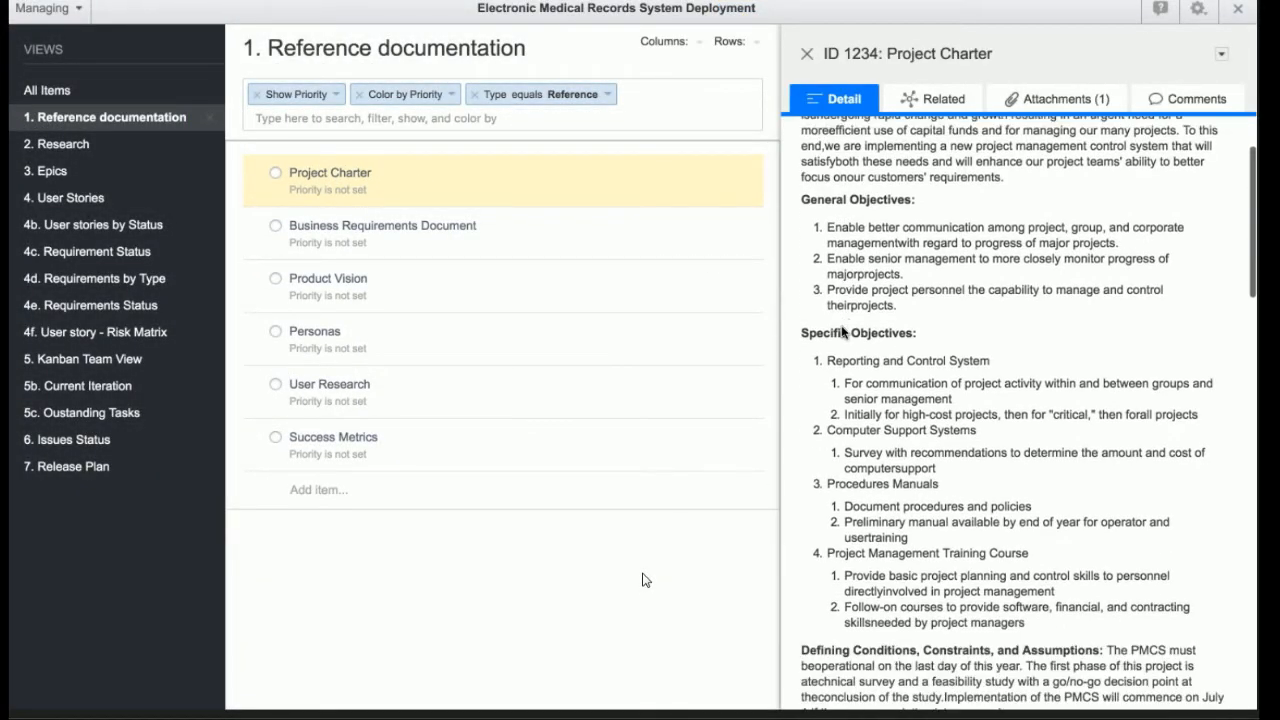
{"action": "left_click", "coordinate": [314, 332]}
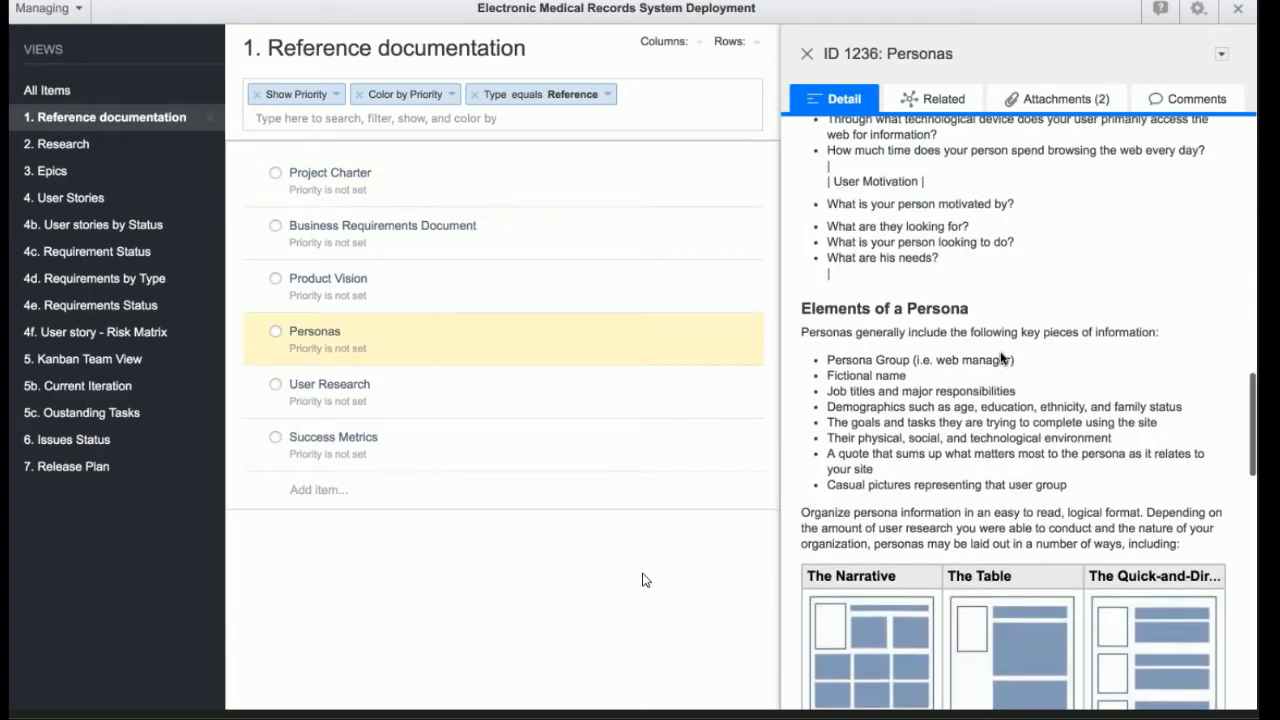
{"action": "left_click", "coordinate": [1056, 98]}
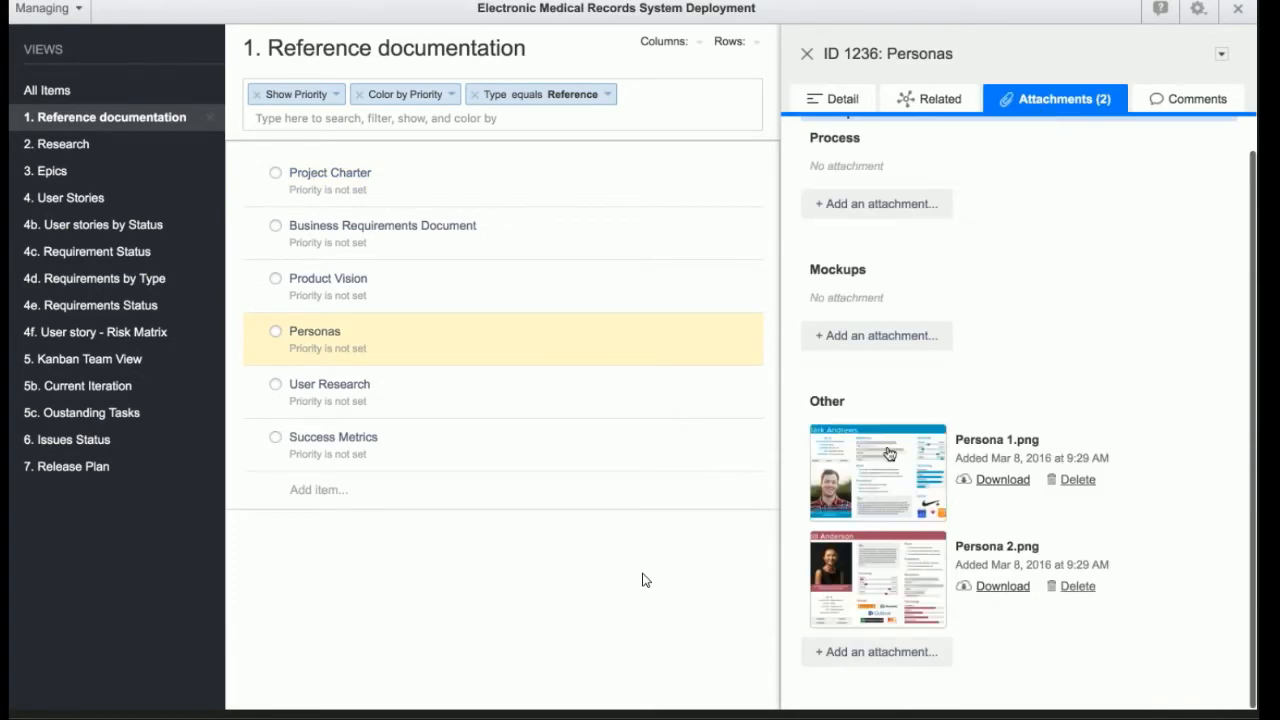
{"action": "left_click", "coordinate": [876, 472]}
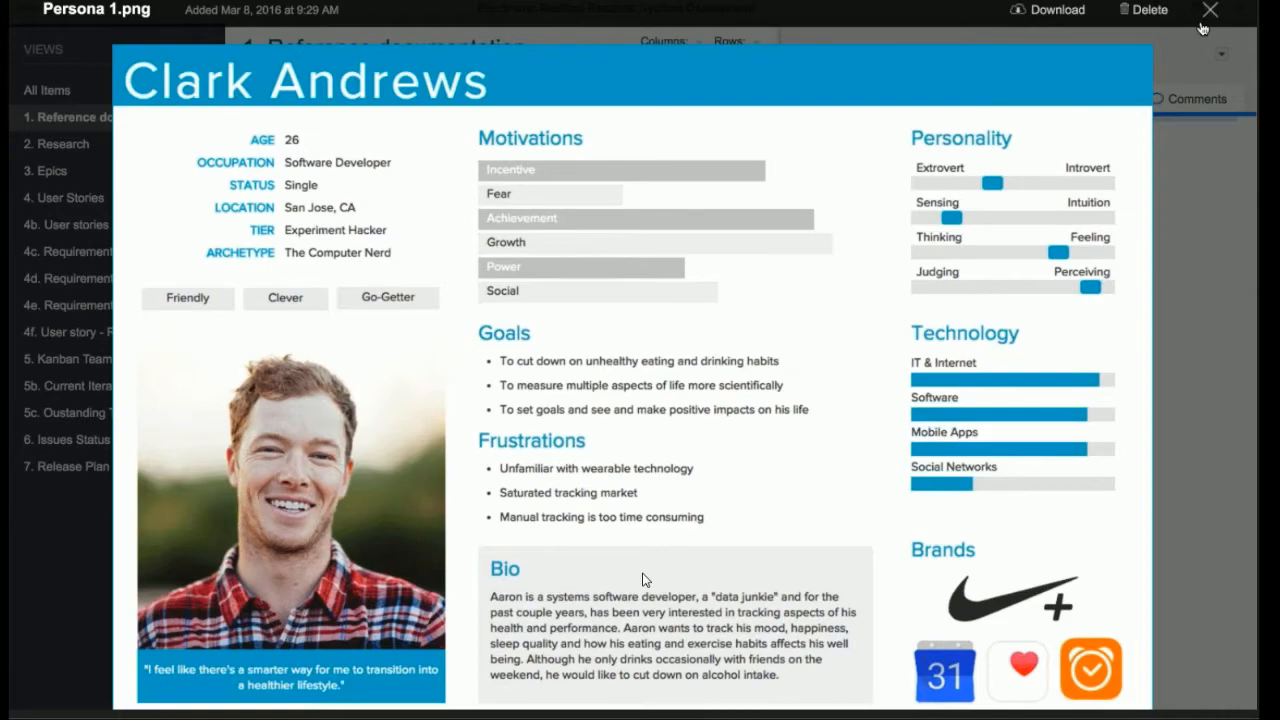
{"action": "left_click", "coordinate": [1210, 10]}
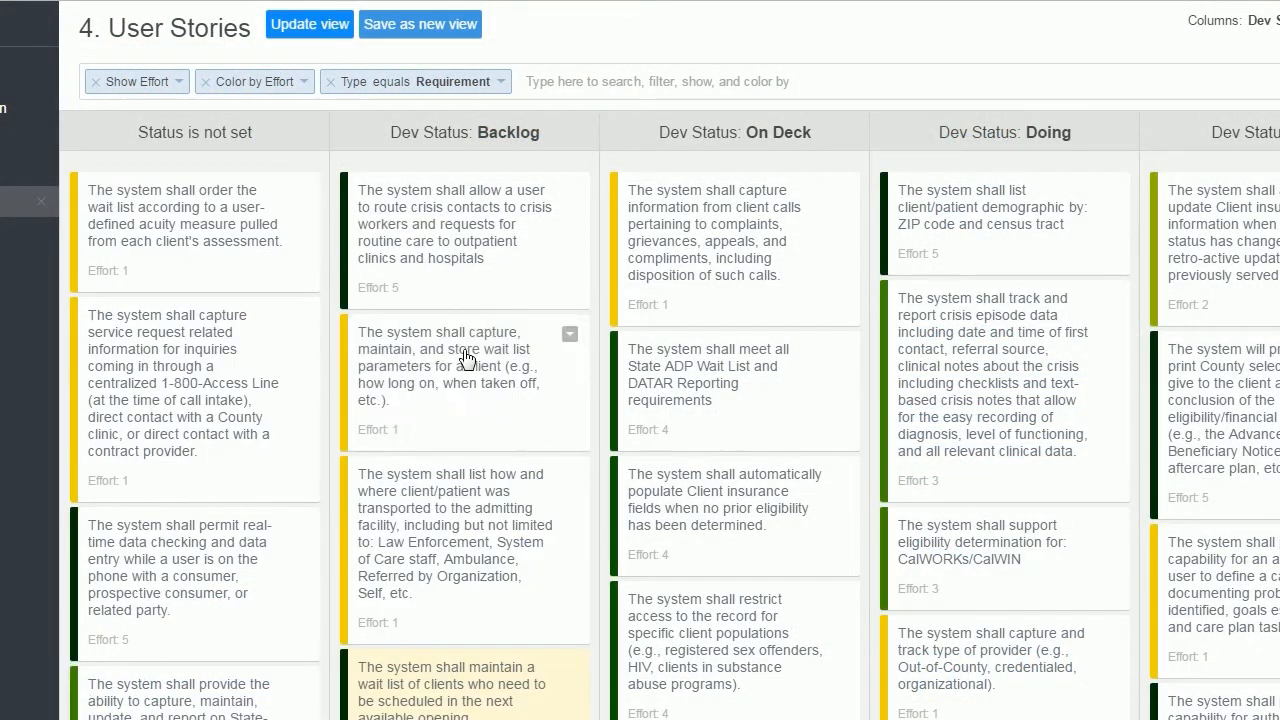
Group the User Stories board columns by Design Status via the Columns dropdown
{"action": "scroll", "scroll_direction": "right", "scroll_amount": 3}
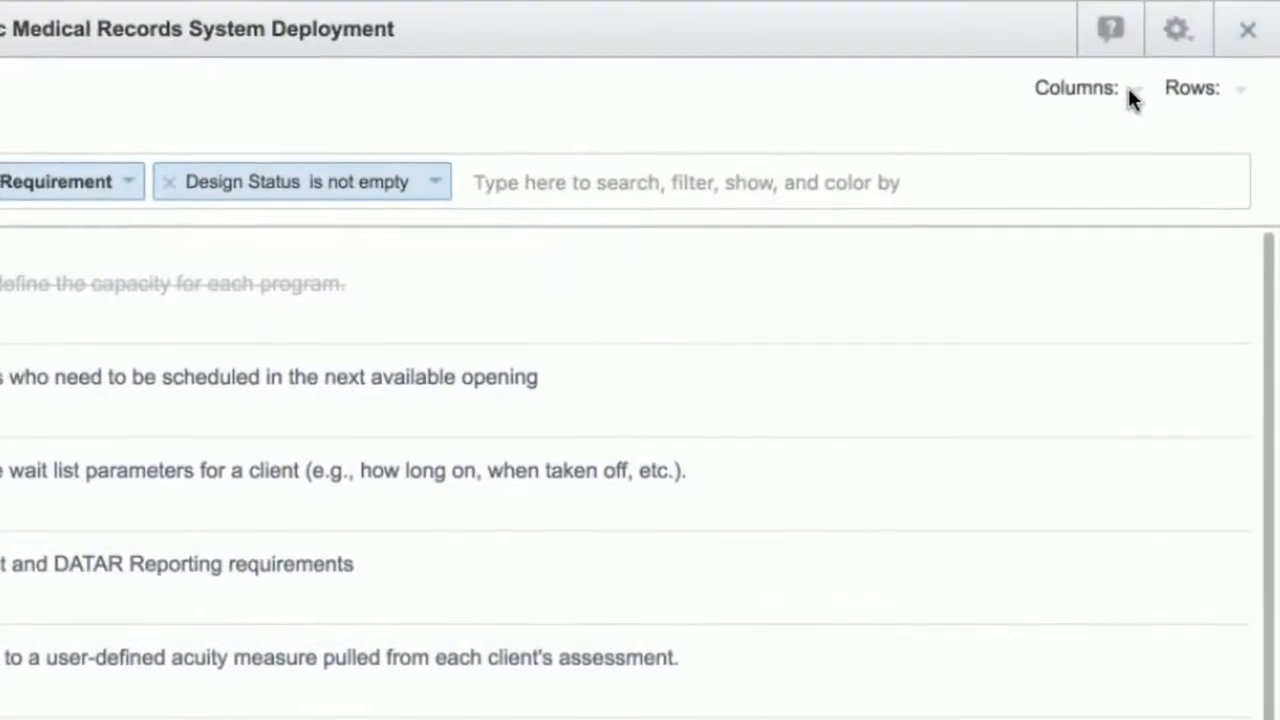
{"action": "left_click", "coordinate": [1132, 88]}
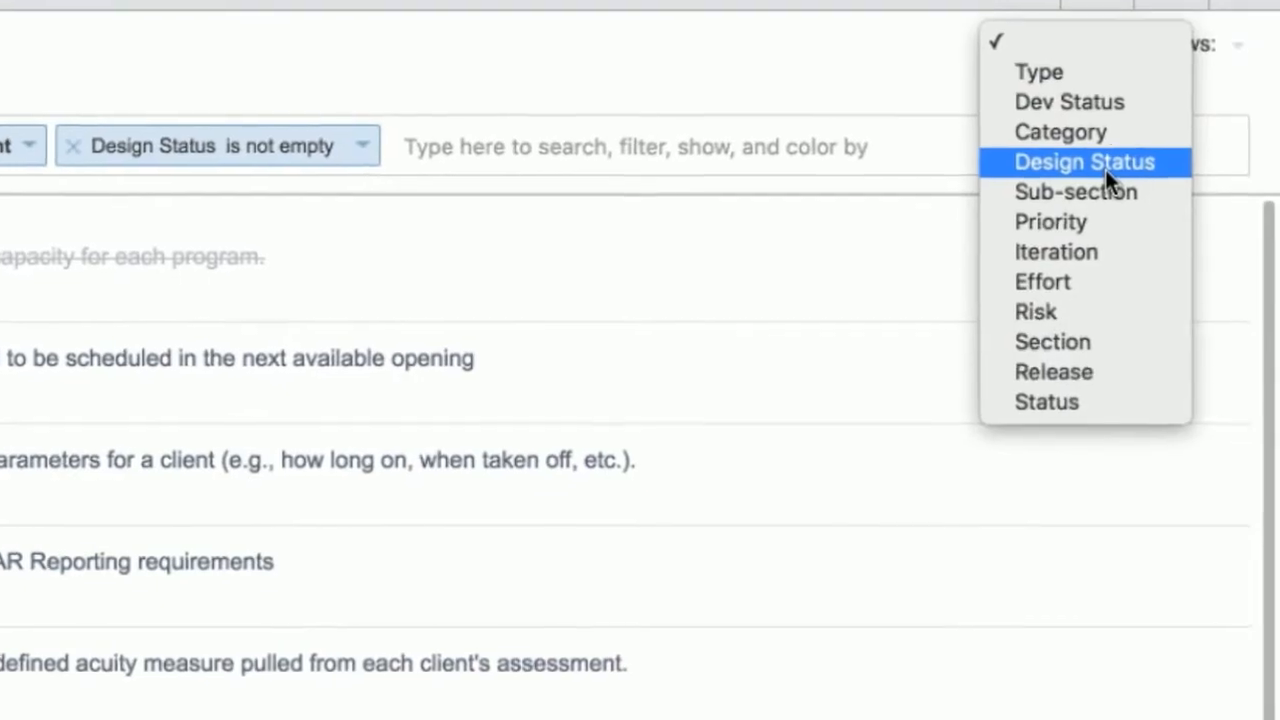
{"action": "left_click", "coordinate": [1084, 160]}
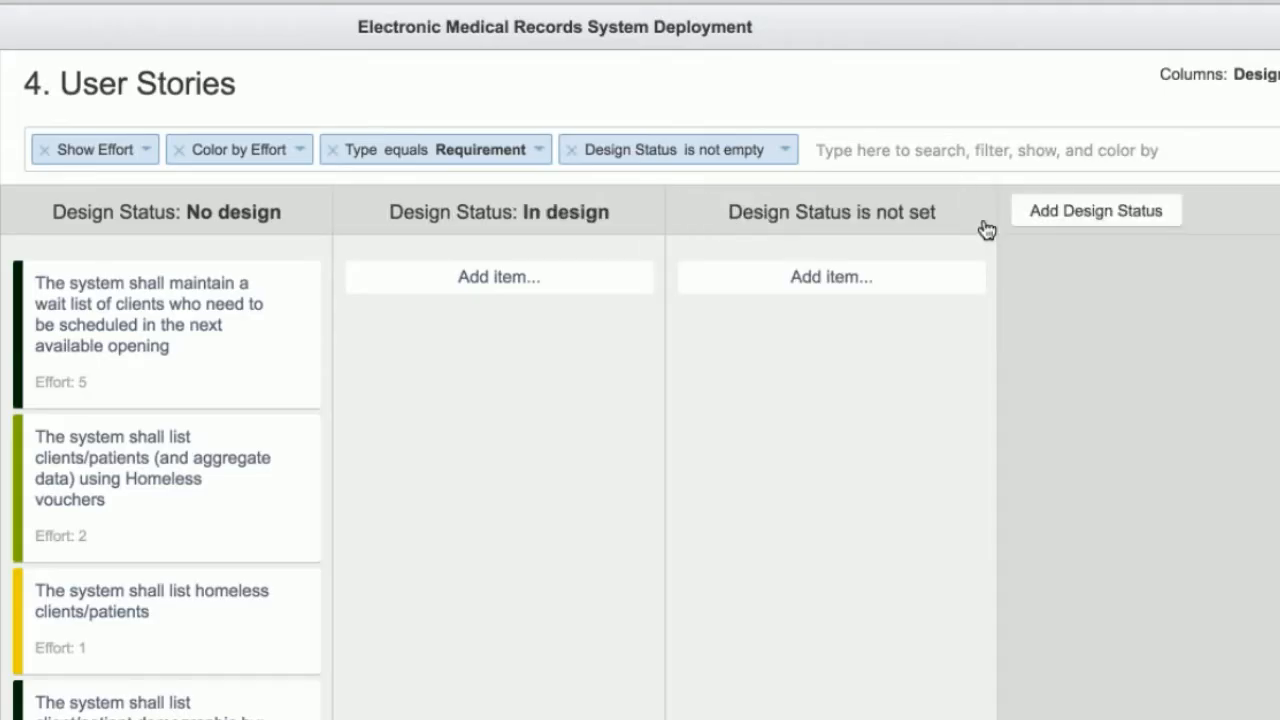
{"action": "left_click", "coordinate": [1096, 210]}
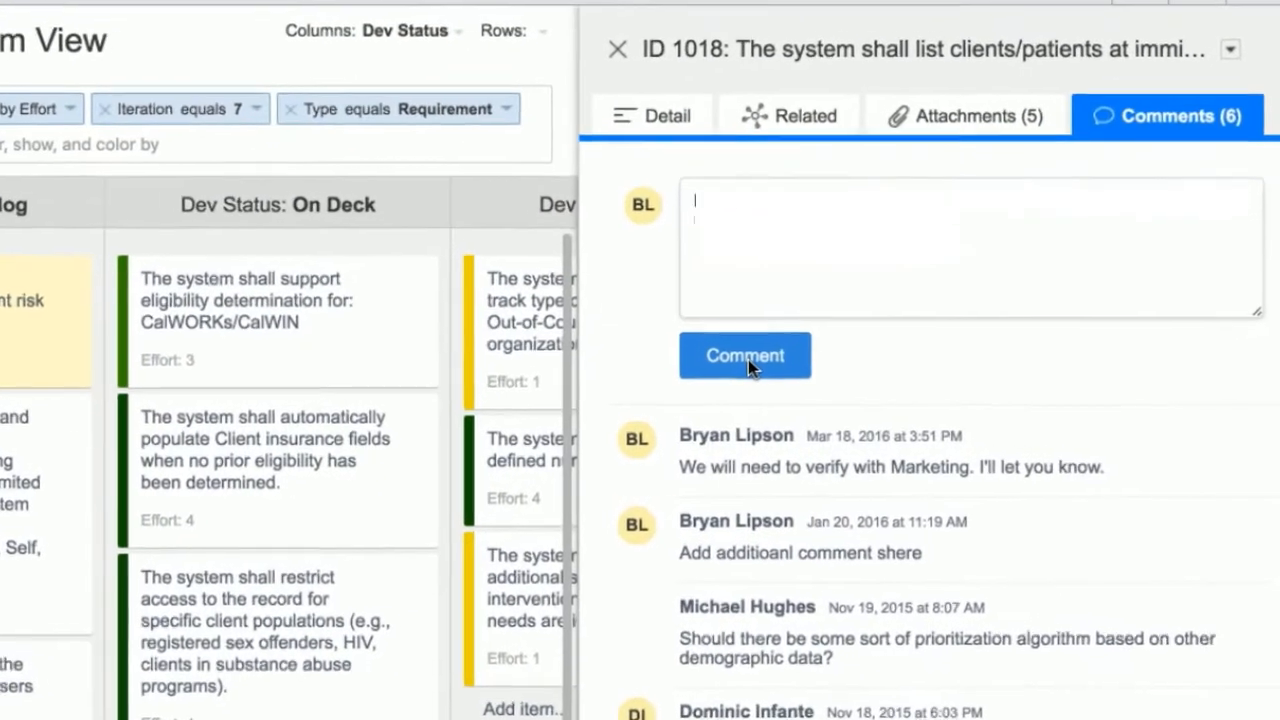
Post 'I have verified that the security settings are correct...' on story 1018 and begin adding a developer
{"action": "type", "text": "I have verified that the security settings are correct. We can now move this story to Verifie"}
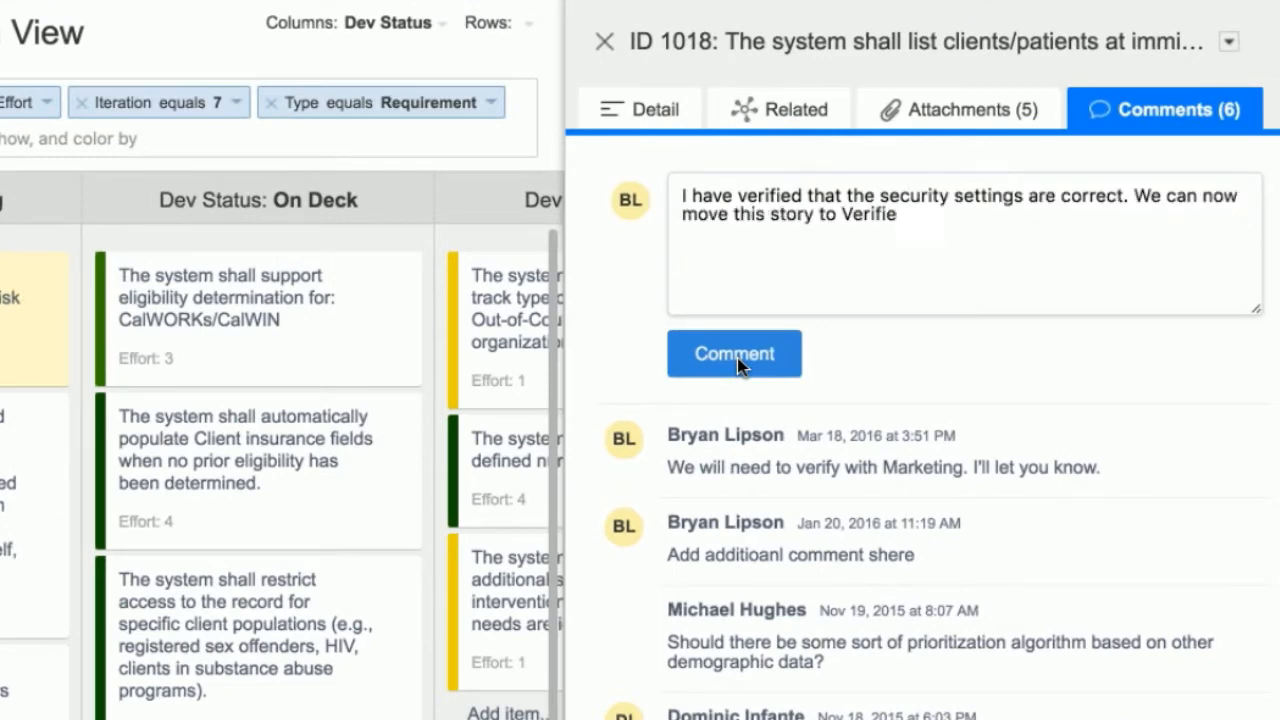
{"action": "left_click", "coordinate": [734, 352]}
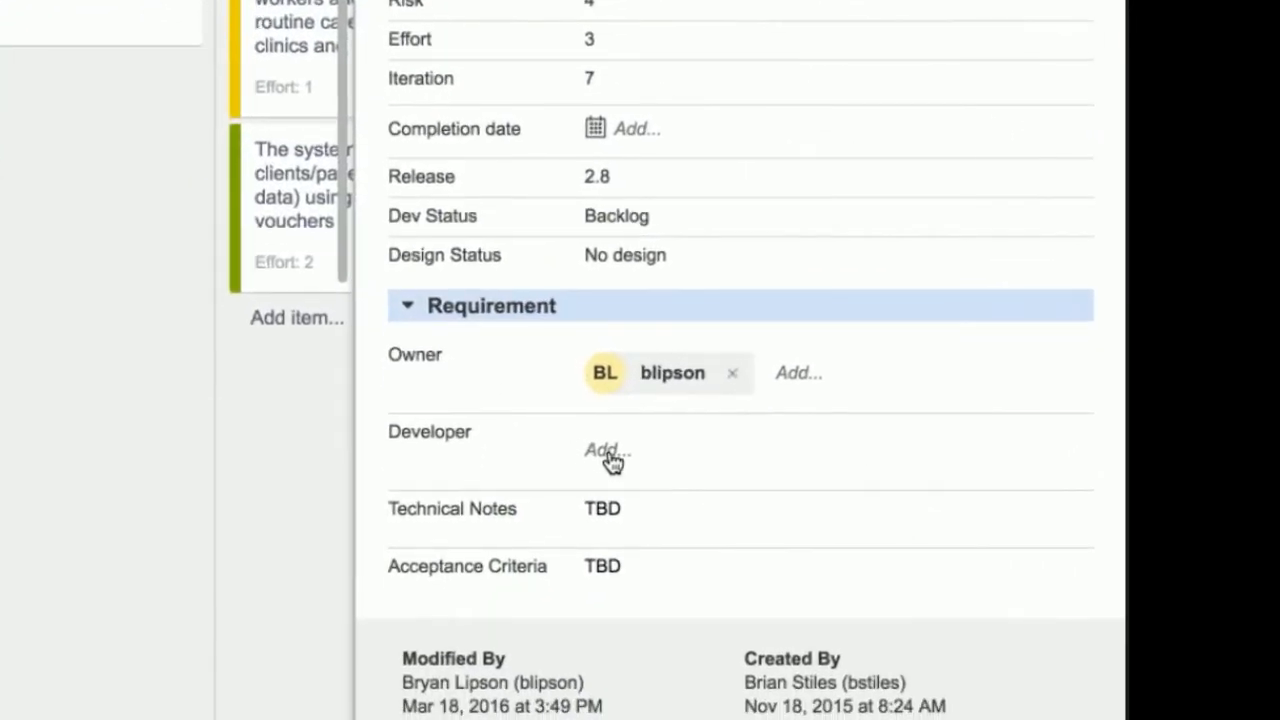
{"action": "left_click", "coordinate": [604, 450]}
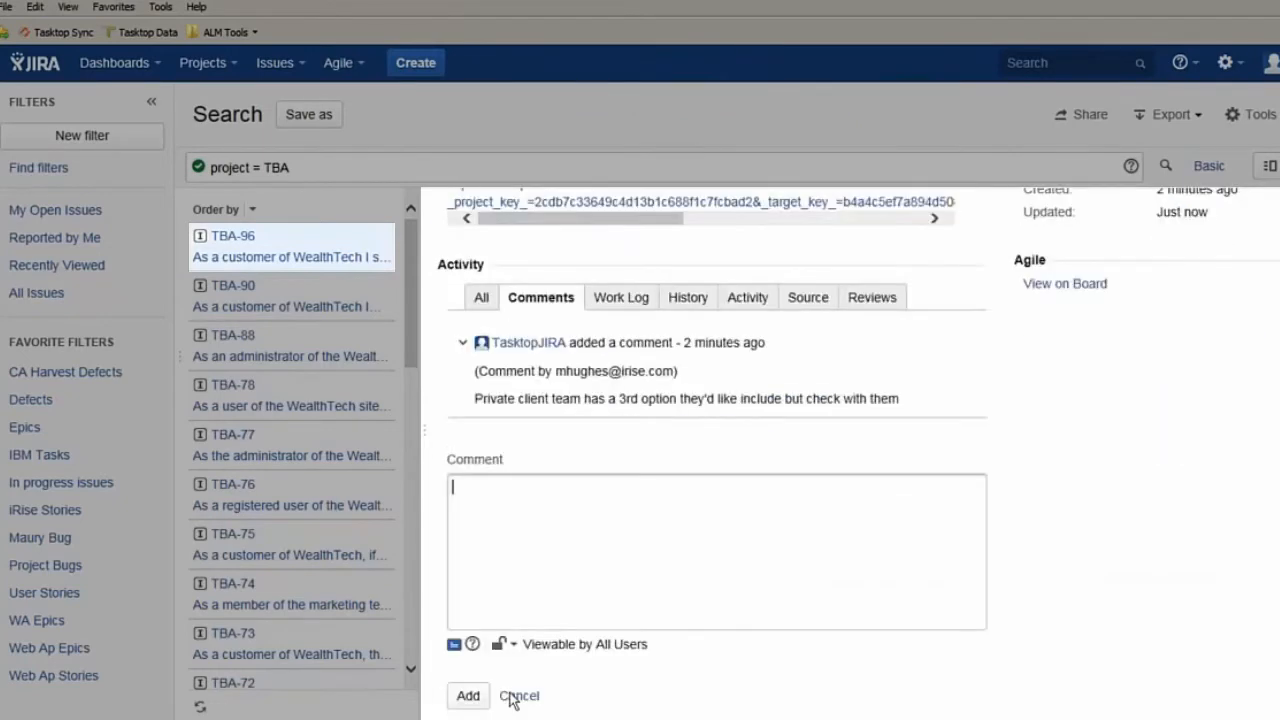
Write 'While reviewing the private client team' on TBA-96 and check the 2FA requirement's comments
{"action": "type", "text": "While reviewing the private client team"}
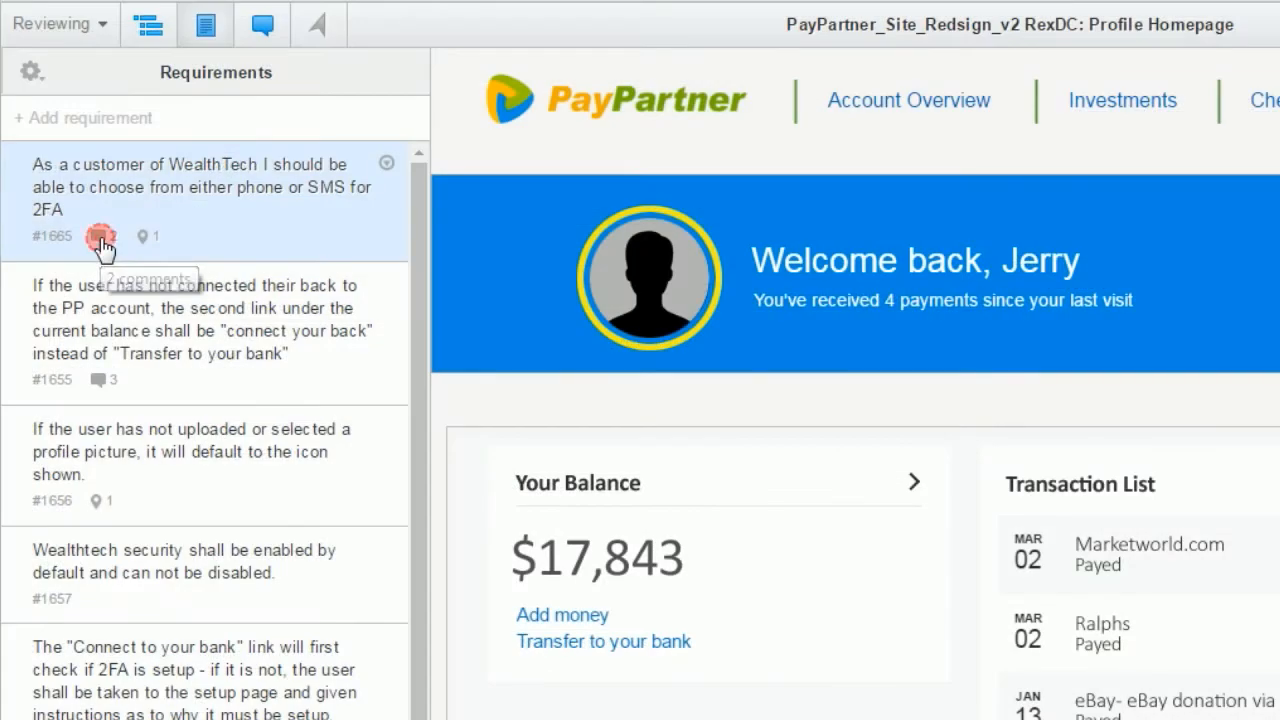
{"action": "left_click", "coordinate": [104, 236]}
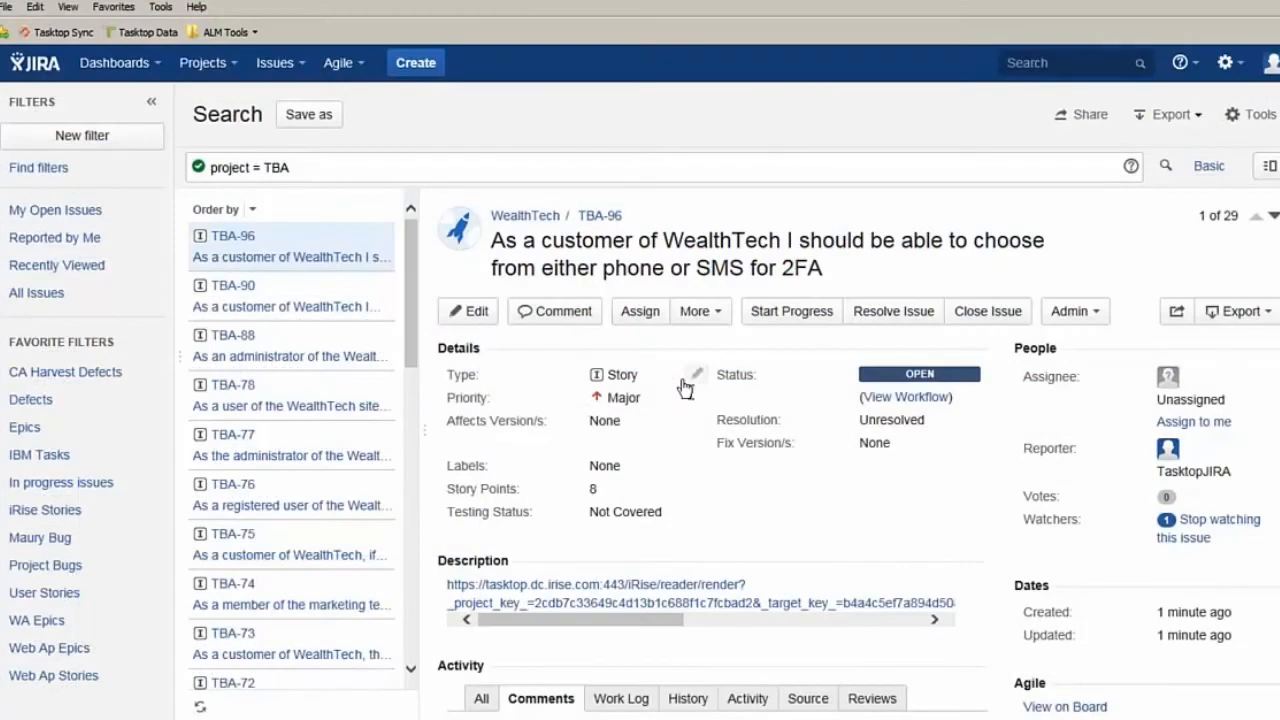
{"action": "scroll", "scroll_direction": "down", "scroll_amount": 3}
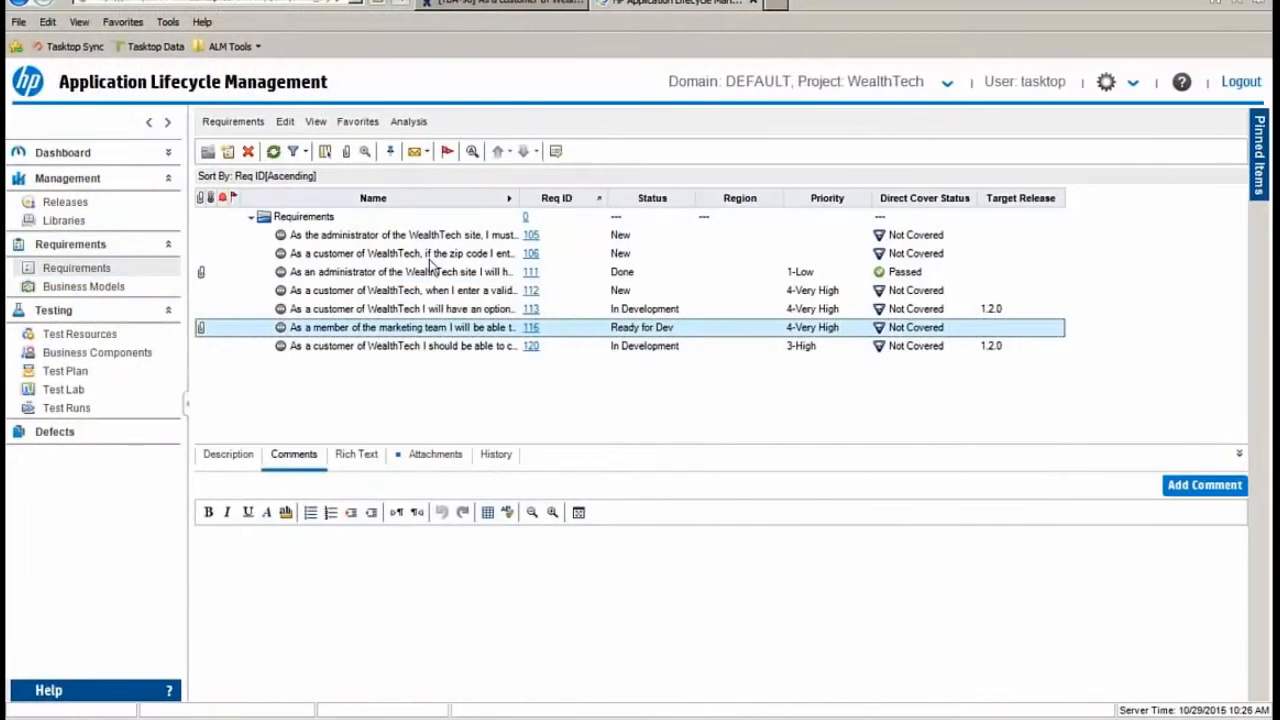
{"action": "mouse_move", "coordinate": [516, 348]}
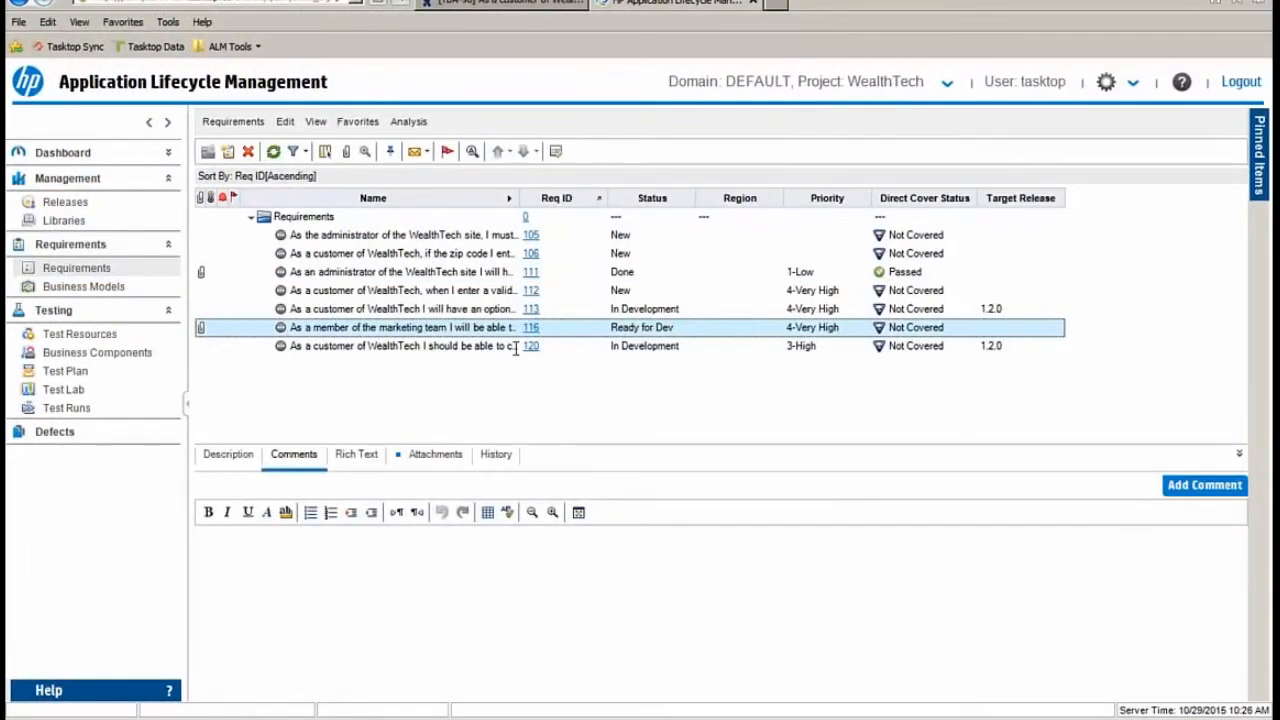
Add an 'I've started building tests. Let me know if something c' comment on requirement 120
{"action": "double_click", "coordinate": [400, 344]}
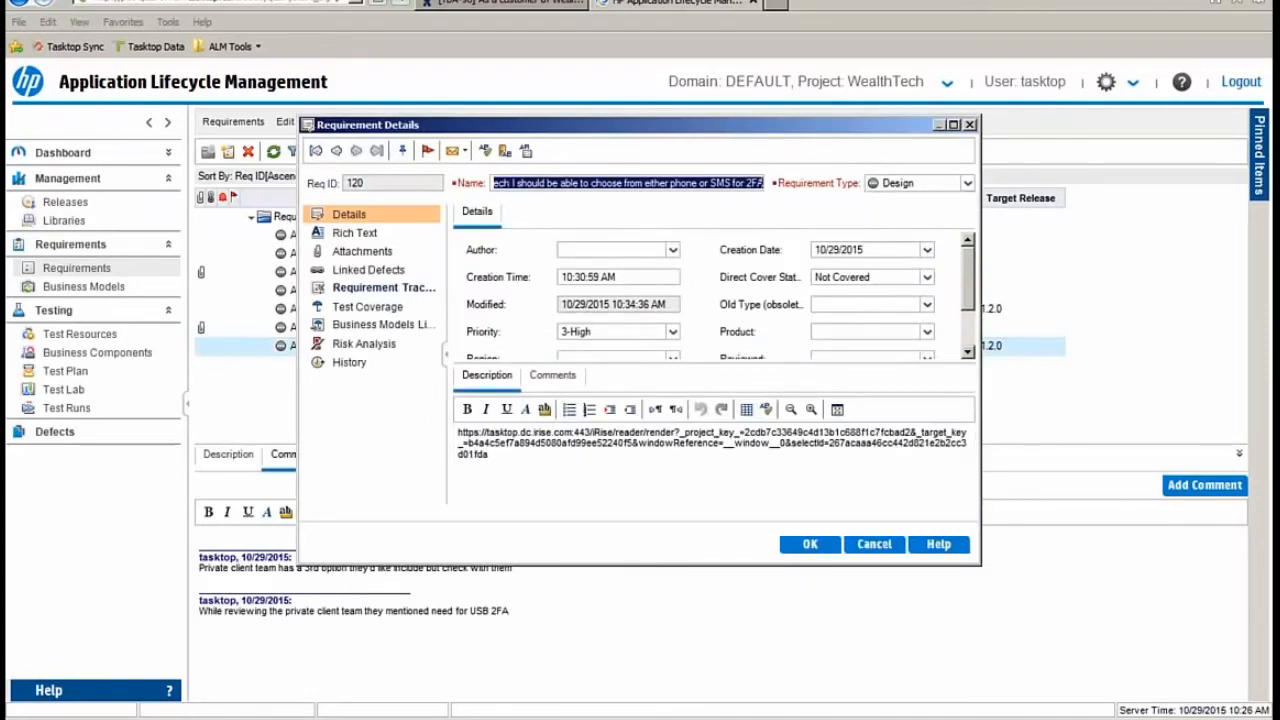
{"action": "left_click", "coordinate": [552, 376]}
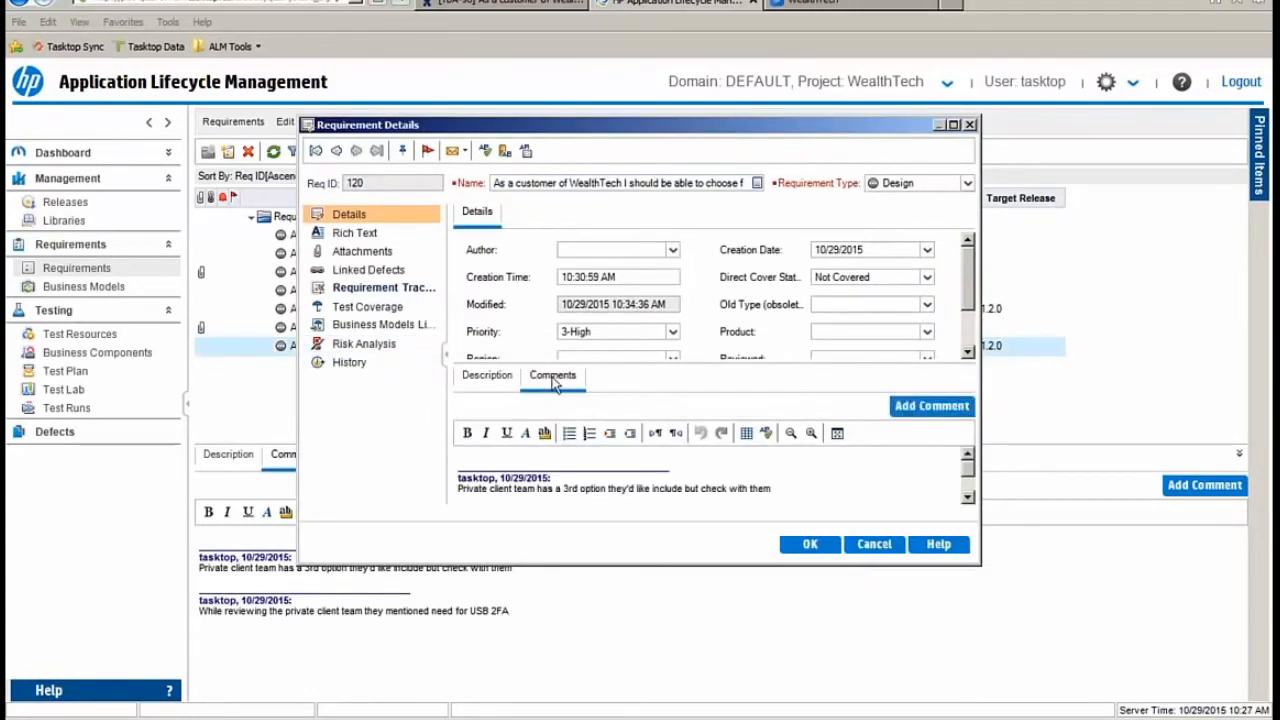
{"action": "left_click", "coordinate": [932, 406]}
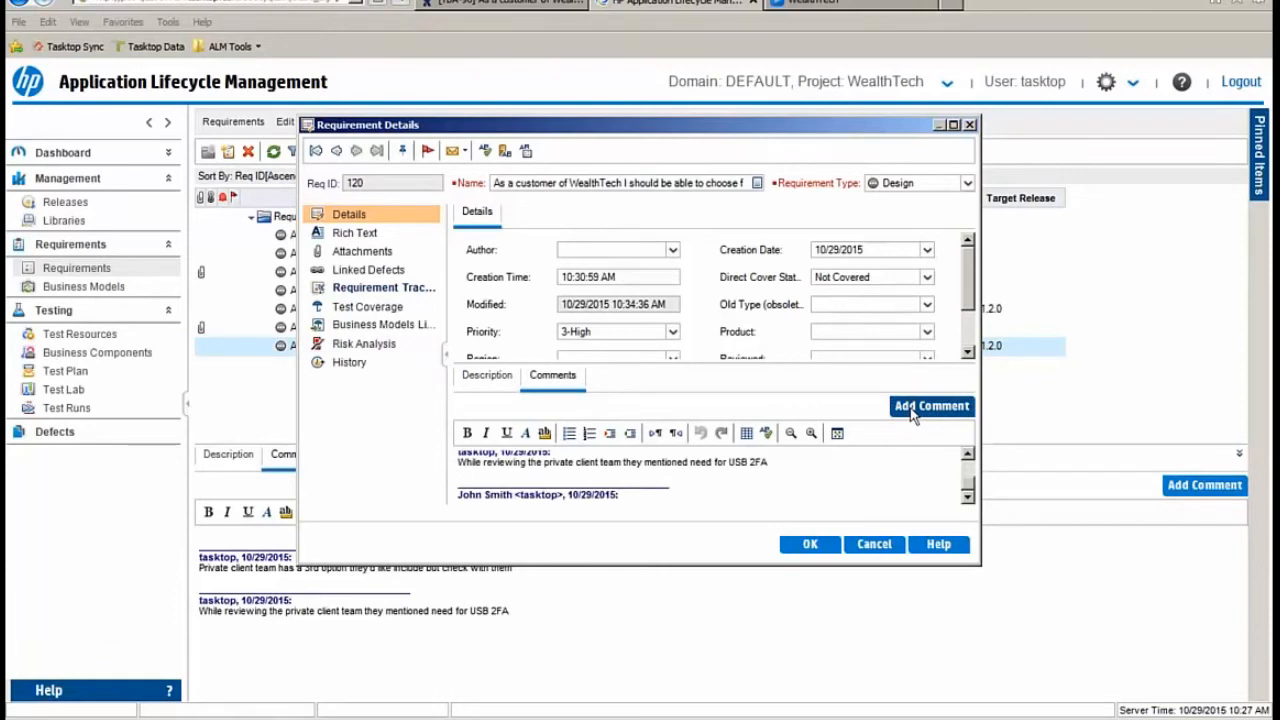
{"action": "type", "text": "I've started building"}
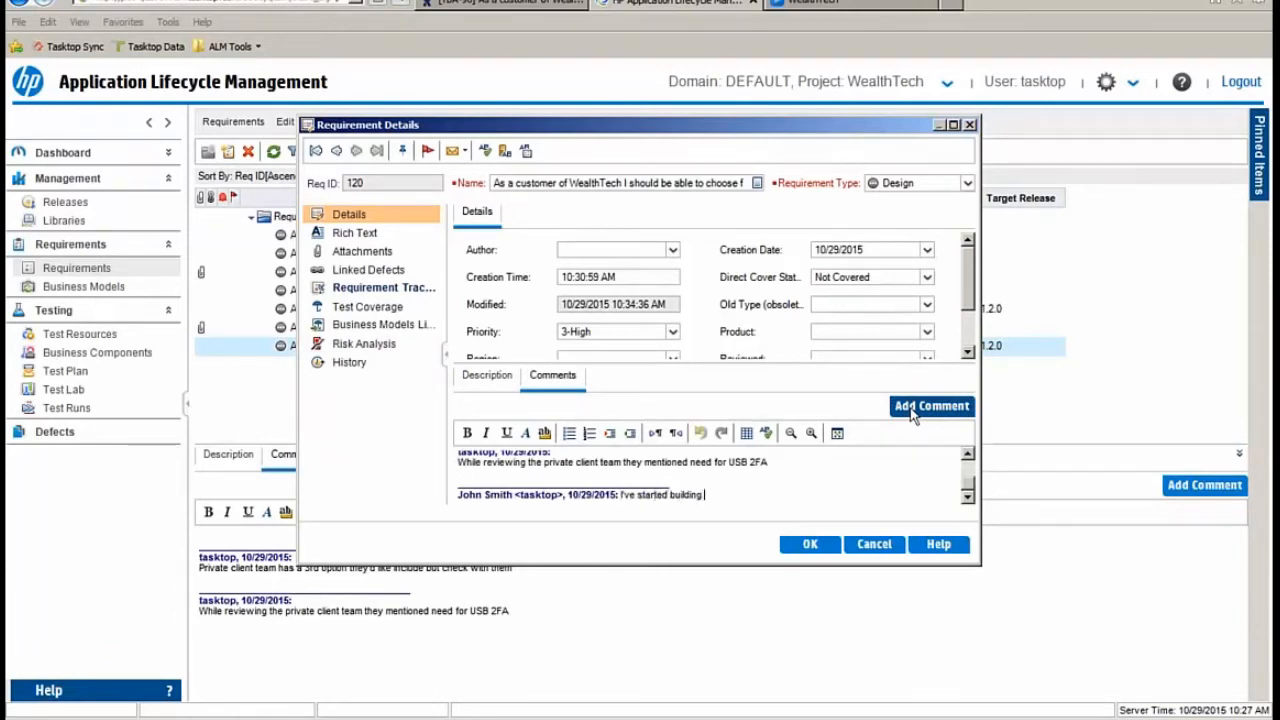
{"action": "type", "text": "tests.  Let me know if something c"}
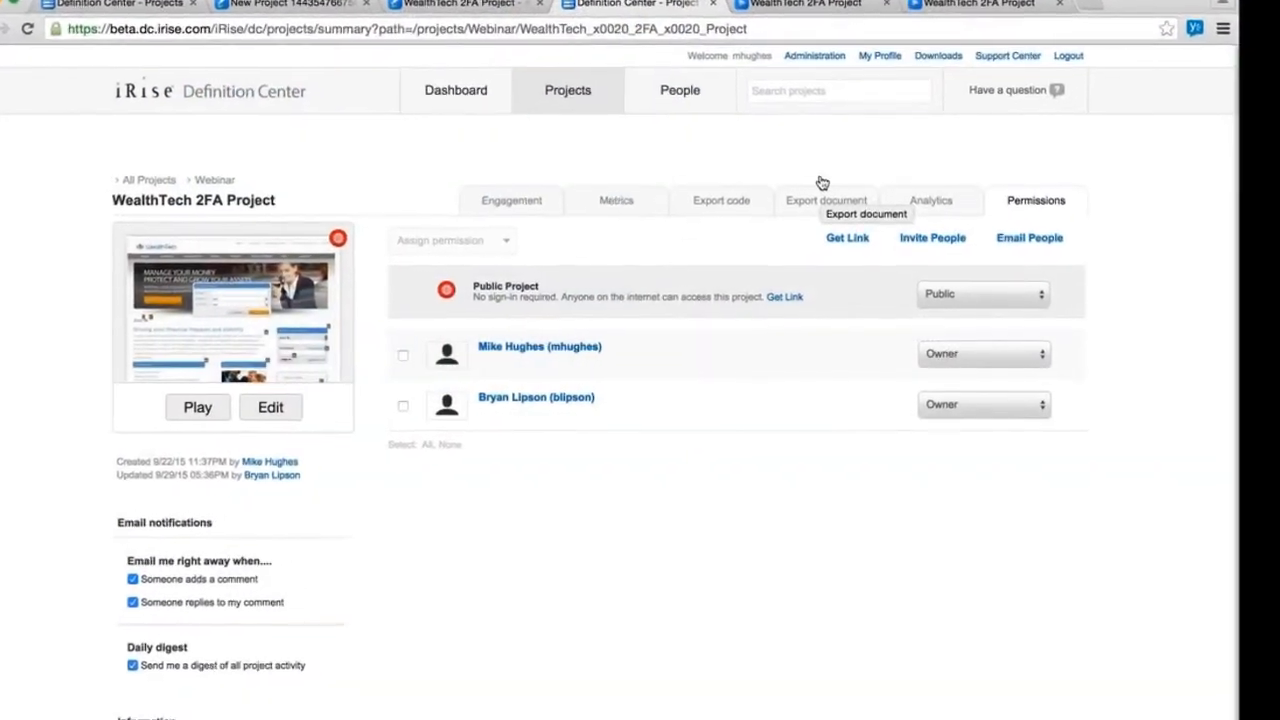
Begin the WealthTech 2FA project's documentation export from iRise Definition Center
{"action": "left_click", "coordinate": [826, 200]}
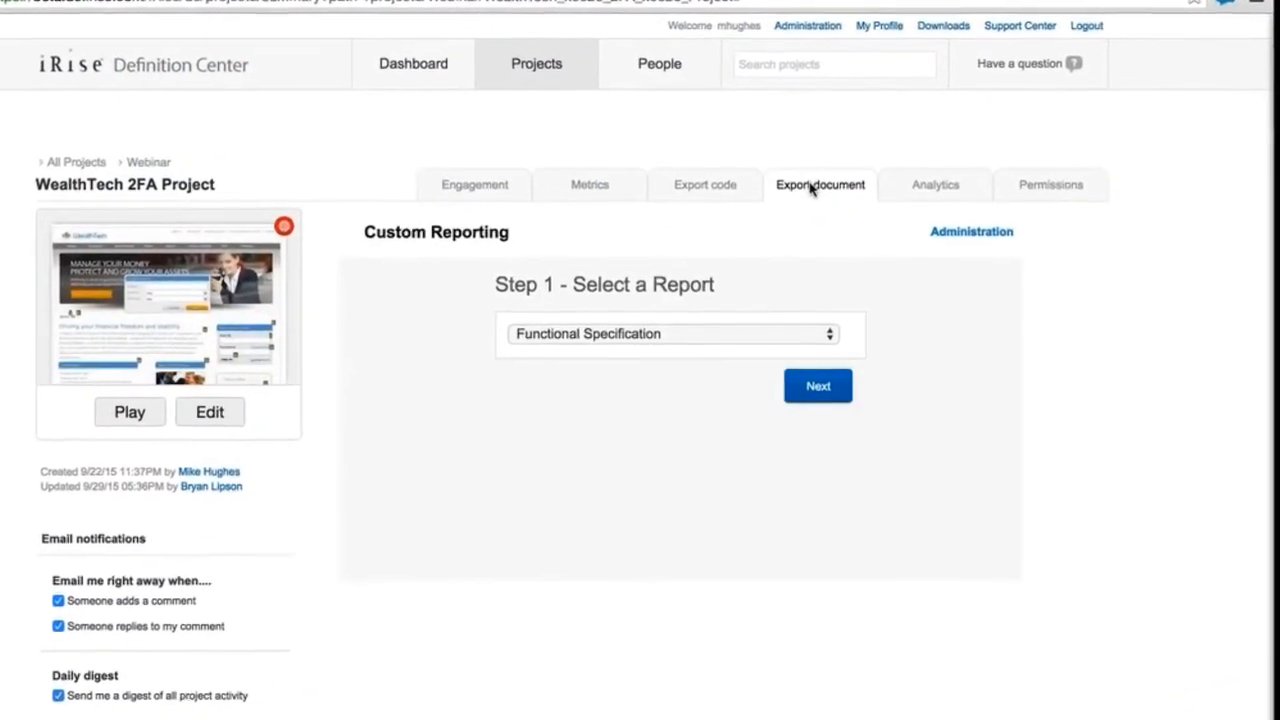